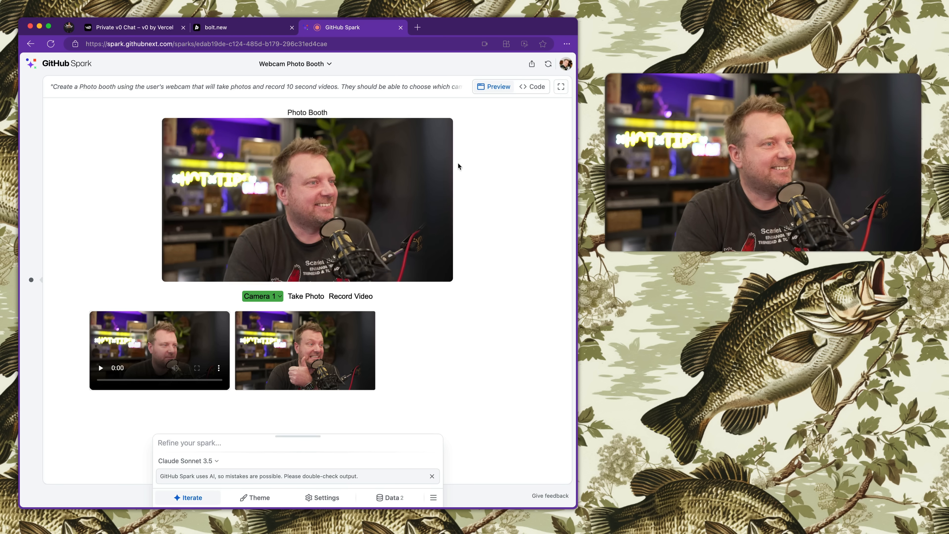
# Switch to the Online Coding Course Dashboard spark from the title dropdown.
pyautogui.click(532, 86)
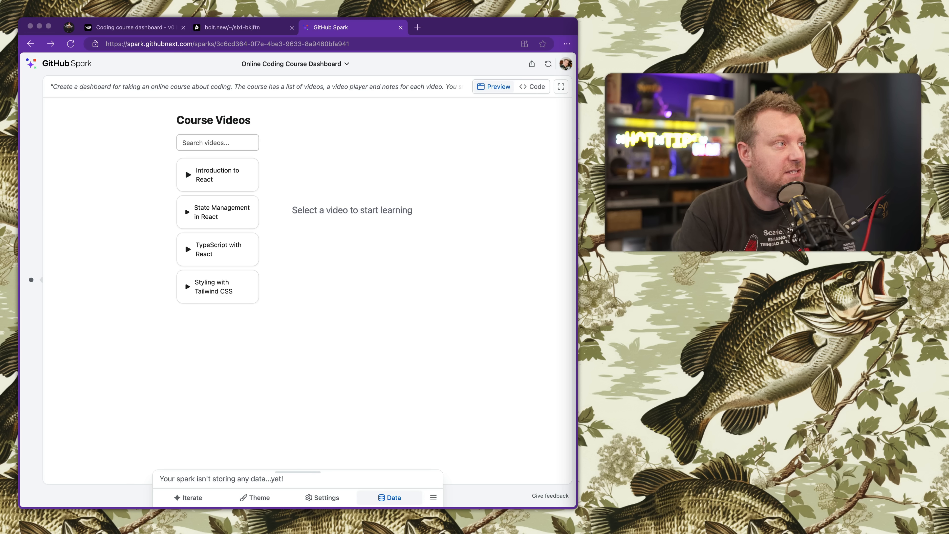
pyautogui.click(130, 27)
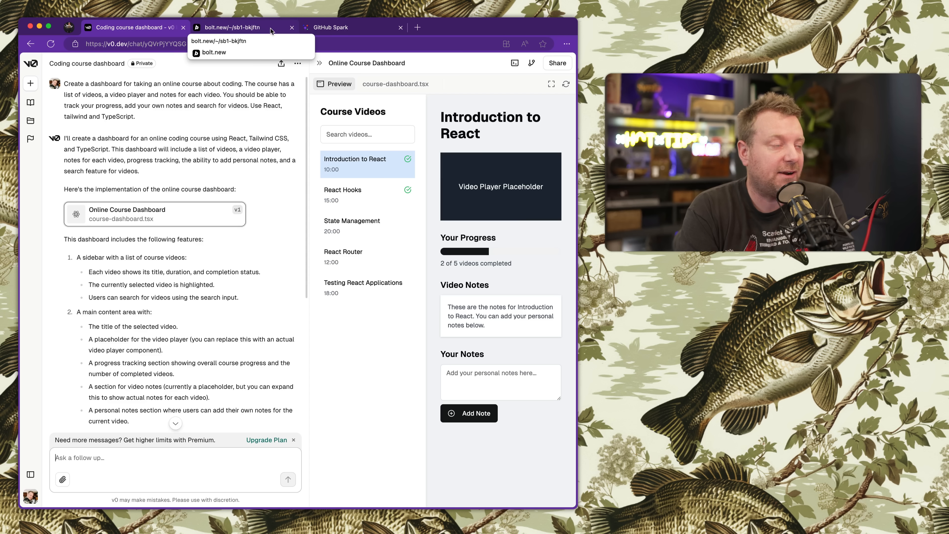
pyautogui.click(232, 27)
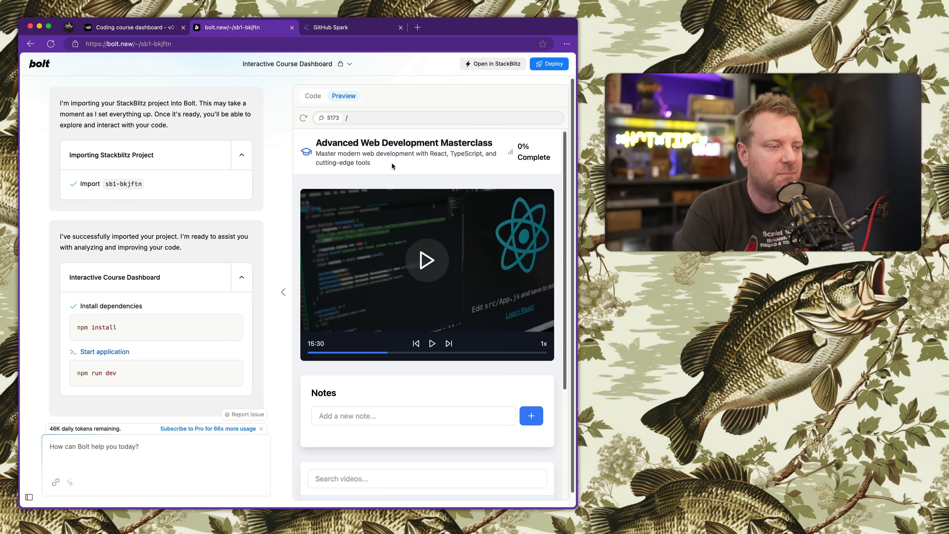
pyautogui.click(331, 27)
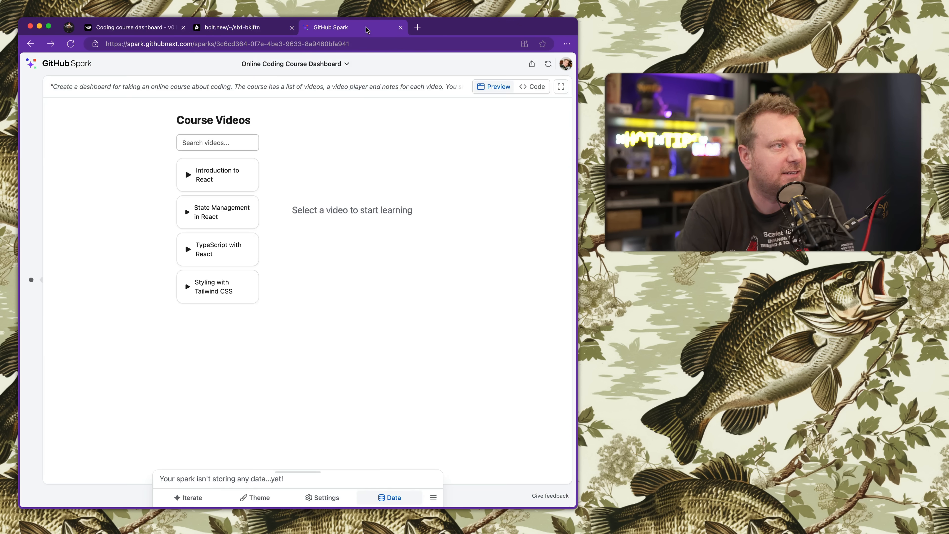
pyautogui.moveTo(162, 204)
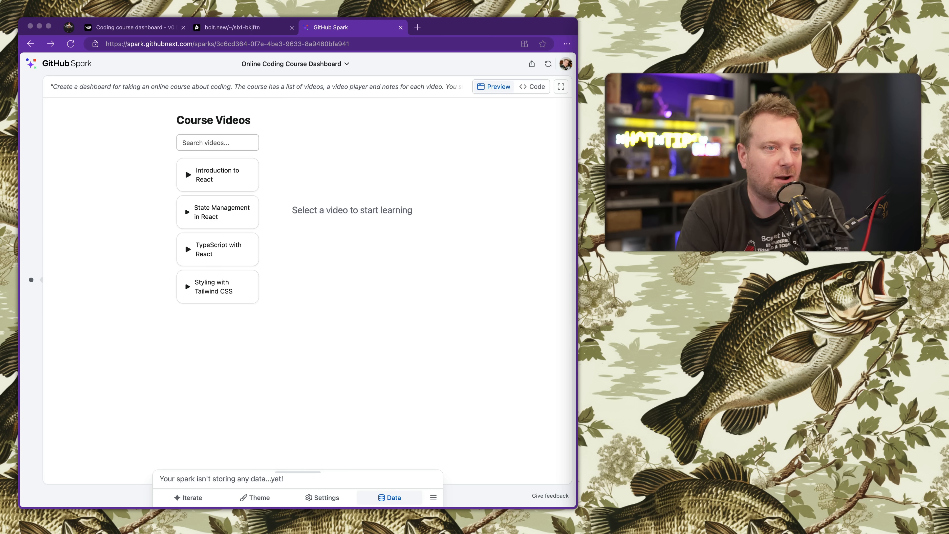
pyautogui.moveTo(574, 224)
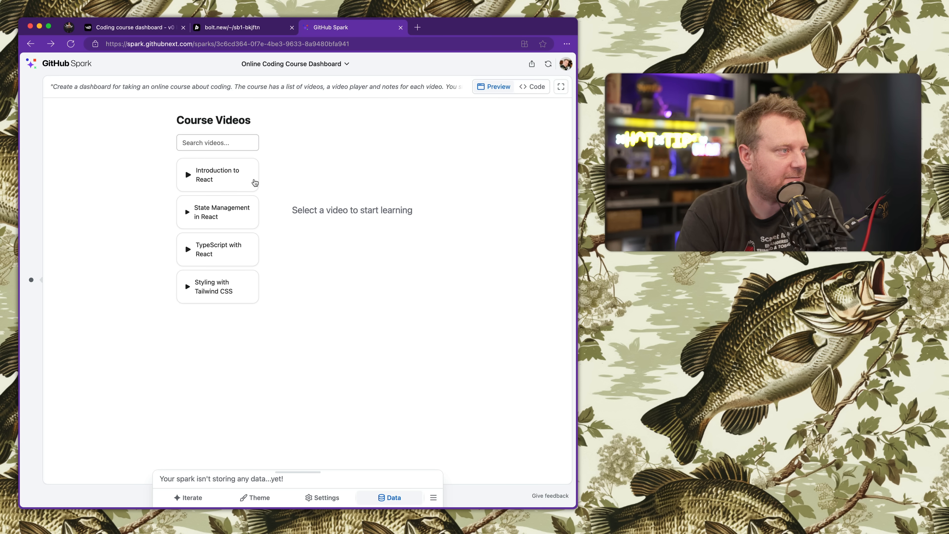
# Save a 'Hello?' note on the Styling with Tailwind CSS lesson.
pyautogui.click(218, 212)
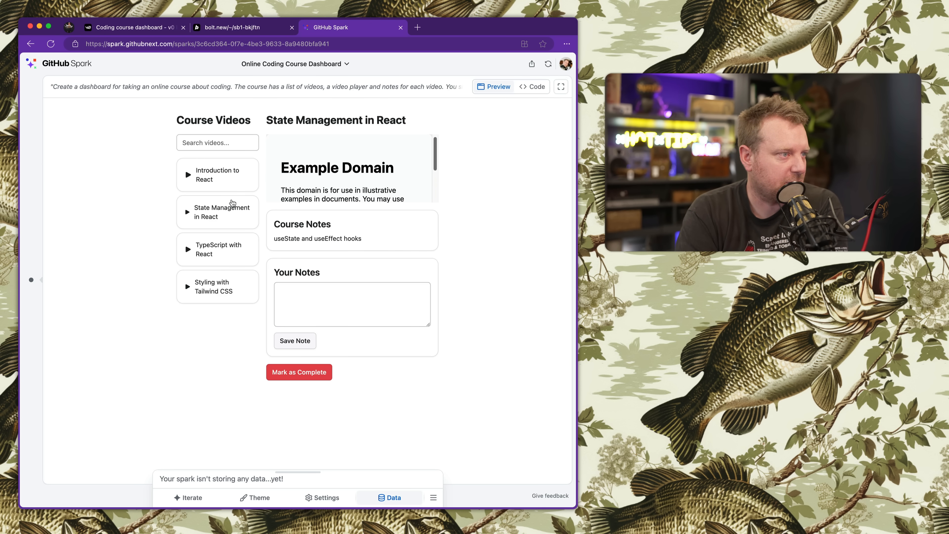
pyautogui.click(216, 286)
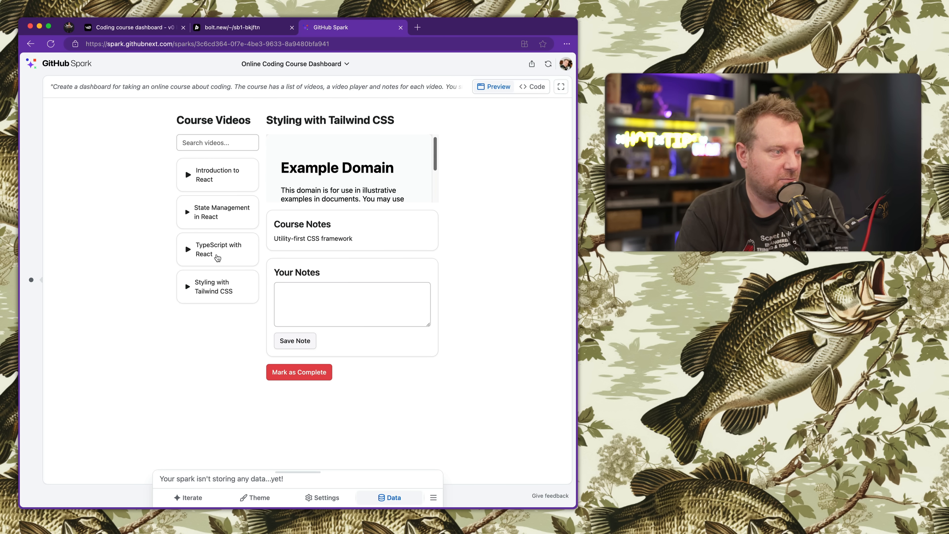
pyautogui.write('Hello?')
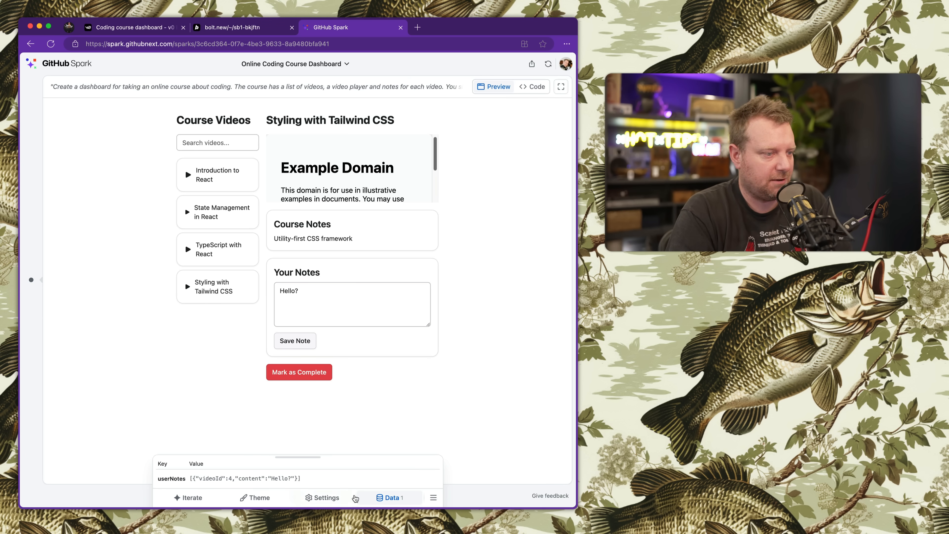
pyautogui.moveTo(378, 487)
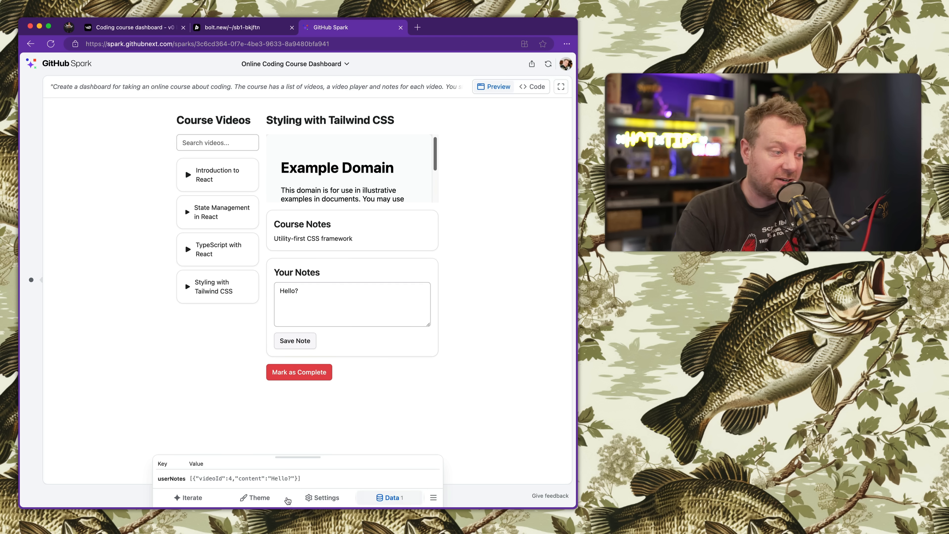
pyautogui.click(352, 305)
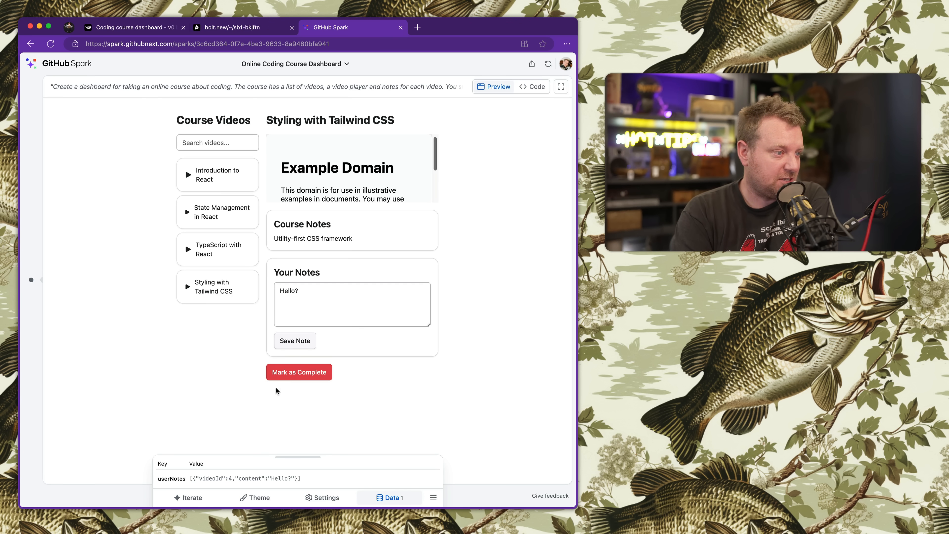
# Mark the Tailwind CSS lesson complete and move to TypeScript with React.
pyautogui.click(299, 372)
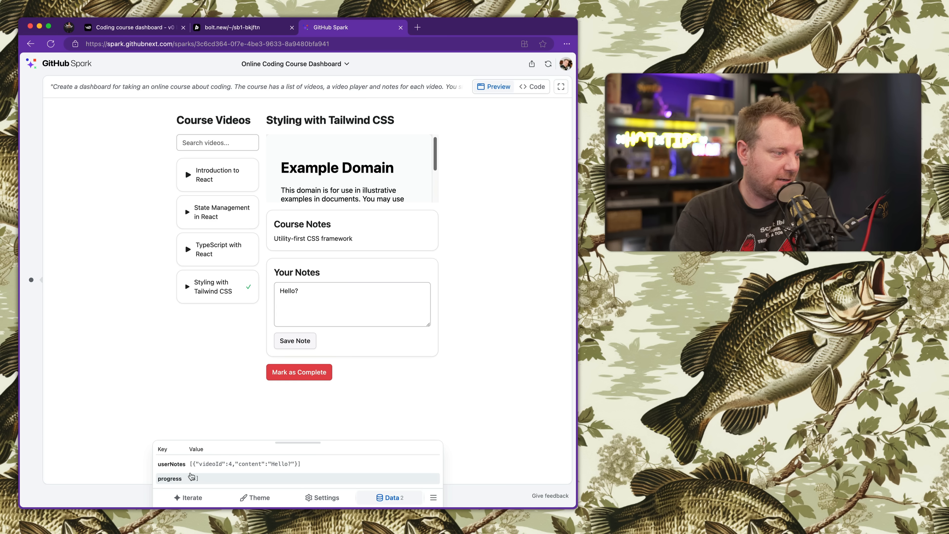
pyautogui.click(218, 249)
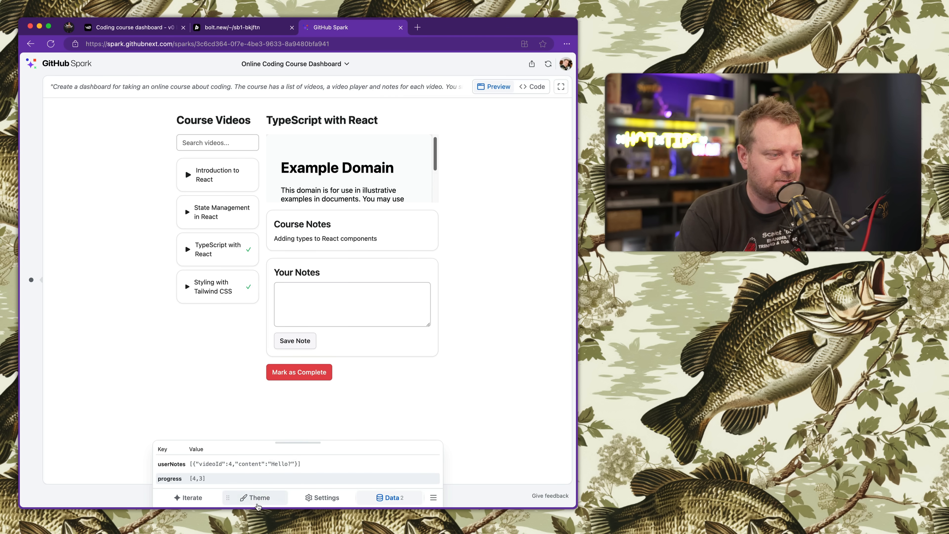
# Peek at the Theme panel, then open Introduction to React and State Management in React.
pyautogui.click(259, 498)
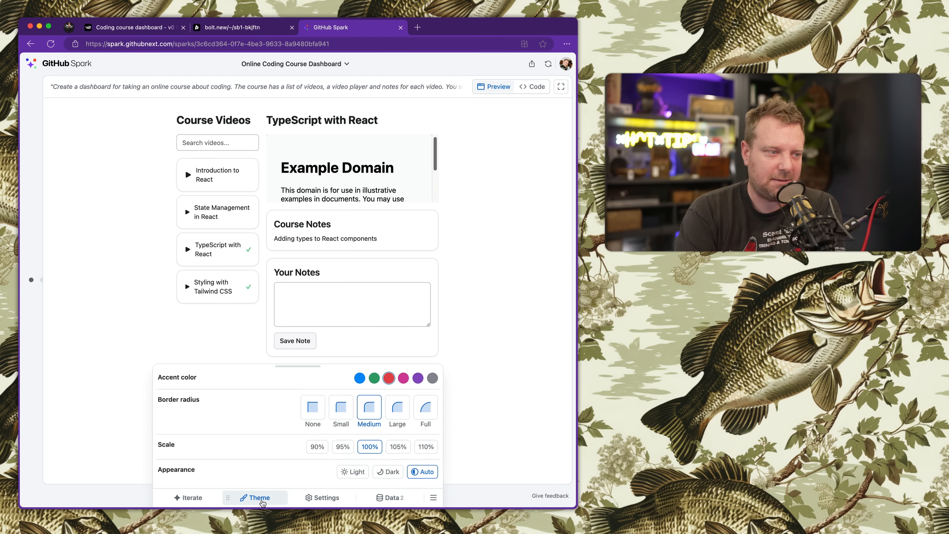
pyautogui.click(259, 497)
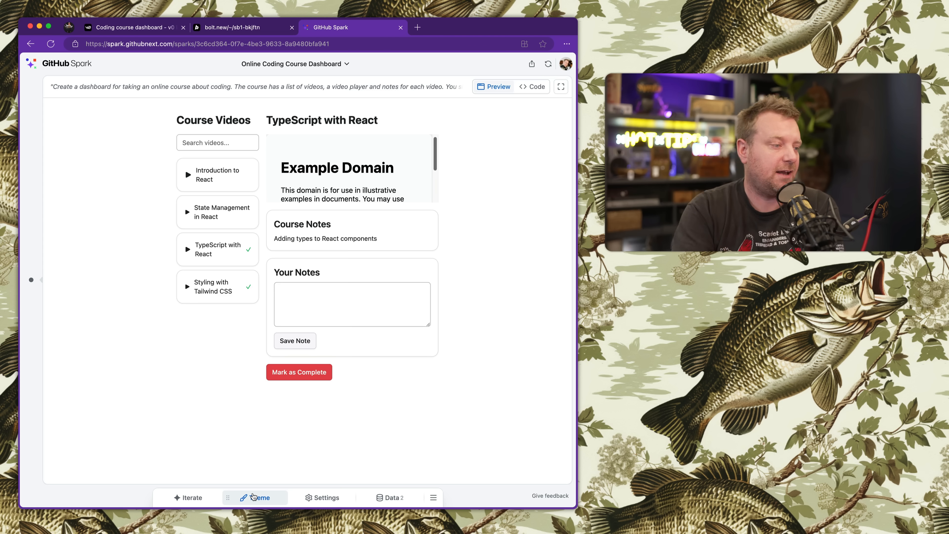
pyautogui.click(218, 175)
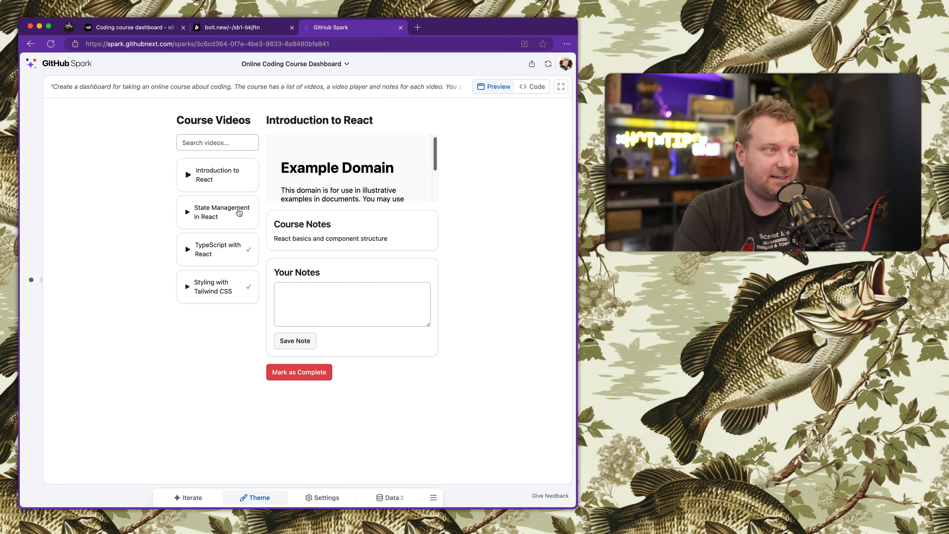
pyautogui.write('read')
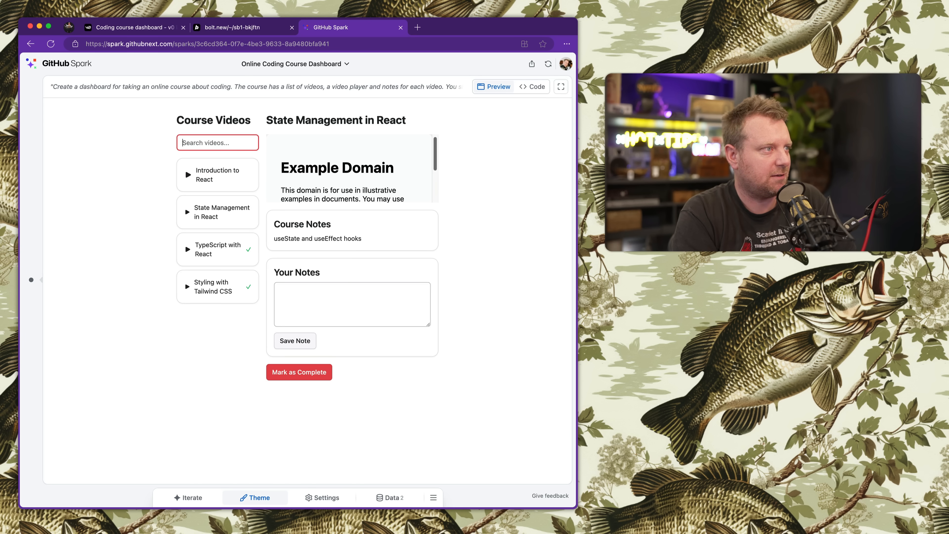
# Show script.tsx source beside the running dashboard and scroll through it.
pyautogui.click(531, 86)
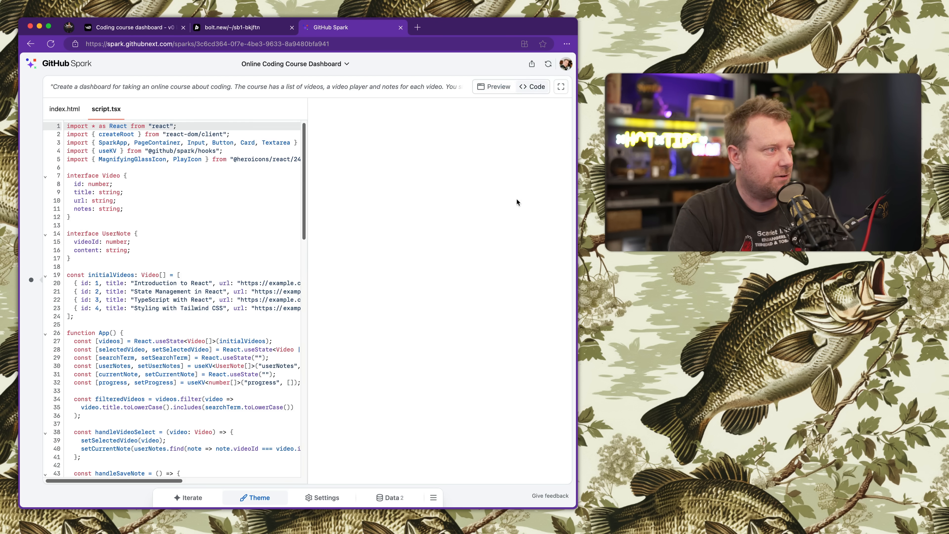
pyautogui.click(493, 86)
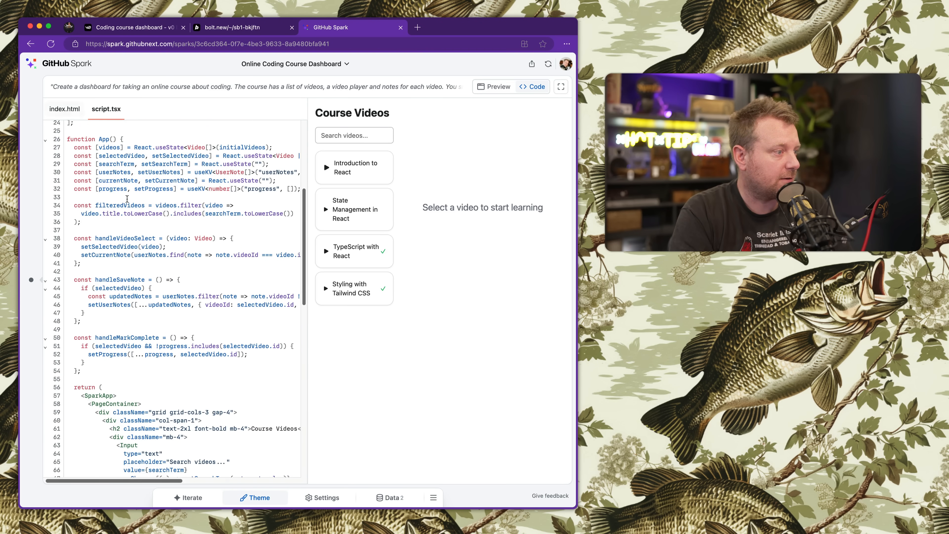
pyautogui.scroll(-3)
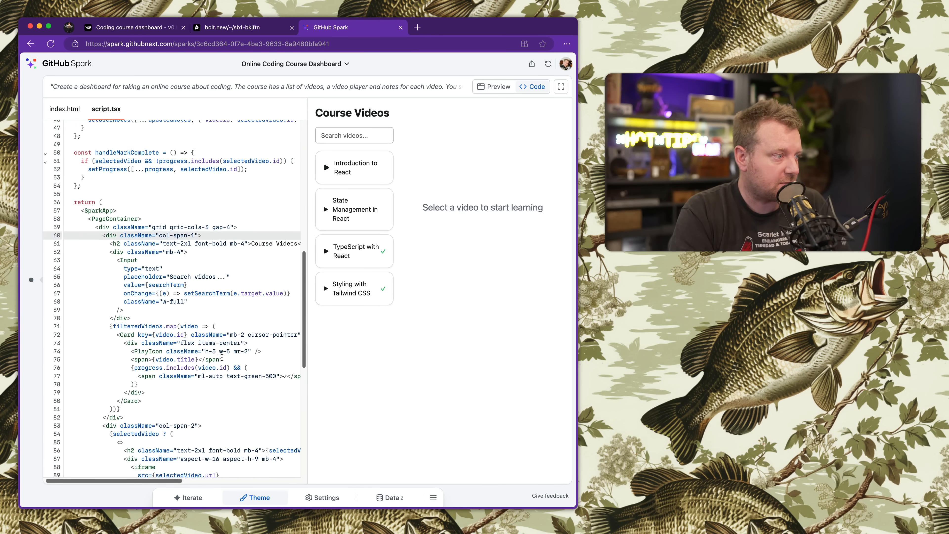
pyautogui.scroll(-3)
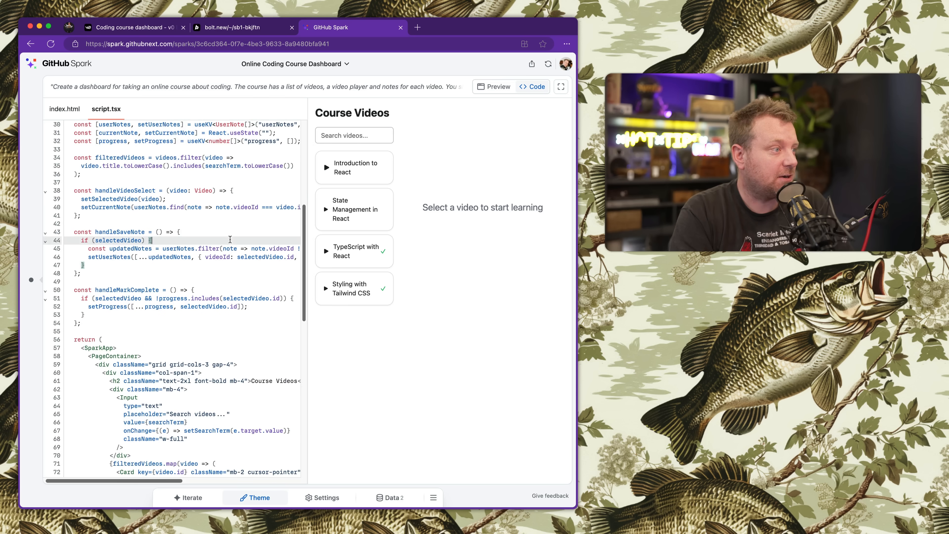
# In the Bolt.new dashboard preview, save a 'Note?' note on the first video.
pyautogui.click(242, 27)
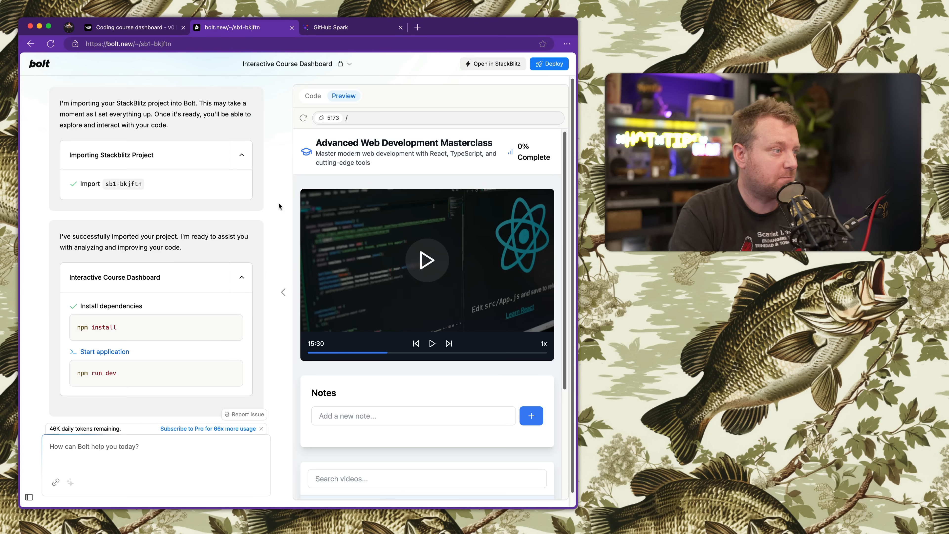
pyautogui.moveTo(281, 192)
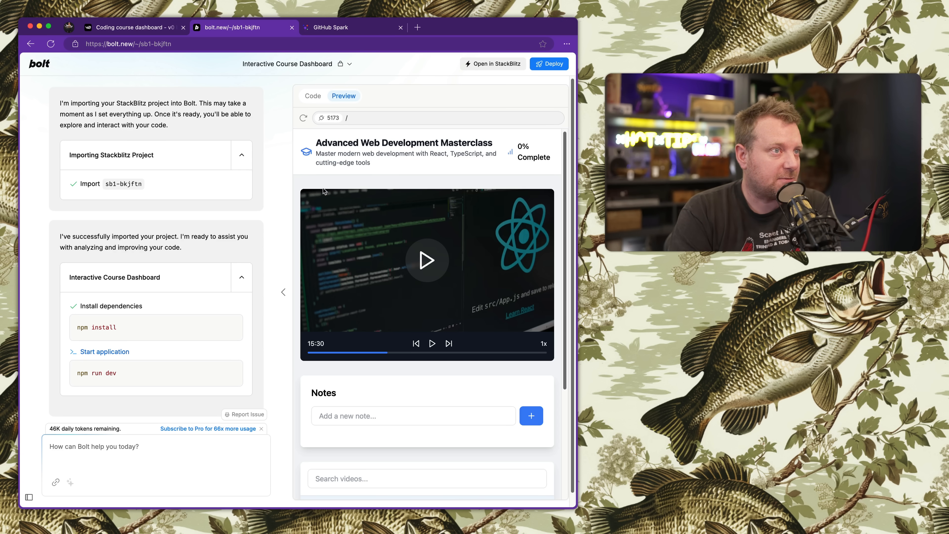
pyautogui.scroll(-3)
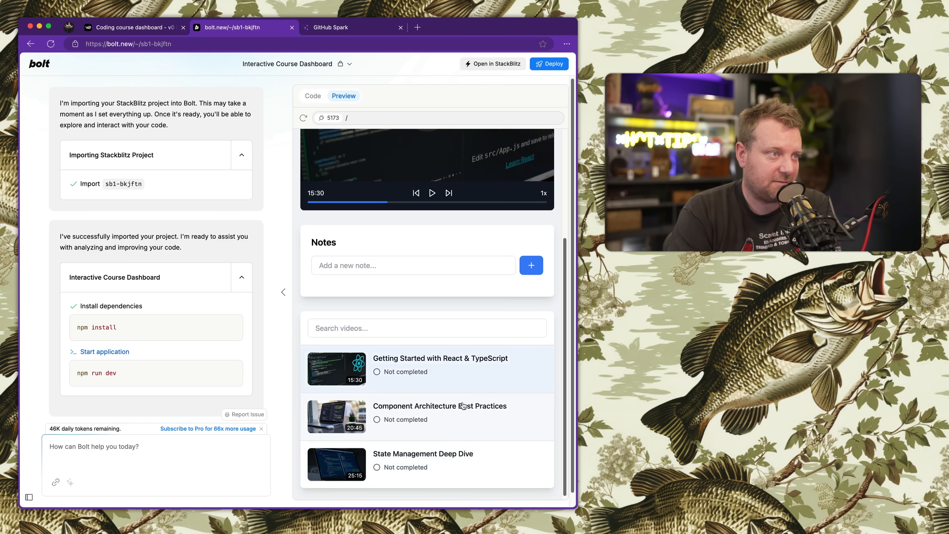
pyautogui.click(414, 265)
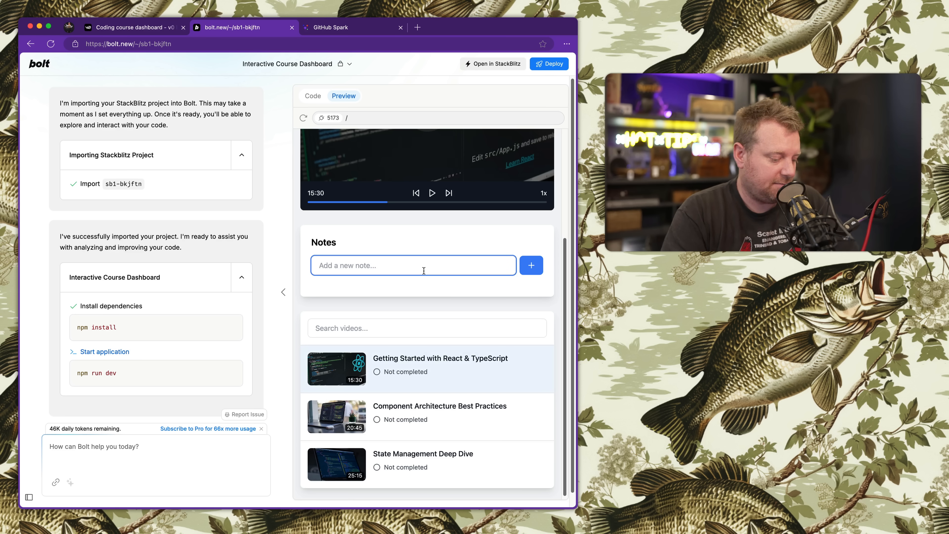
pyautogui.write('Note?')
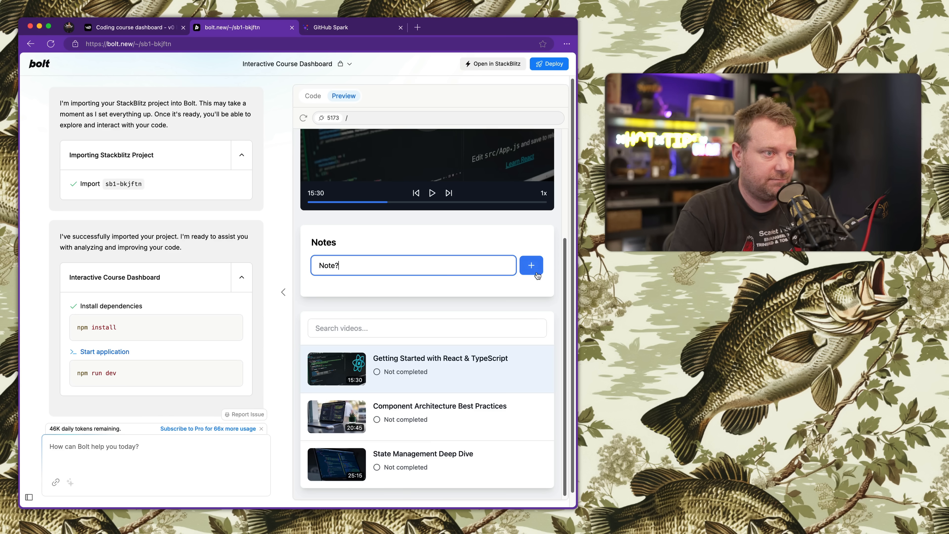
pyautogui.click(531, 265)
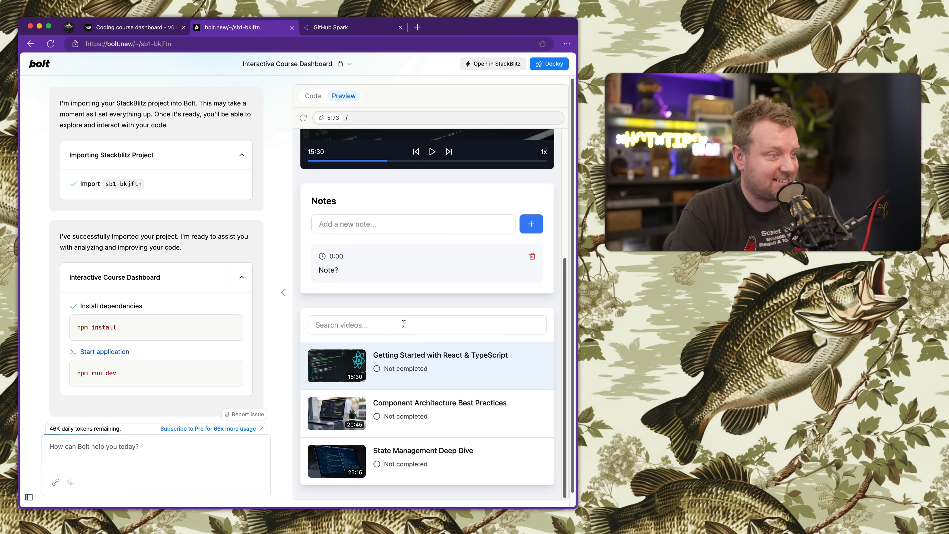
# Search the course video list for 'state', then erase a character.
pyautogui.click(423, 326)
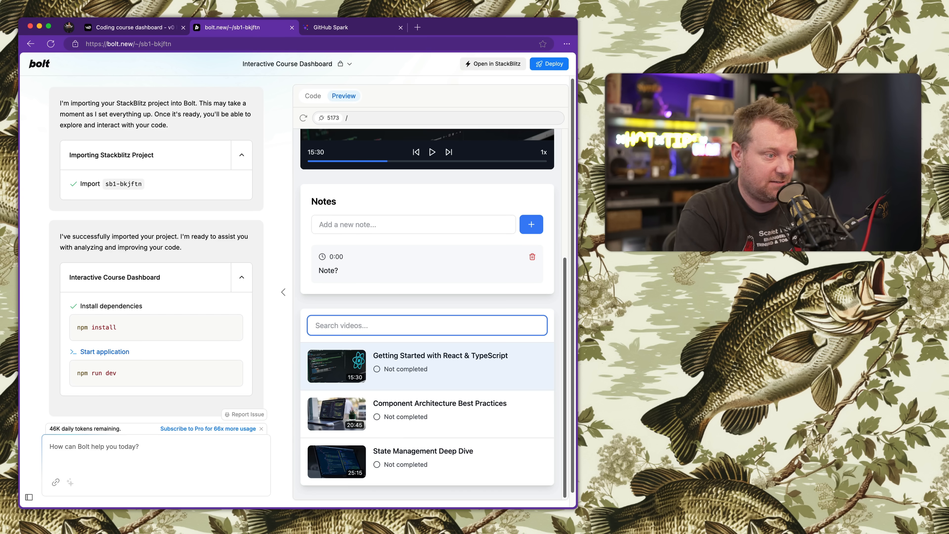
pyautogui.write('state')
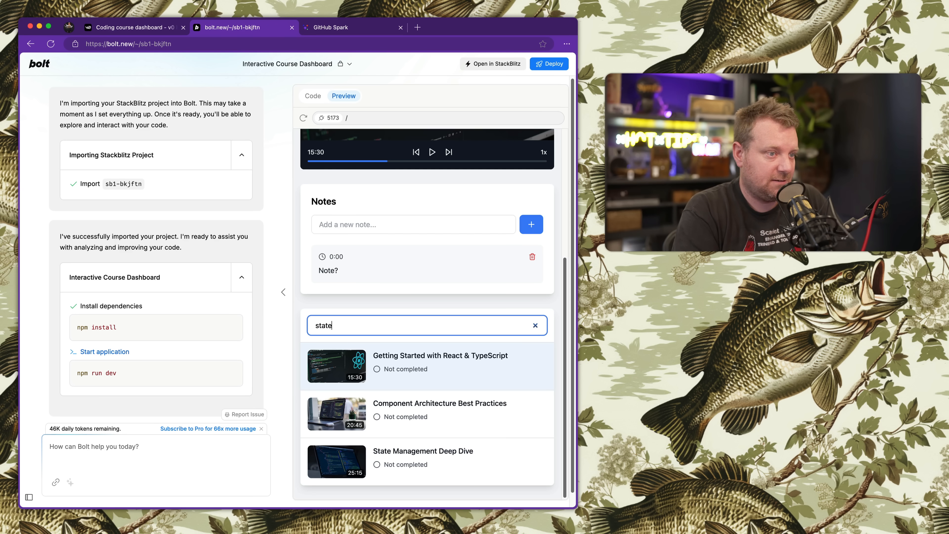
pyautogui.press('Backspace')
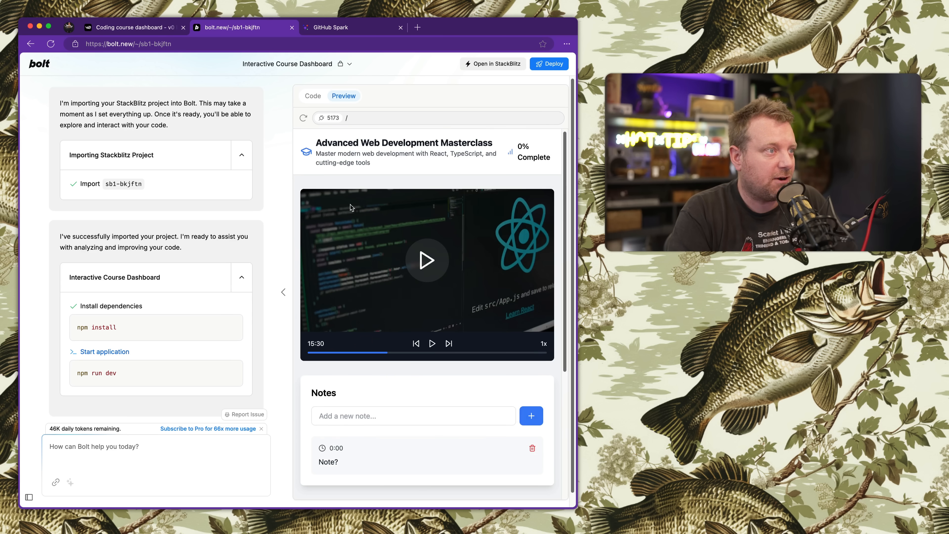
pyautogui.moveTo(440, 246)
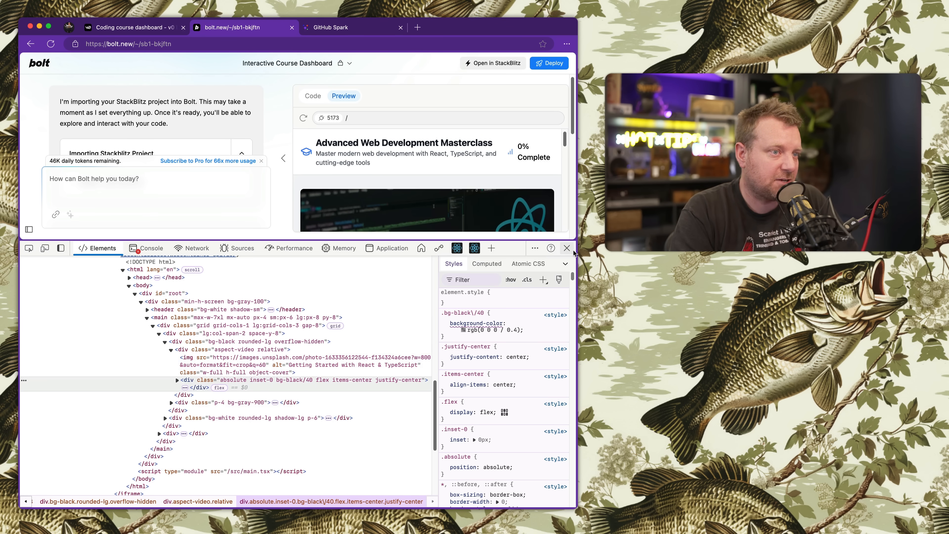
# Close DevTools and return to the GitHub Spark dashboard with code showing.
pyautogui.click(566, 248)
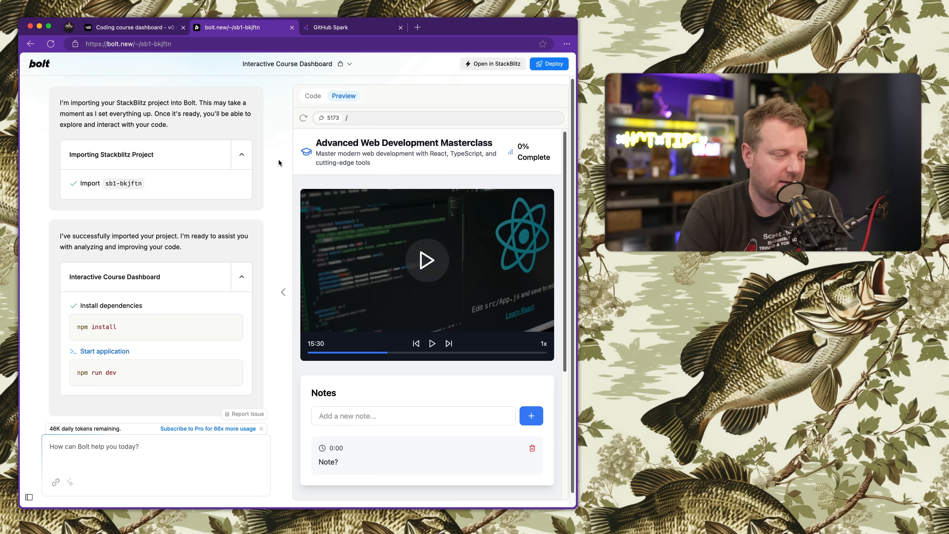
pyautogui.moveTo(277, 285)
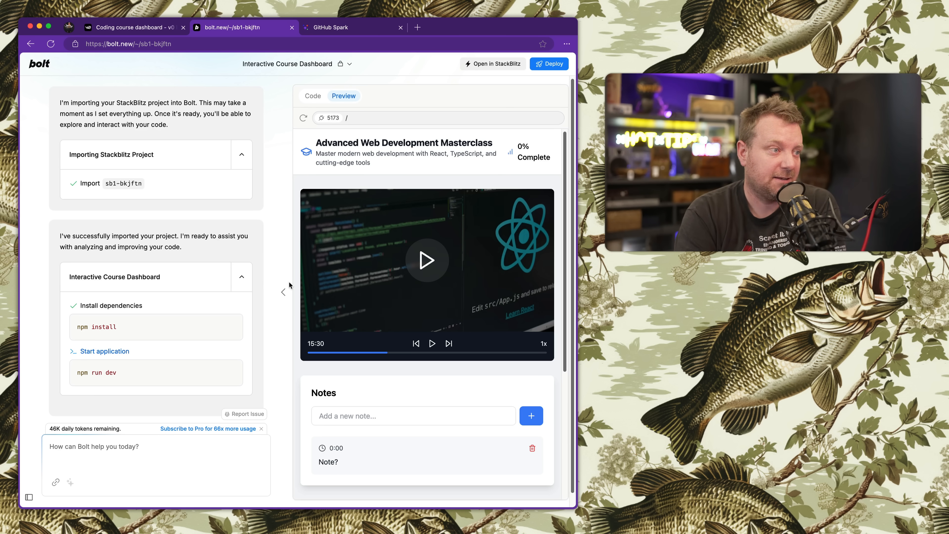
pyautogui.click(354, 27)
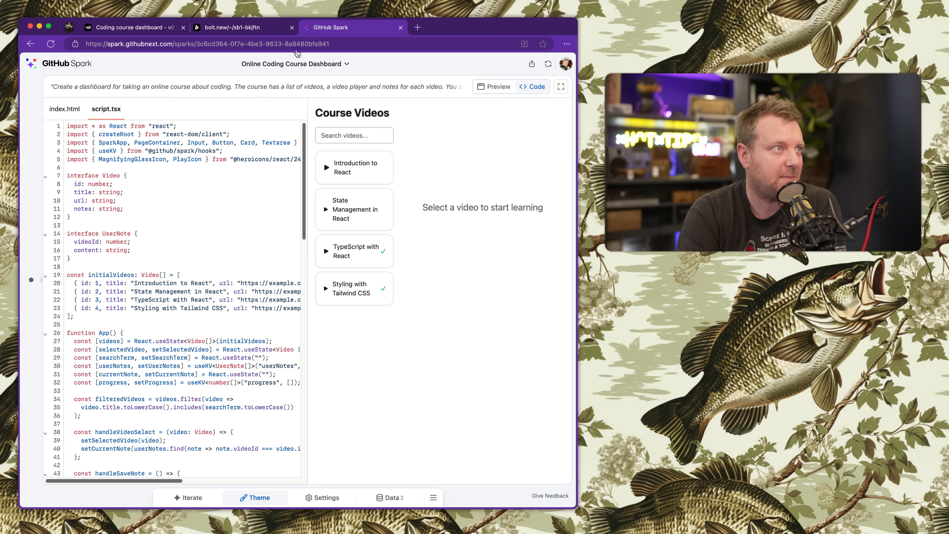
# Open a fresh Bolt.new start page, then return to the imported dashboard project.
pyautogui.click(242, 28)
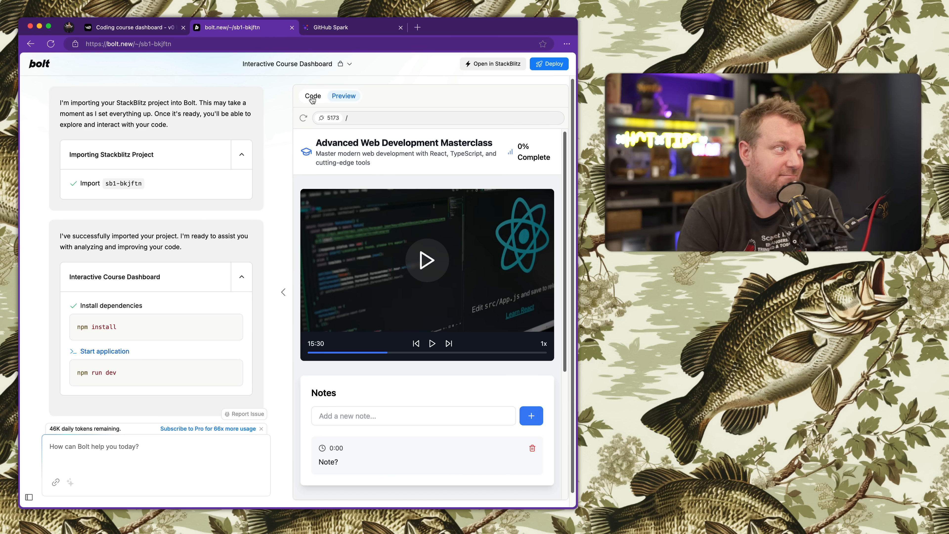
pyautogui.click(343, 96)
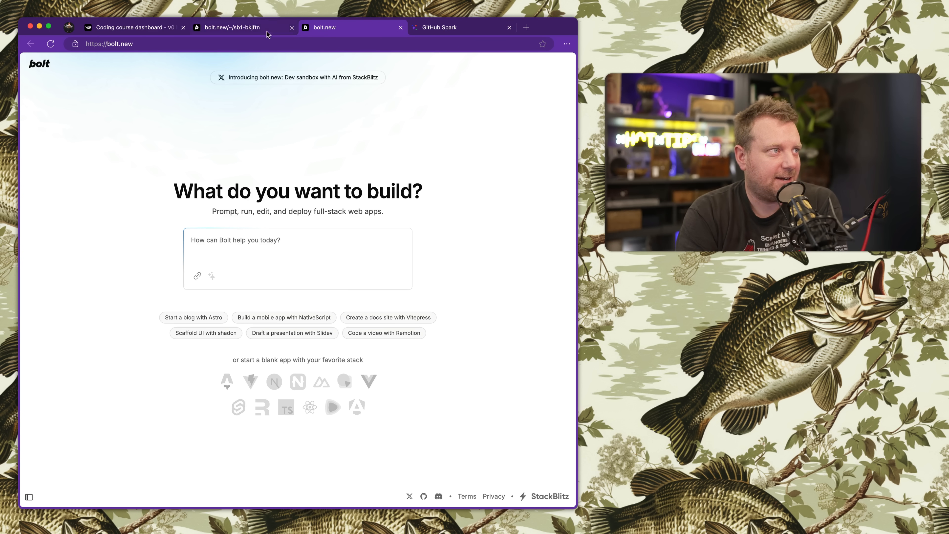
pyautogui.click(230, 28)
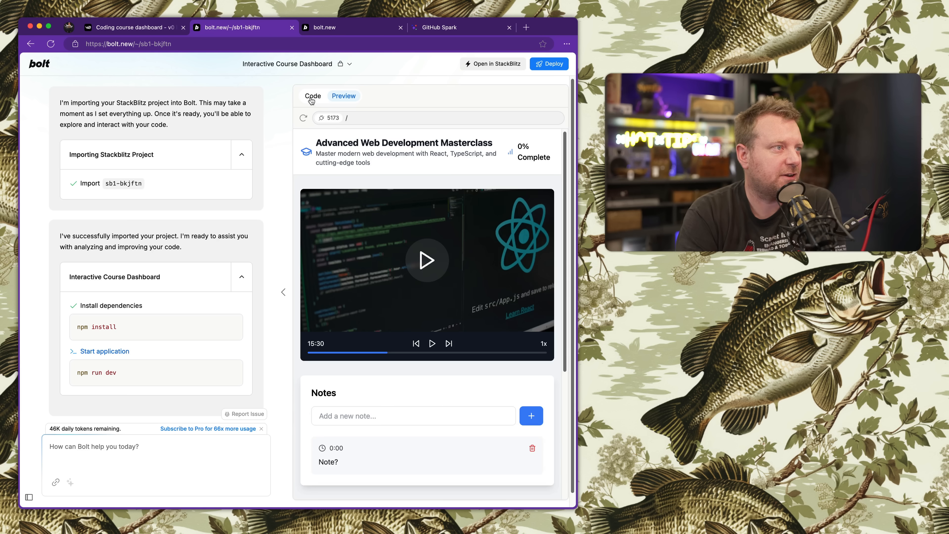
# Show the project code and read postcss.config.js and eslint.config.js.
pyautogui.click(313, 95)
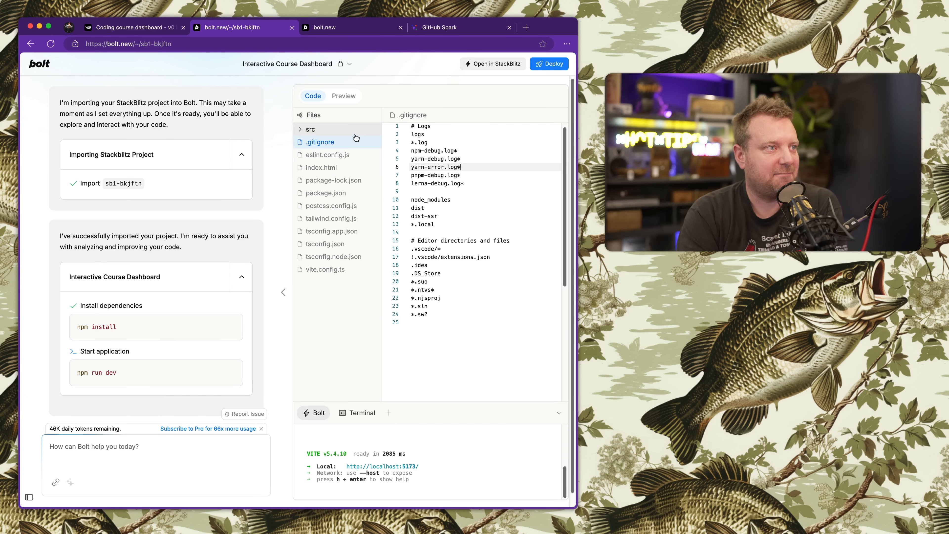
pyautogui.moveTo(487, 89)
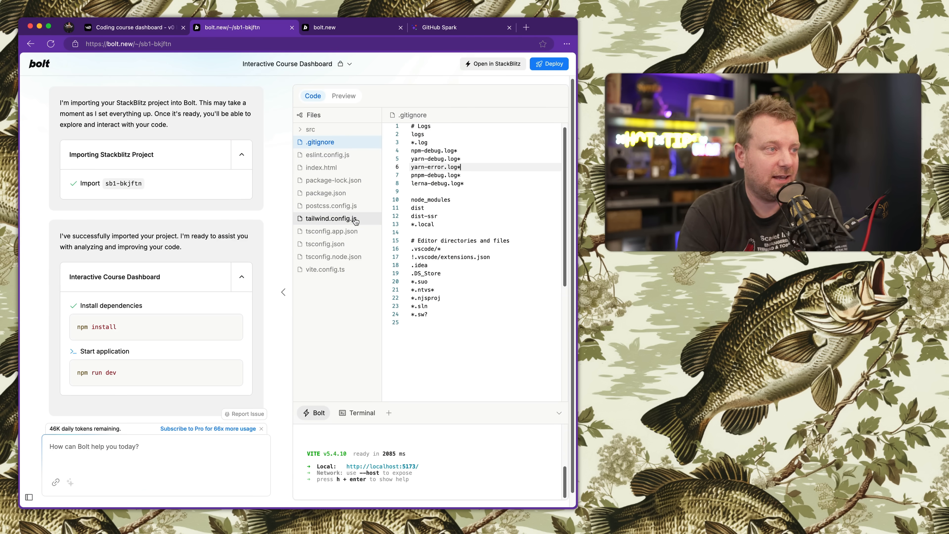
pyautogui.click(331, 205)
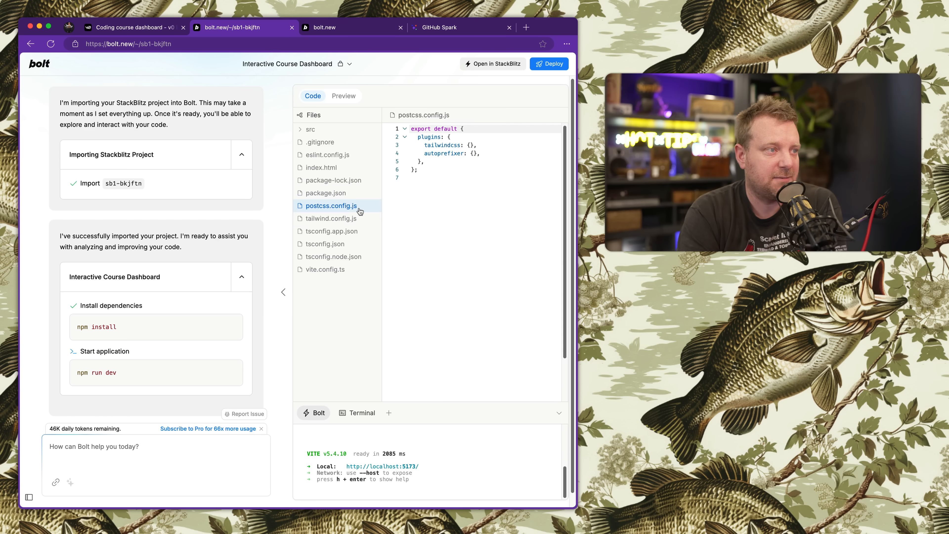
pyautogui.click(332, 180)
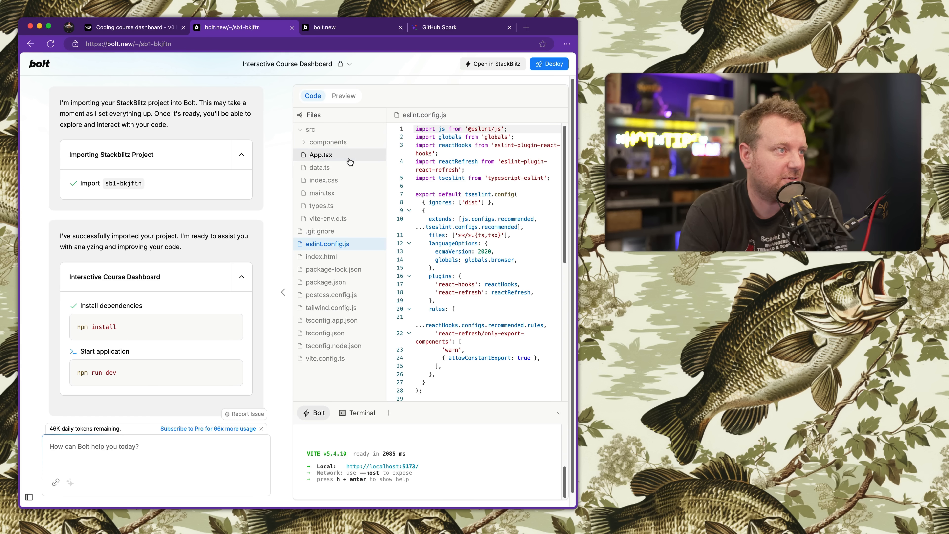
# Read App.tsx, index.css and types.ts in src, ending on App.tsx.
pyautogui.click(322, 155)
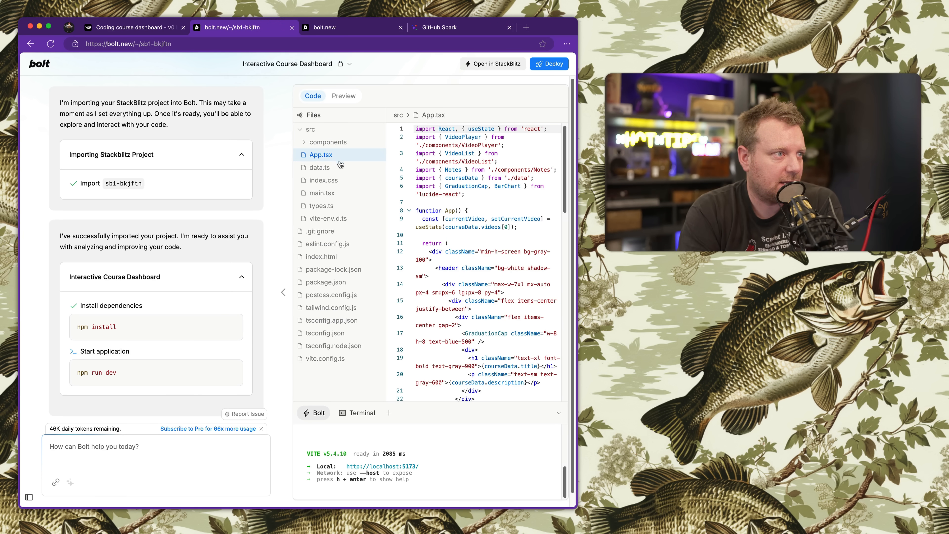
pyautogui.click(323, 180)
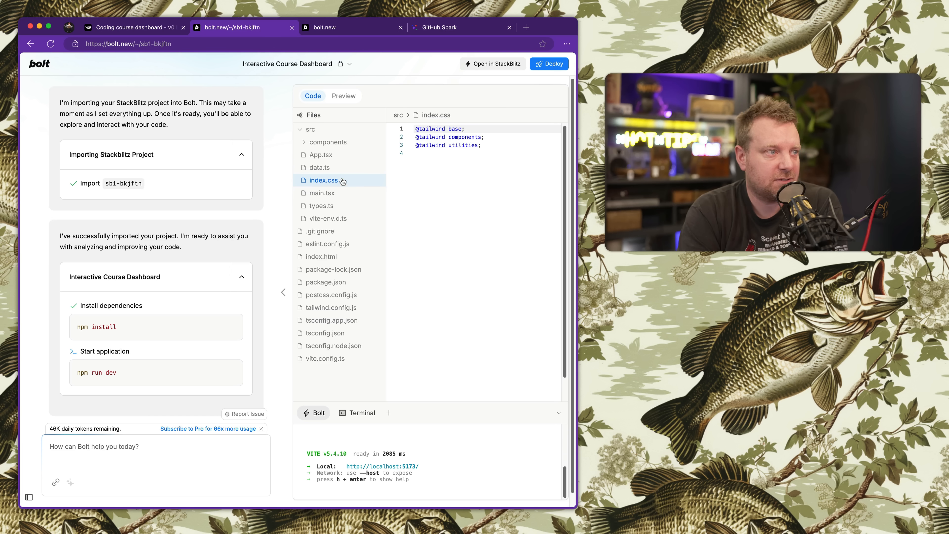
pyautogui.click(320, 206)
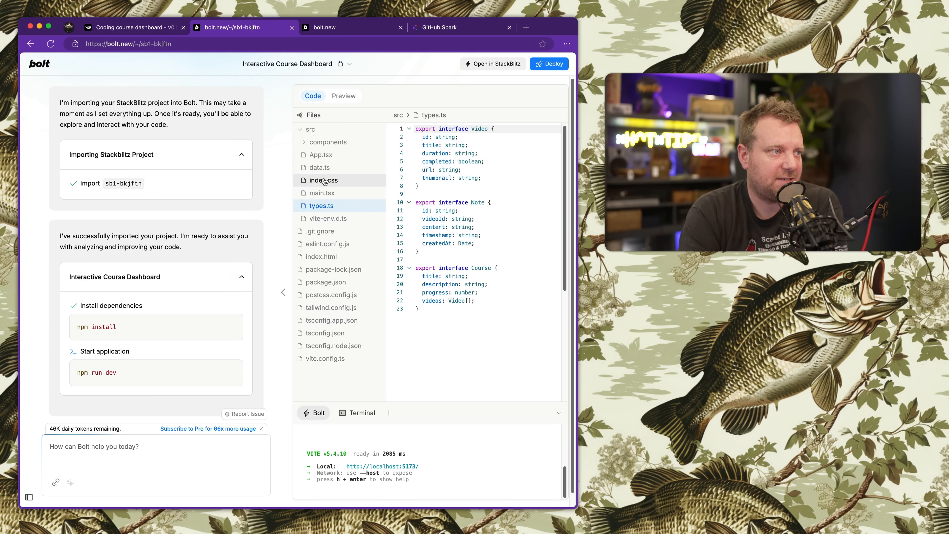
pyautogui.click(321, 155)
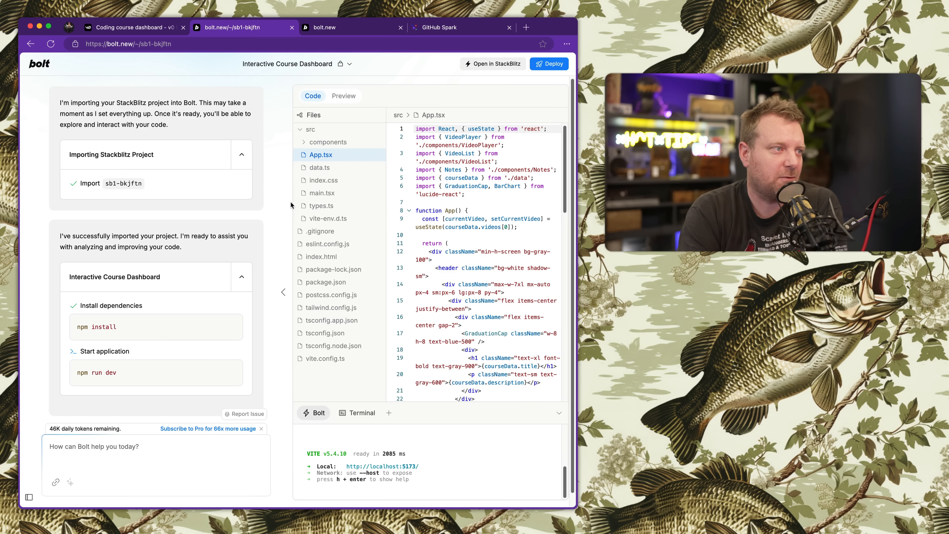
# Read data.ts, main.tsx and types.ts, return to App.tsx, then switch to v0.
pyautogui.click(320, 168)
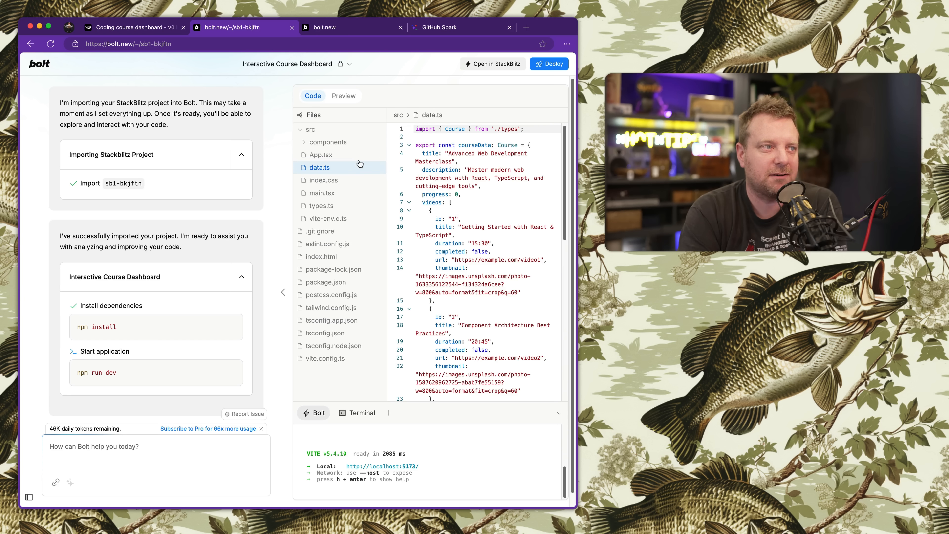
pyautogui.click(322, 193)
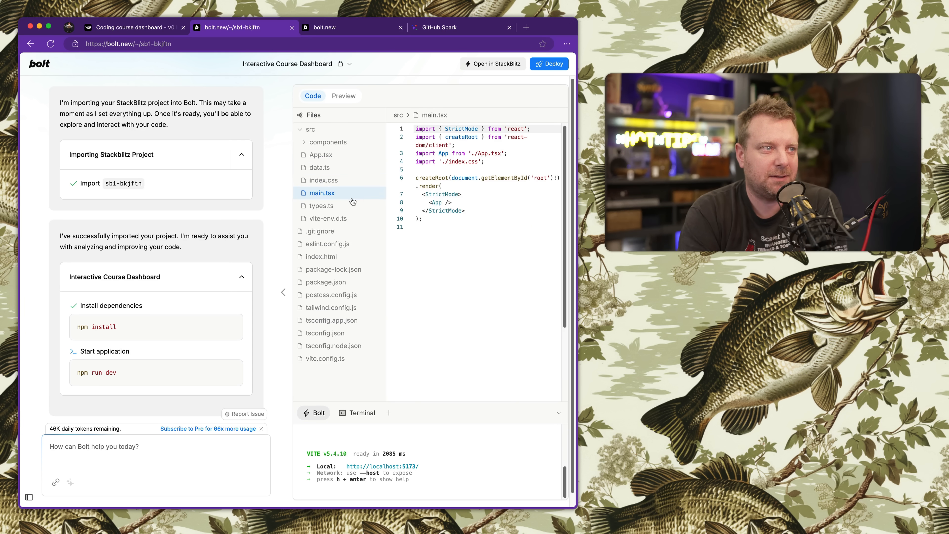
pyautogui.click(320, 205)
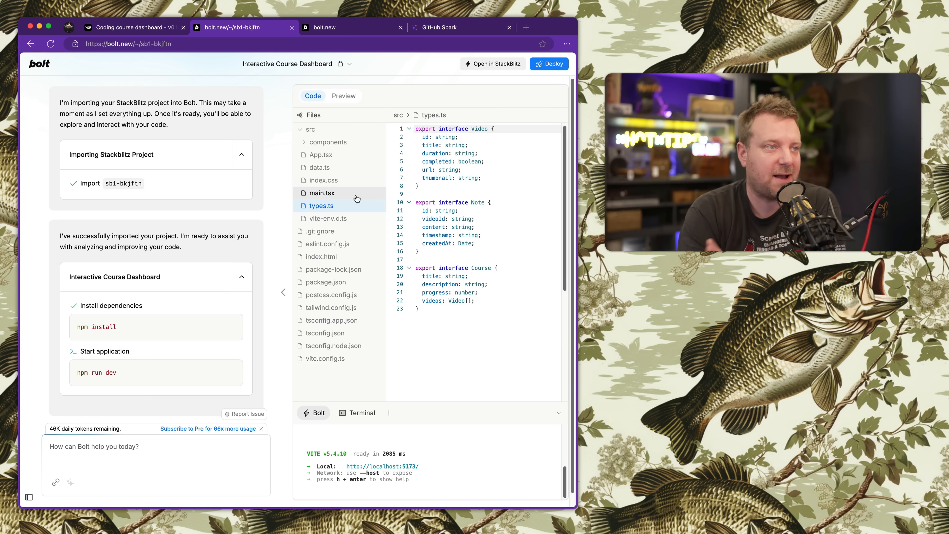
pyautogui.click(319, 167)
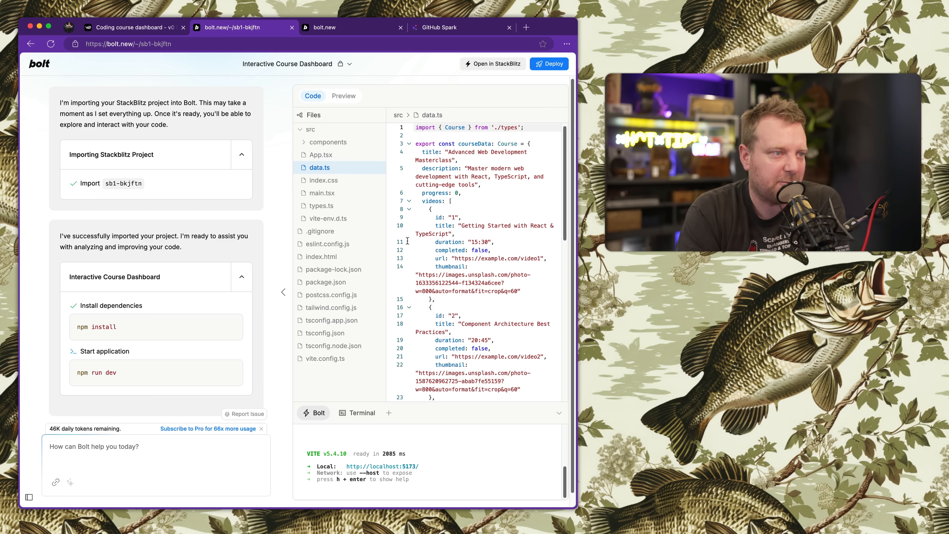
pyautogui.click(324, 155)
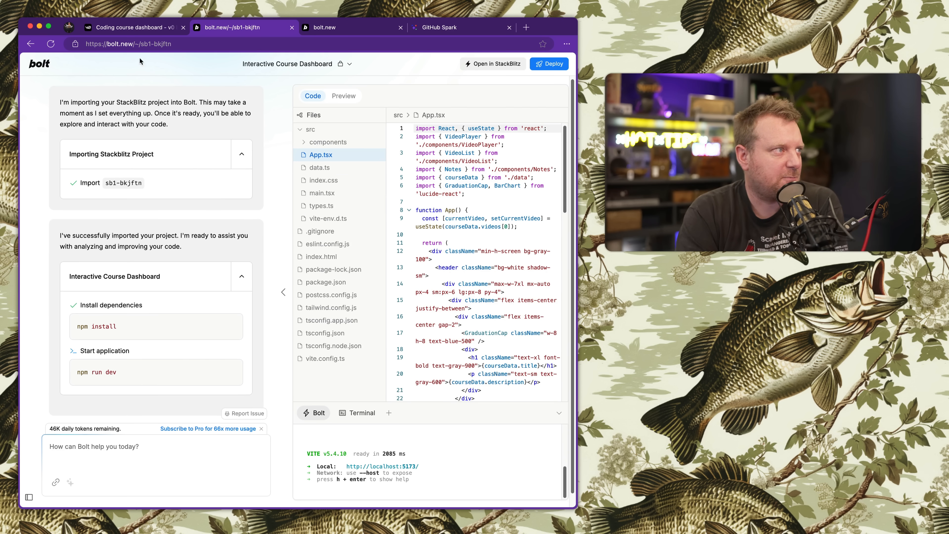
pyautogui.click(130, 27)
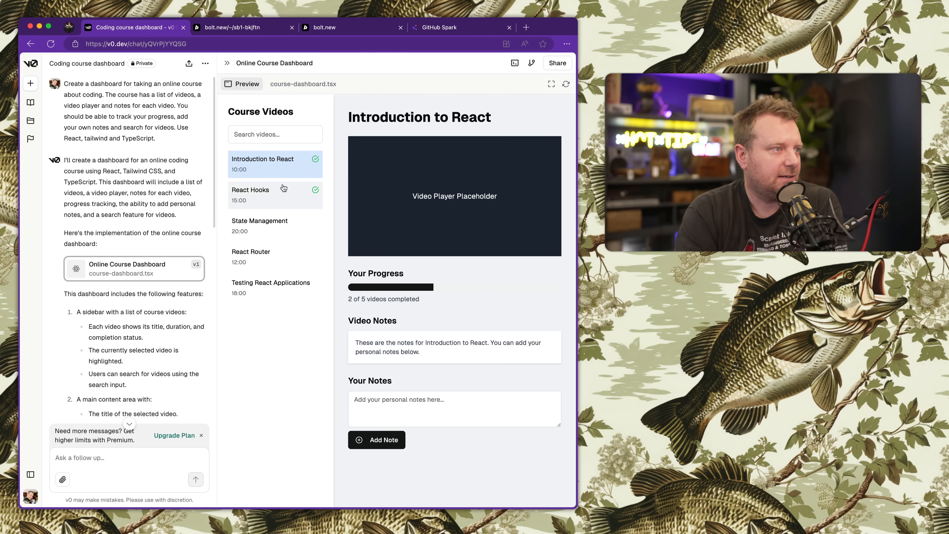
# Select State Management, try the search and personal notes fields in the v0 preview.
pyautogui.click(274, 226)
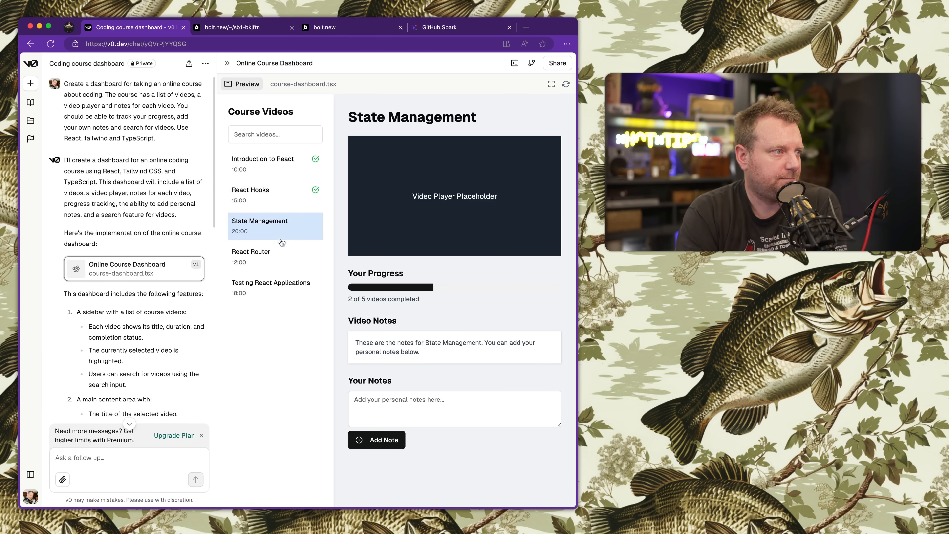
pyautogui.moveTo(261, 148)
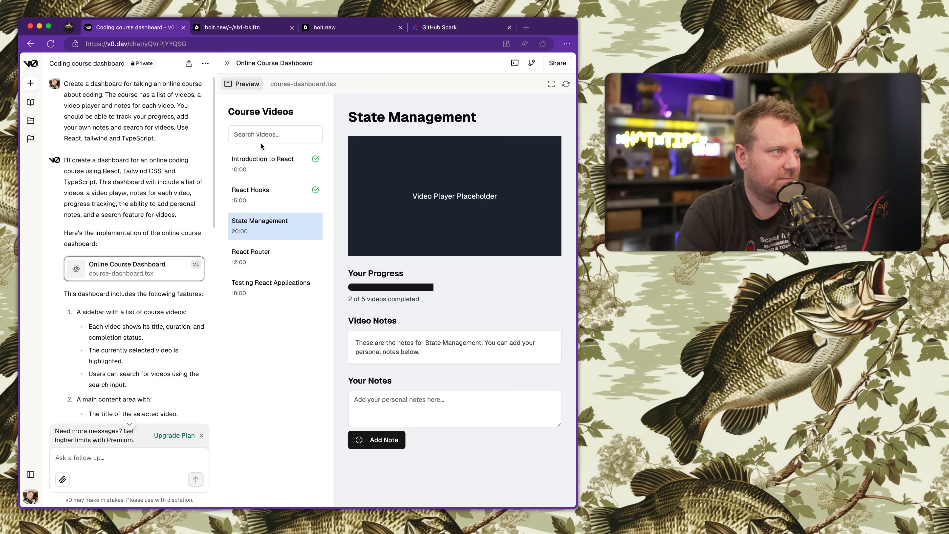
pyautogui.write('reac')
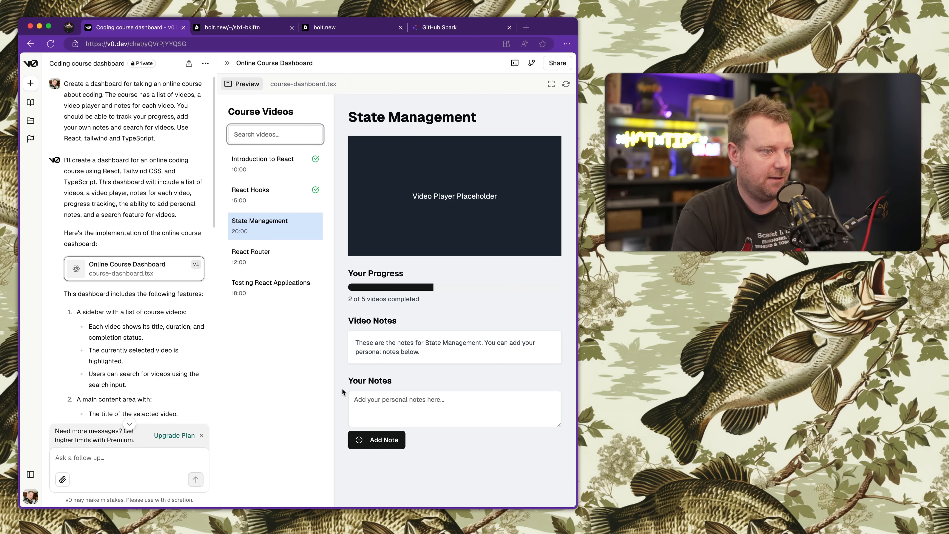
pyautogui.write('Nt')
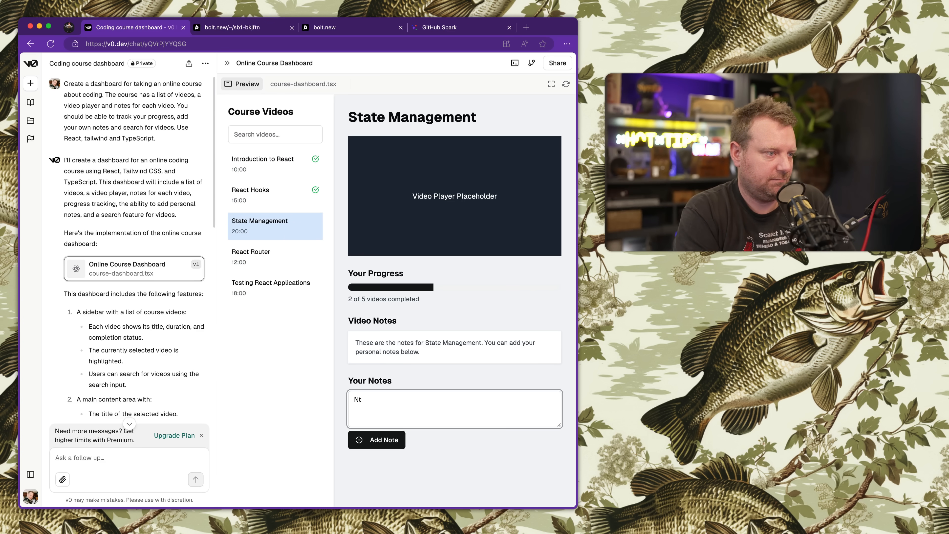
pyautogui.click(376, 440)
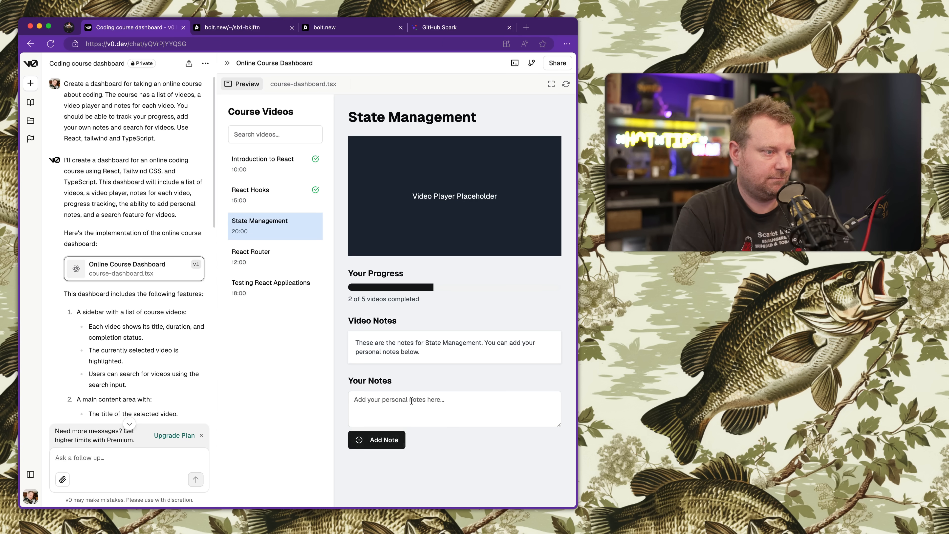
pyautogui.click(454, 409)
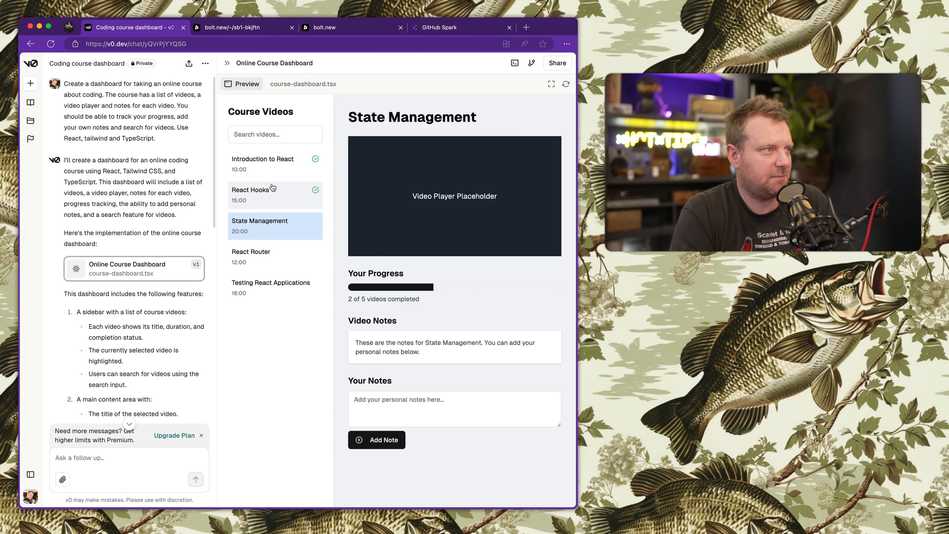
# Show Introduction to React, then bring up course-dashboard.tsx source.
pyautogui.click(262, 164)
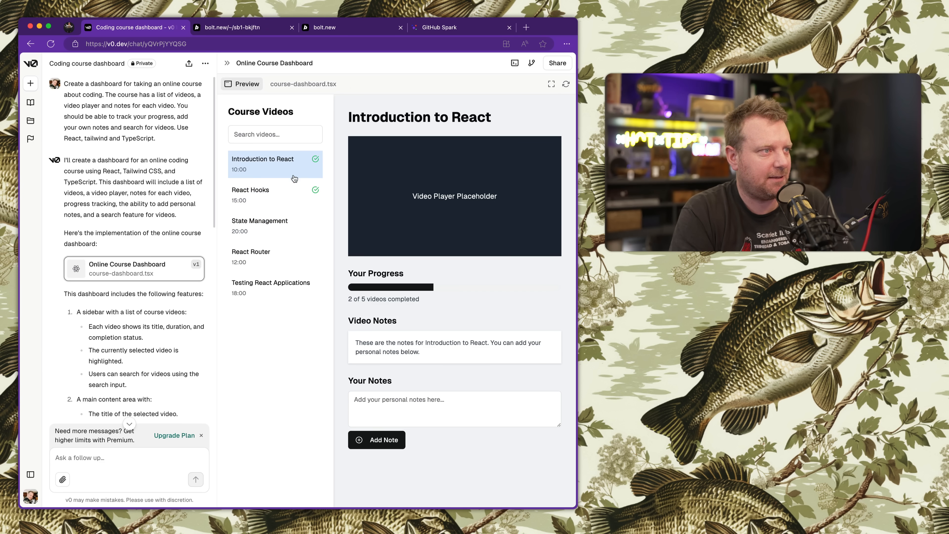
pyautogui.click(303, 84)
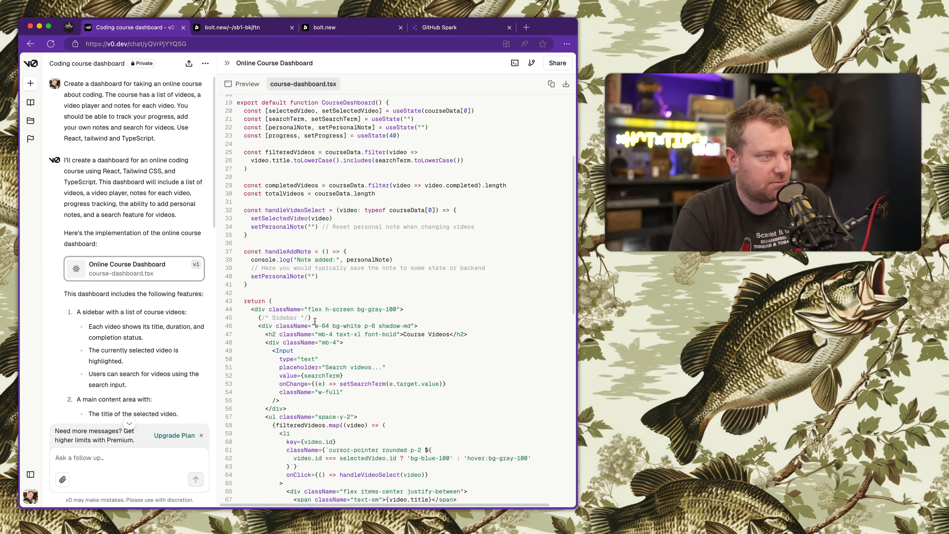
# Scroll through course-dashboard.tsx past the imports and five-video mock course data.
pyautogui.scroll(-3)
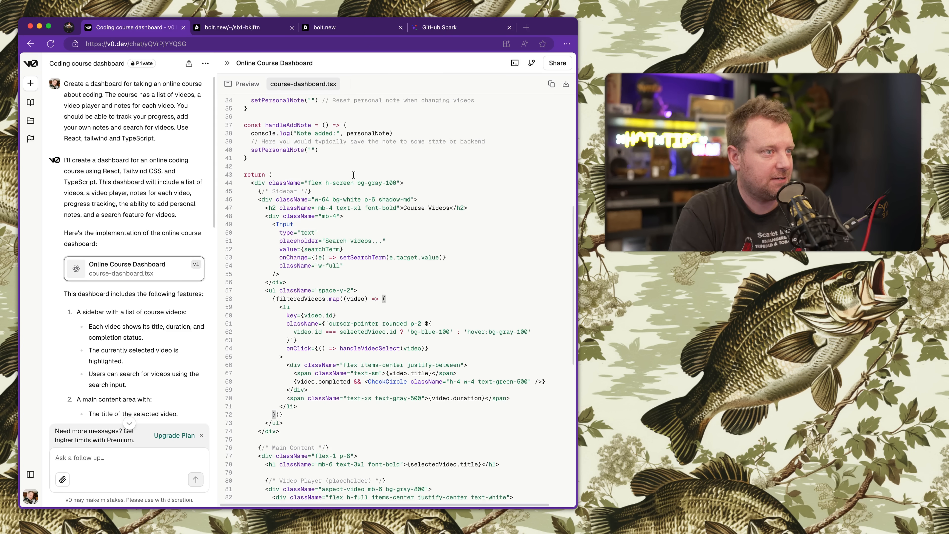
pyautogui.scroll(-3)
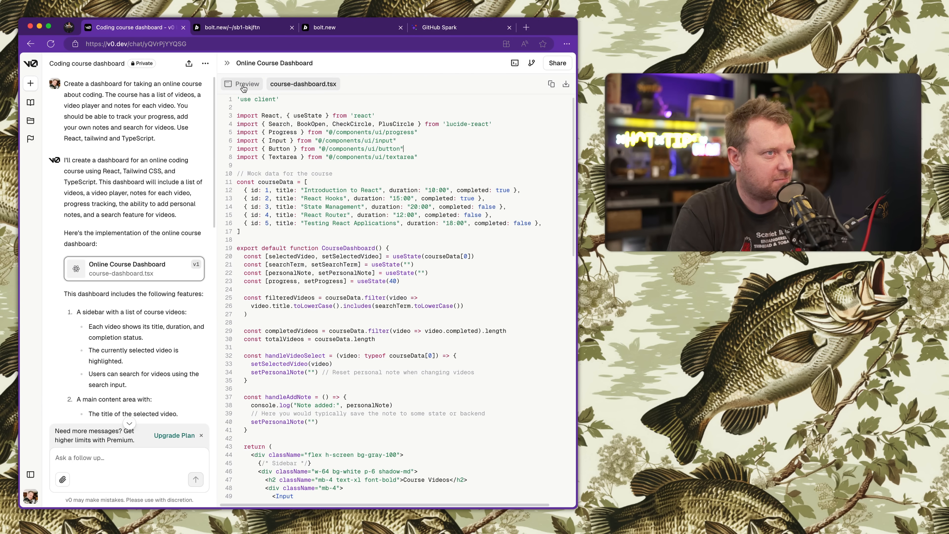
# View the Introduction to React, State Management and React Hooks lessons in the live preview, then switch to GitHub Spark.
pyautogui.click(246, 83)
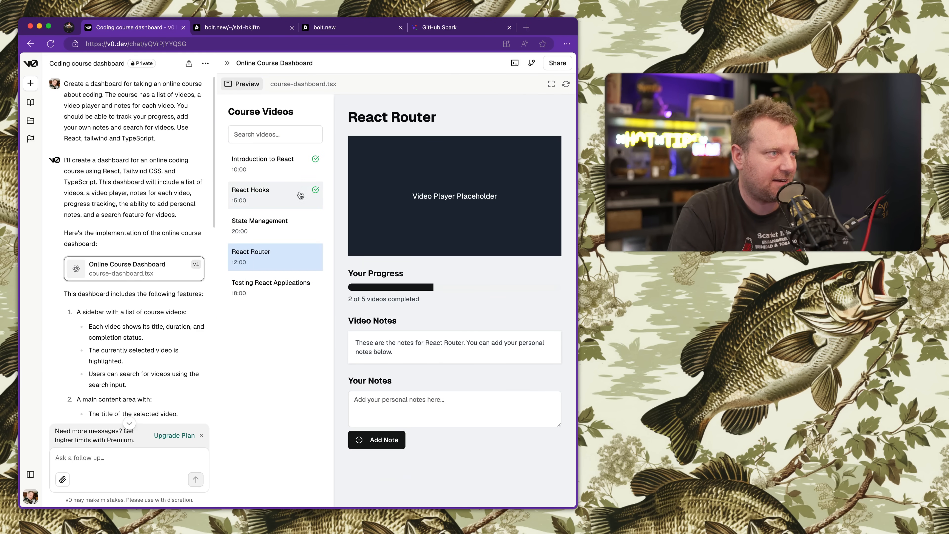
pyautogui.click(263, 159)
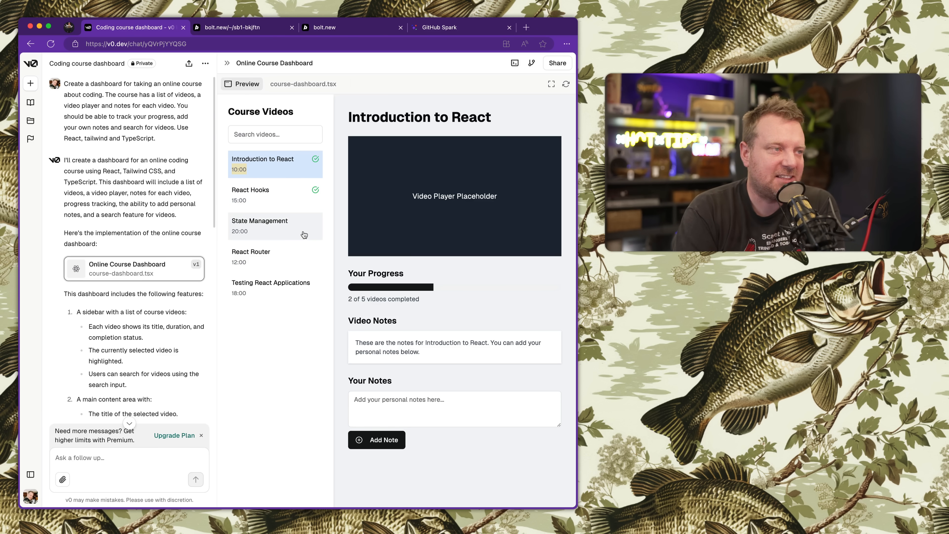
pyautogui.moveTo(343, 56)
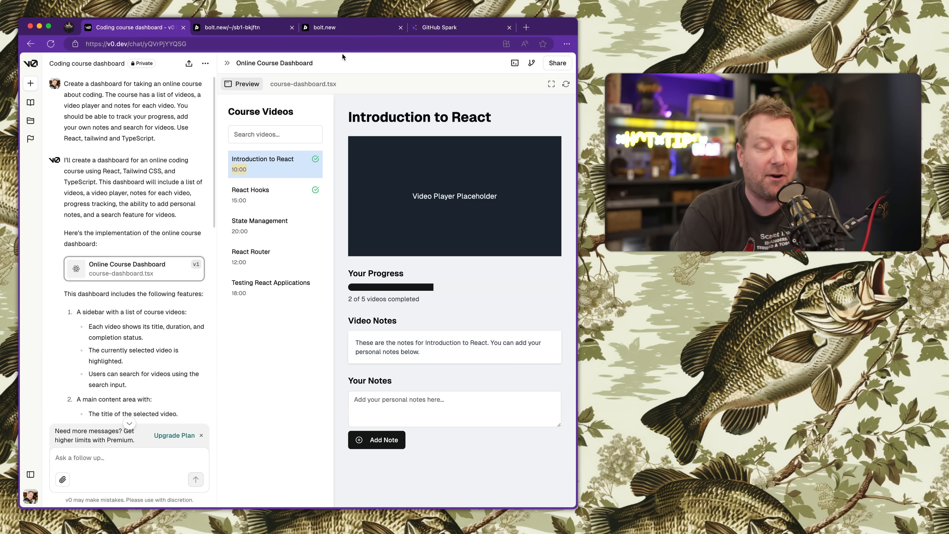
pyautogui.click(274, 226)
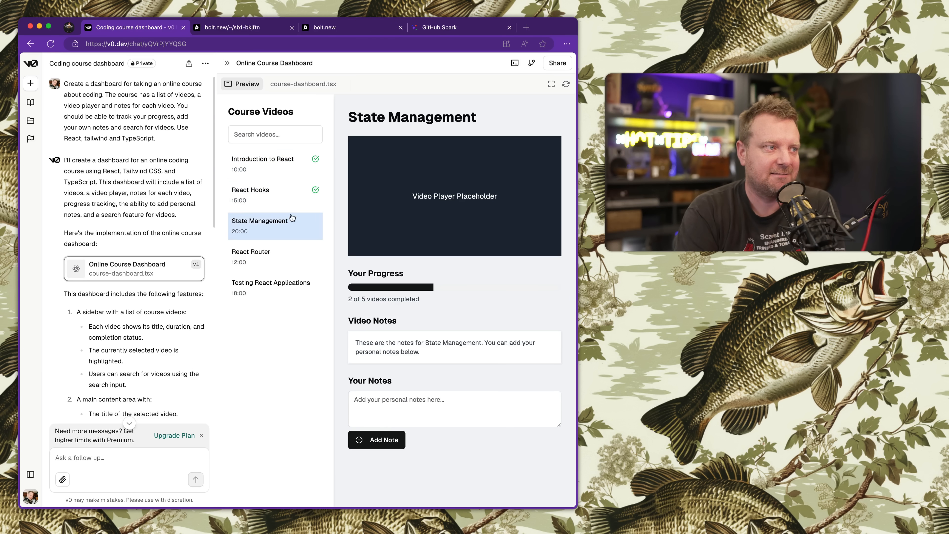
pyautogui.click(250, 189)
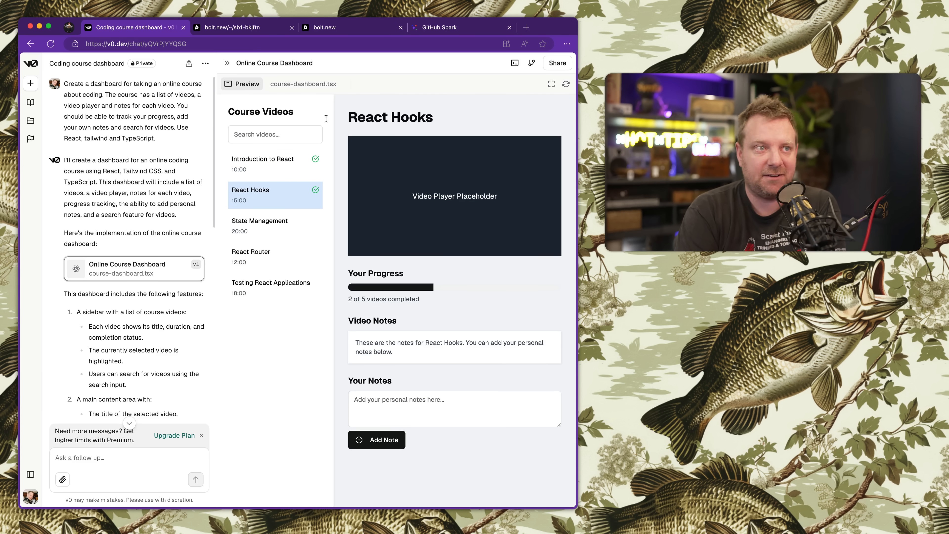
pyautogui.moveTo(407, 38)
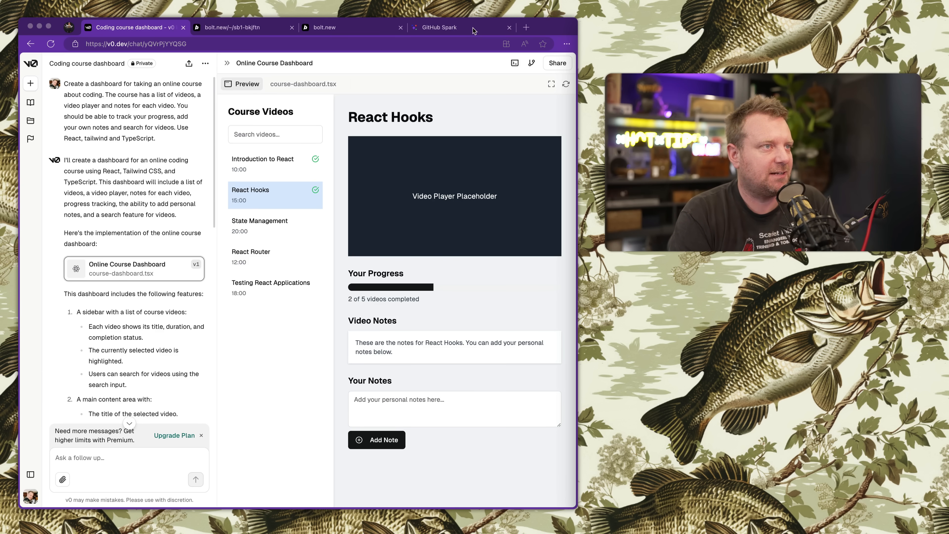
pyautogui.click(354, 28)
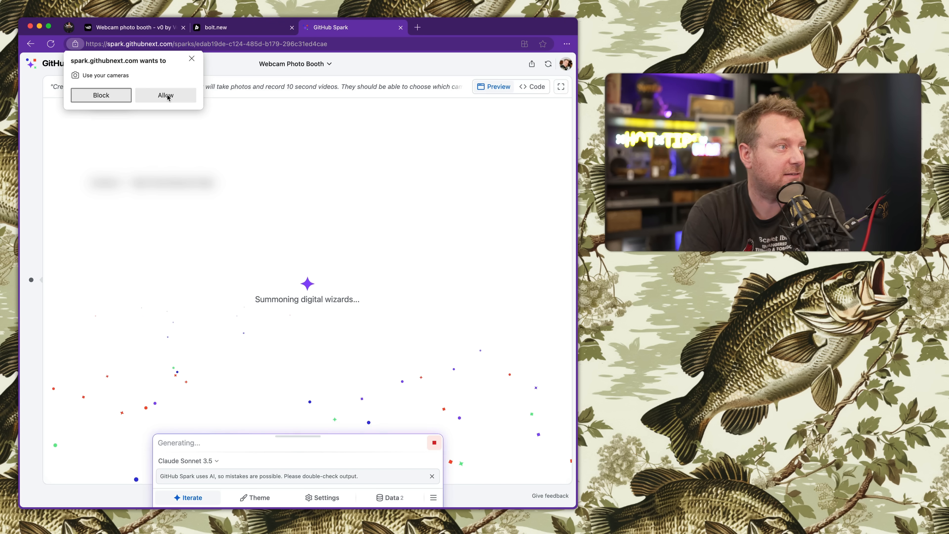
# Grant camera access, take a photo and record then stop a short video clip in the Webcam Photo Booth.
pyautogui.click(164, 95)
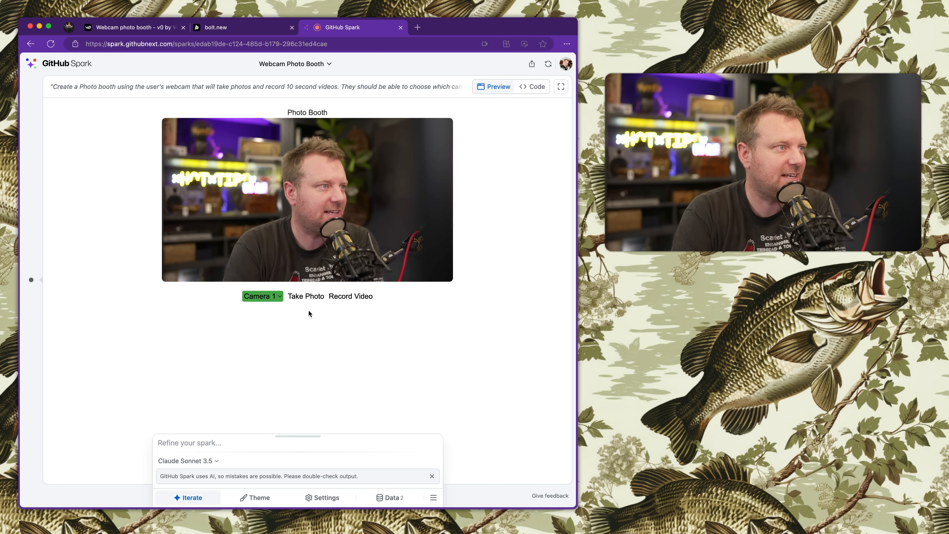
pyautogui.click(262, 297)
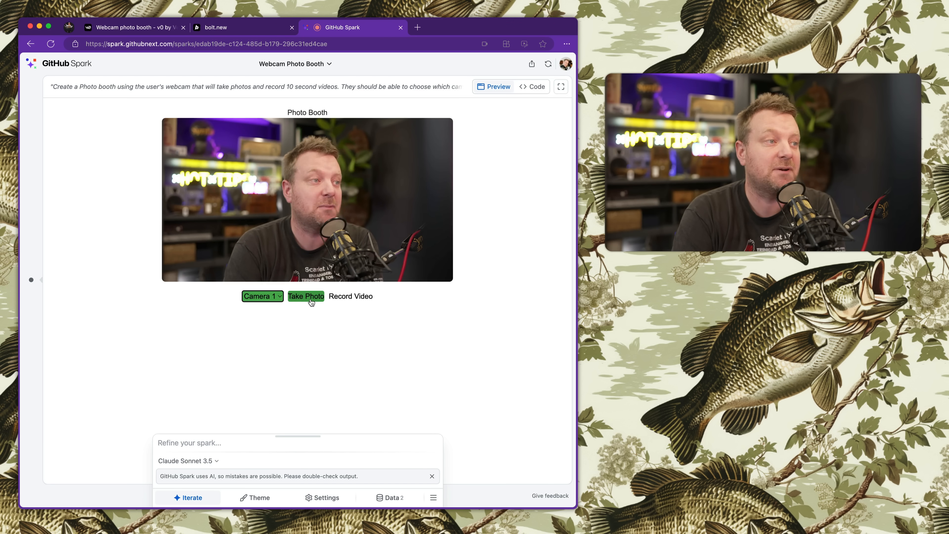
pyautogui.click(306, 297)
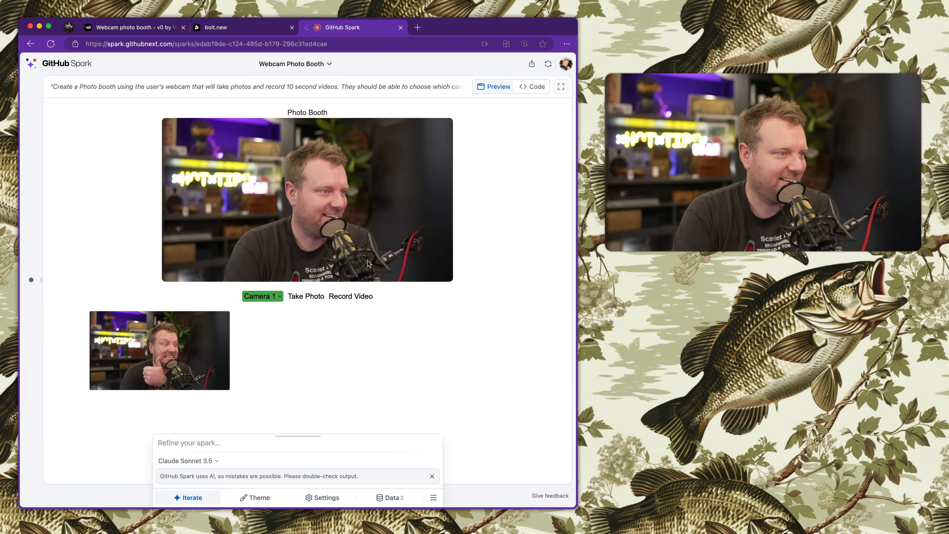
pyautogui.click(348, 297)
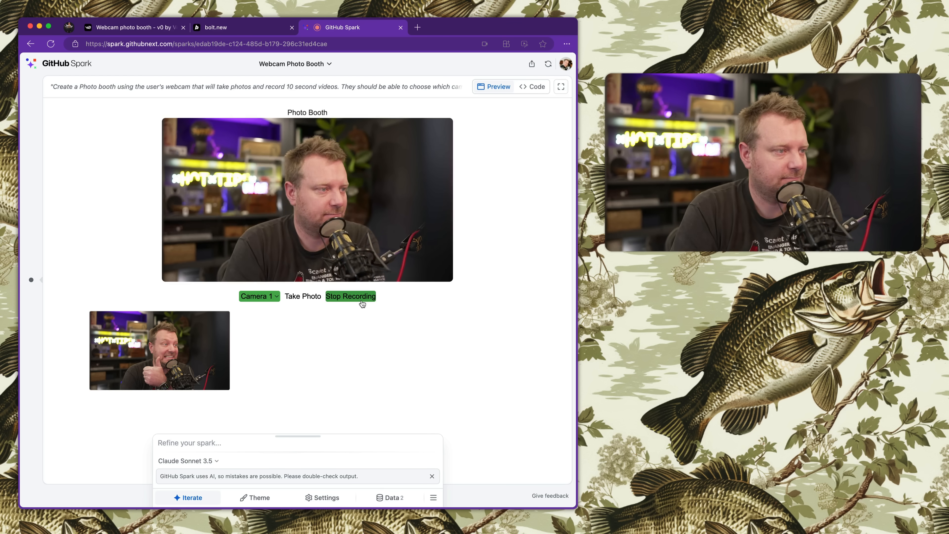
pyautogui.click(350, 296)
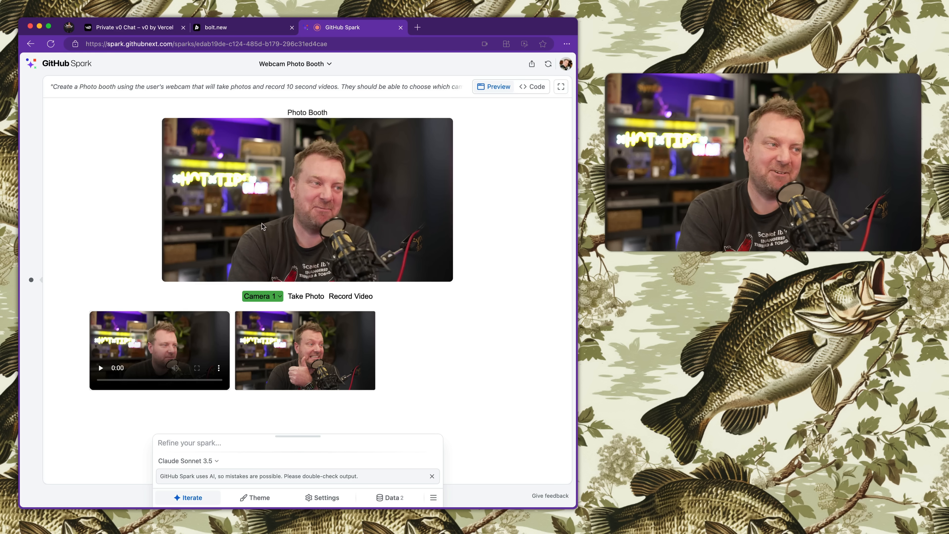
pyautogui.moveTo(426, 325)
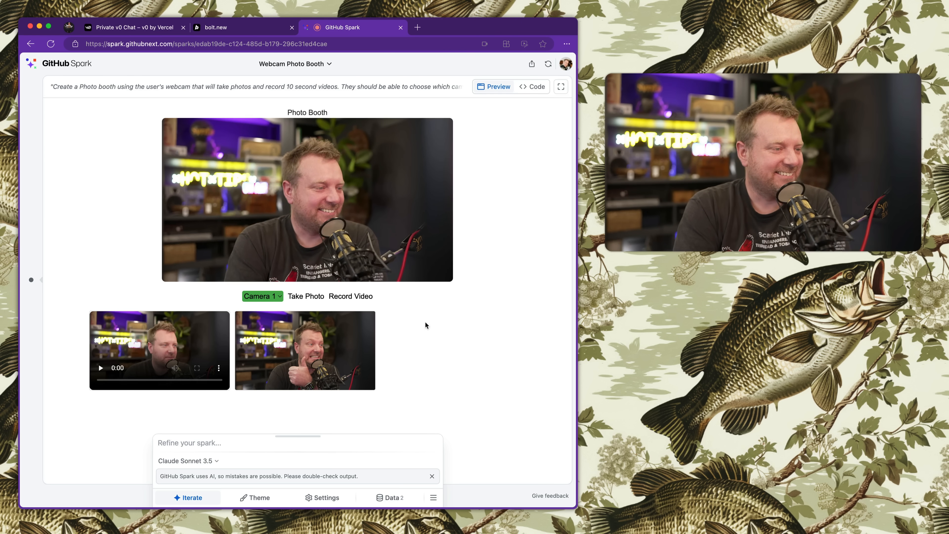
pyautogui.click(533, 86)
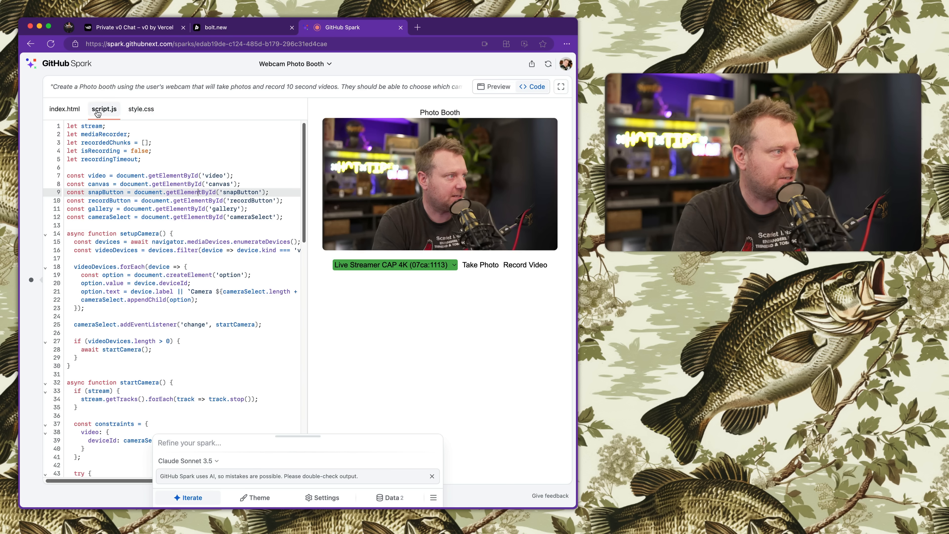
# View style.css and return to script.js beside the live preview.
pyautogui.click(141, 109)
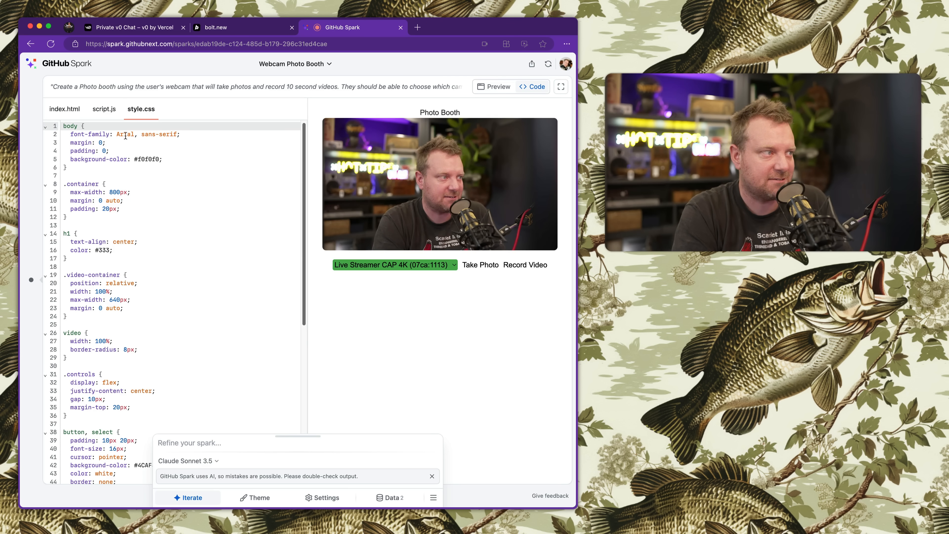
pyautogui.click(103, 109)
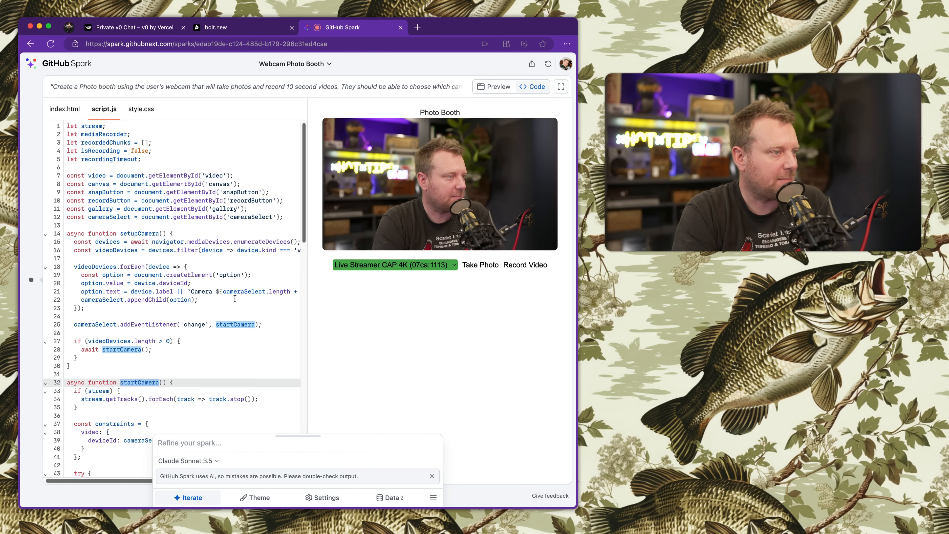
# Browse the six-camera dropdown, trying OBS Virtual Camera and Elgato Virtual Camera.
pyautogui.click(394, 265)
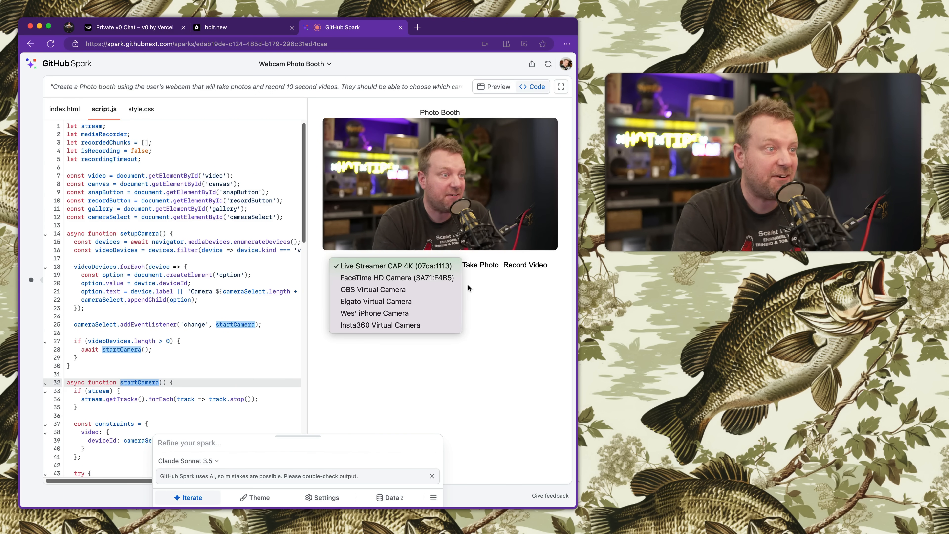
pyautogui.moveTo(374, 290)
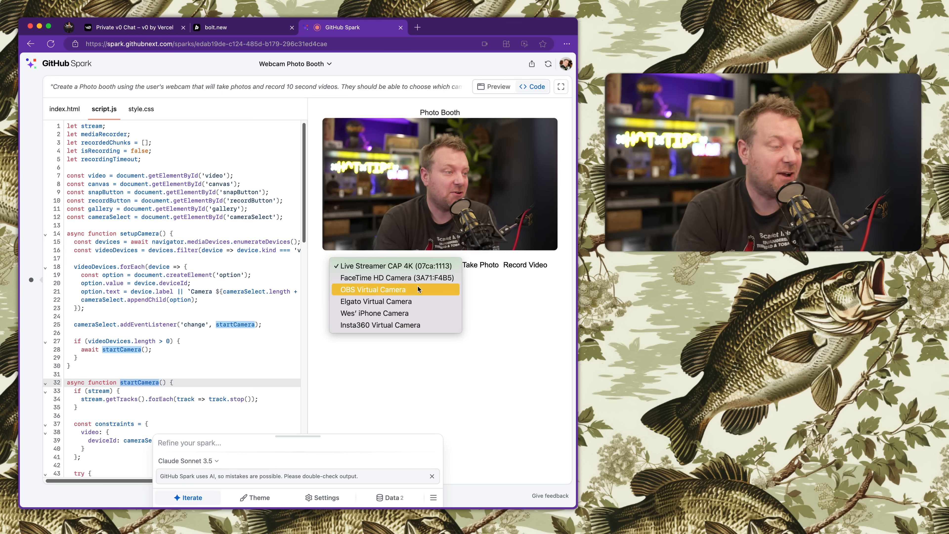
pyautogui.click(394, 266)
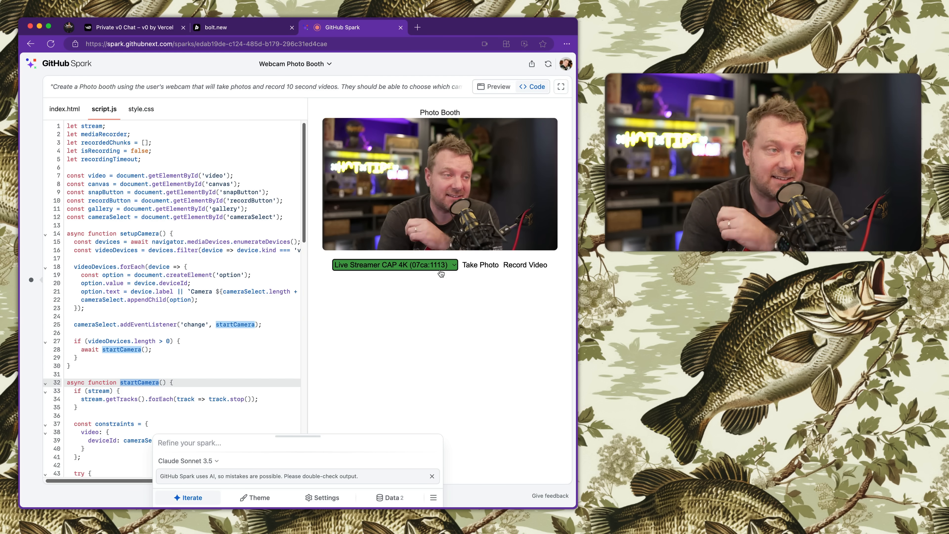
pyautogui.click(393, 265)
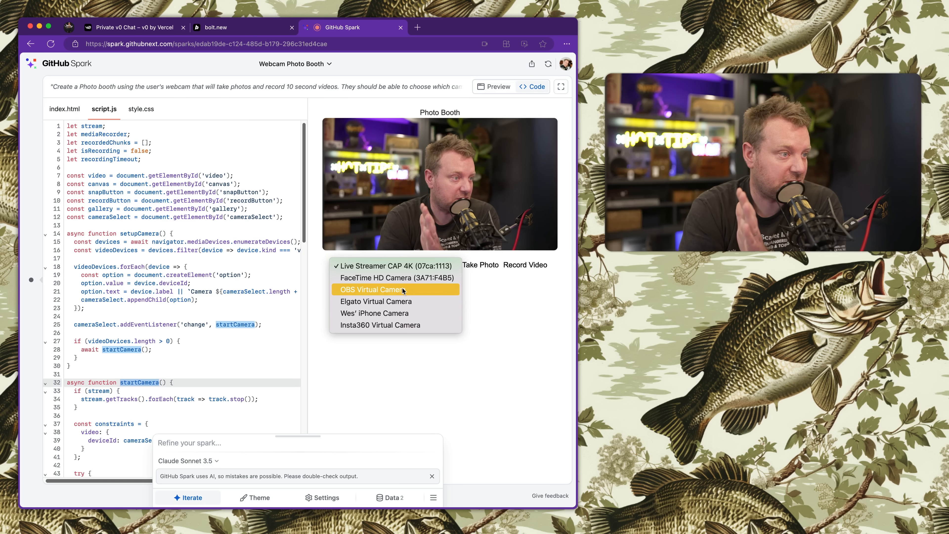
pyautogui.moveTo(375, 302)
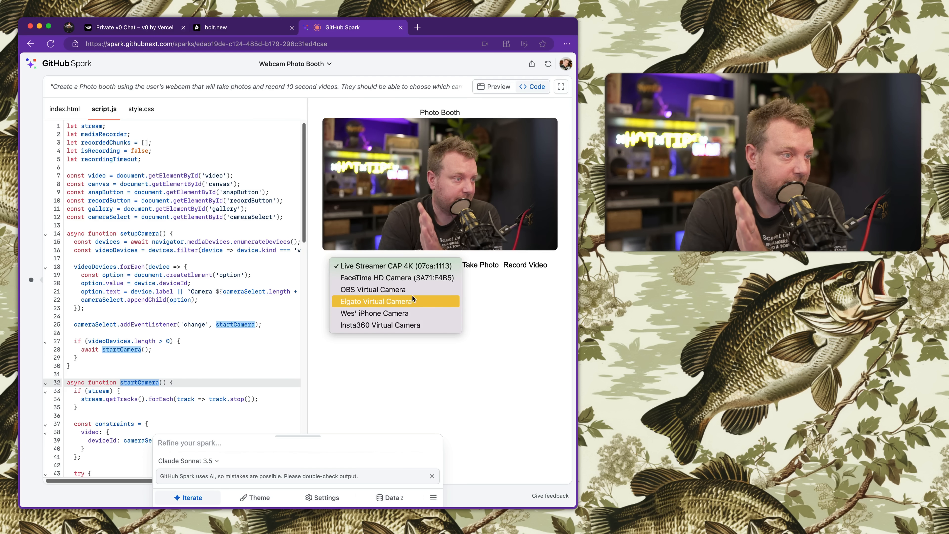
pyautogui.click(398, 278)
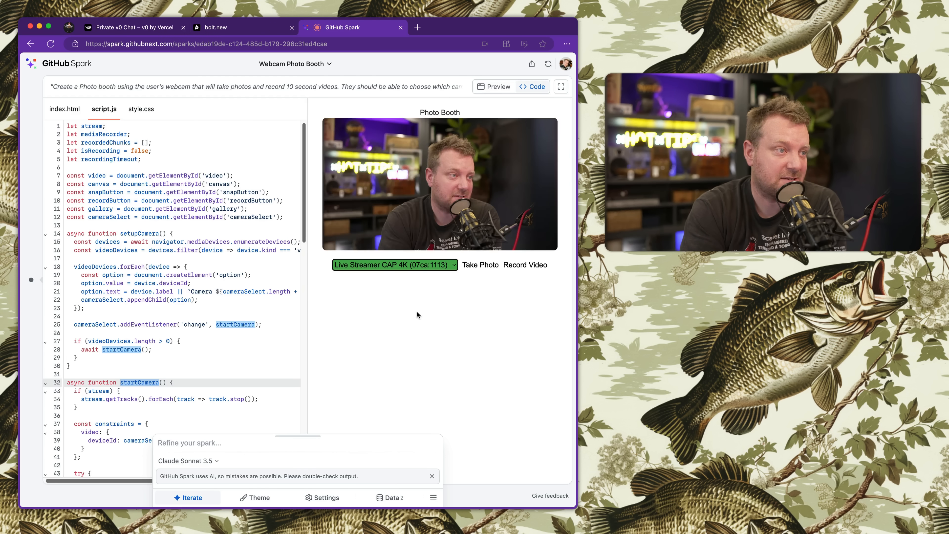
pyautogui.scroll(-3)
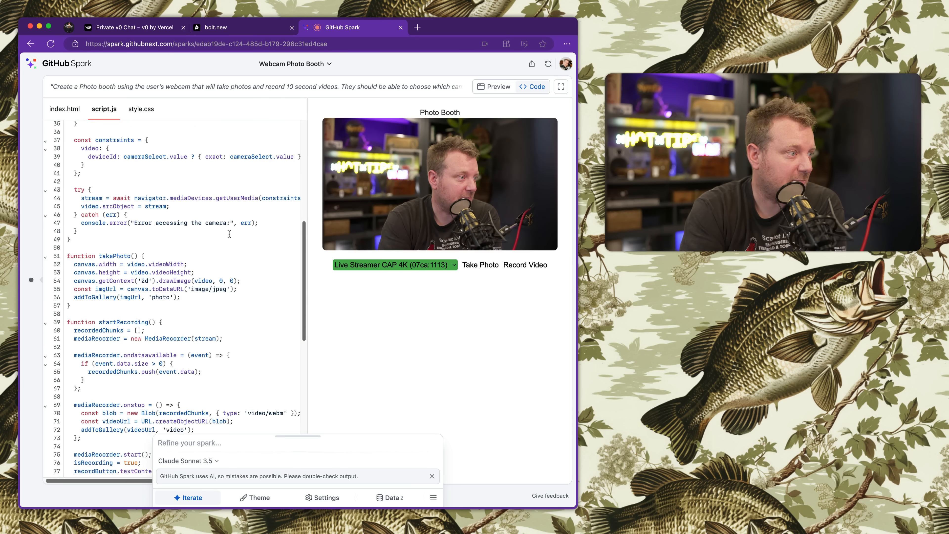
pyautogui.scroll(-3)
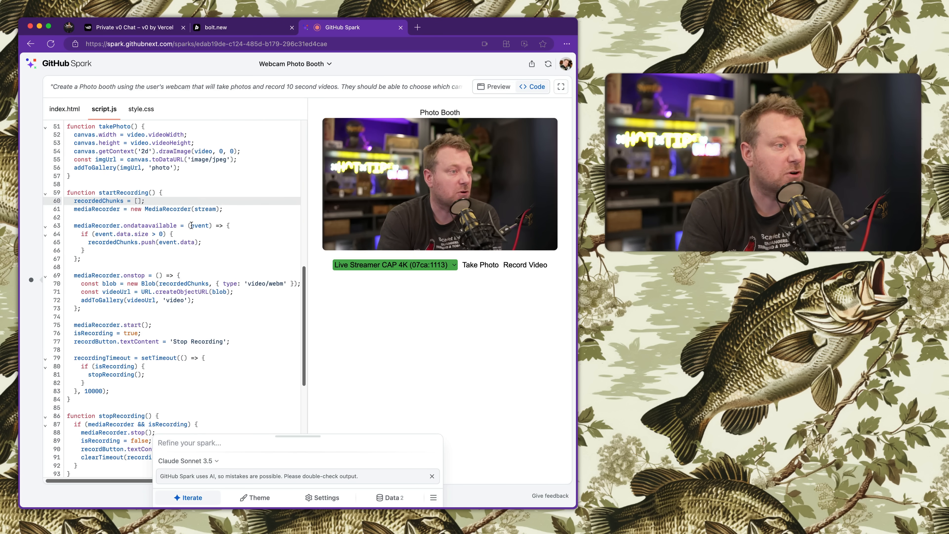
pyautogui.scroll(-3)
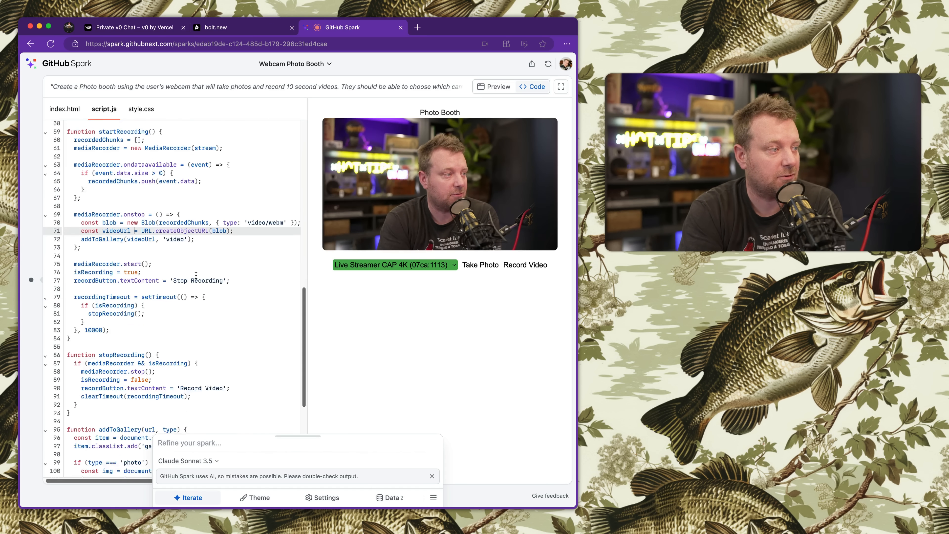
pyautogui.scroll(-3)
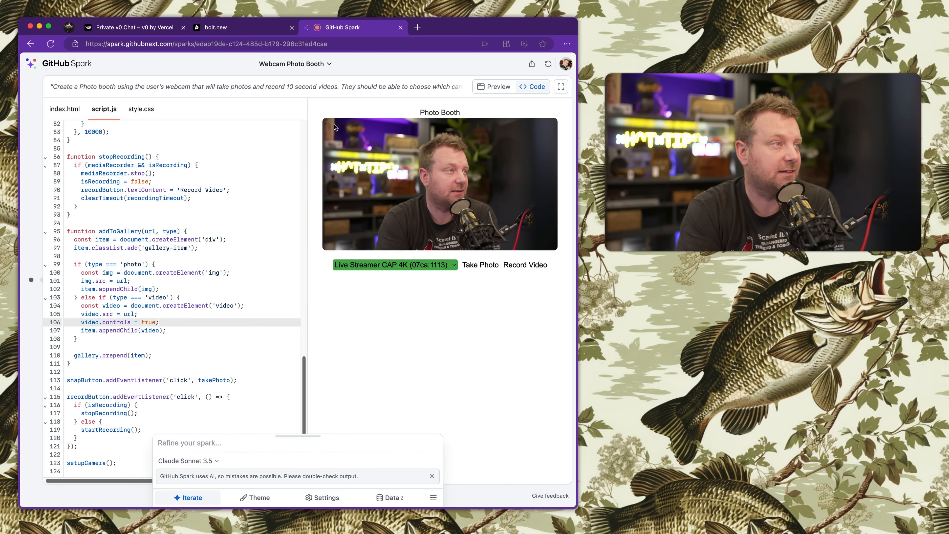
# Grant the Bolt.new photo booth camera access, take a photo and record a 2-second video.
pyautogui.click(239, 28)
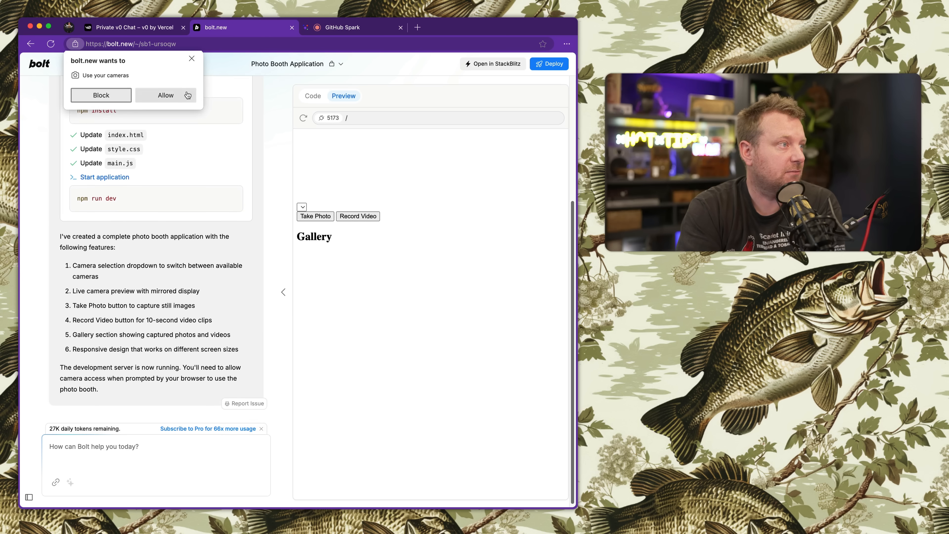
pyautogui.click(165, 95)
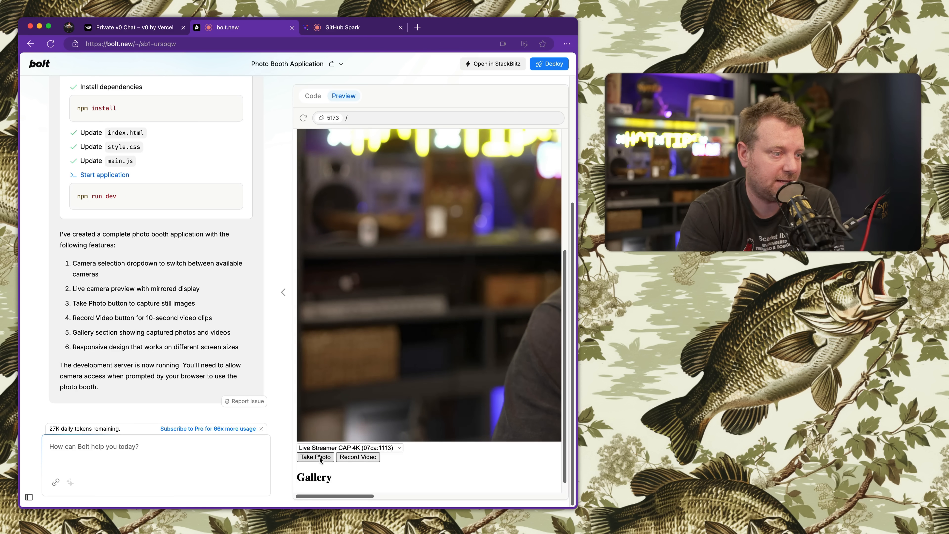
pyautogui.click(315, 456)
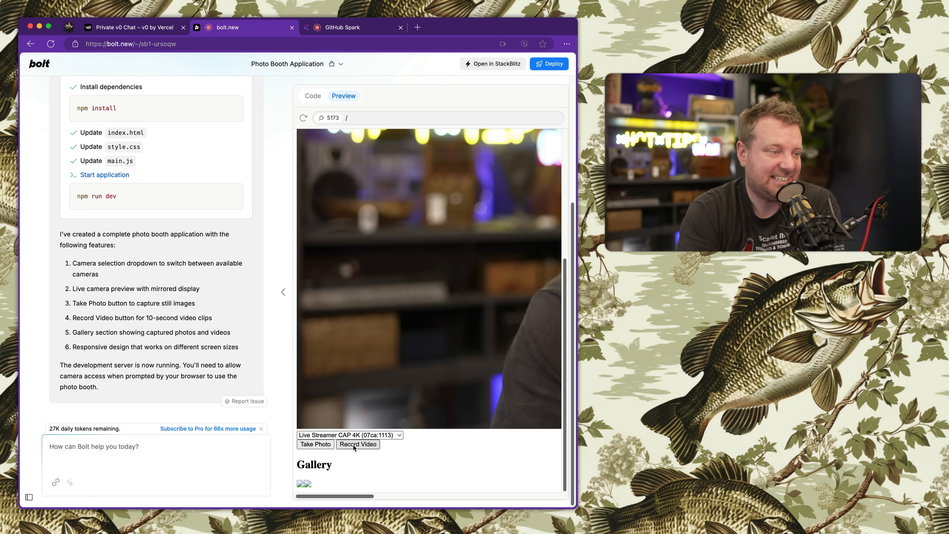
pyautogui.click(358, 445)
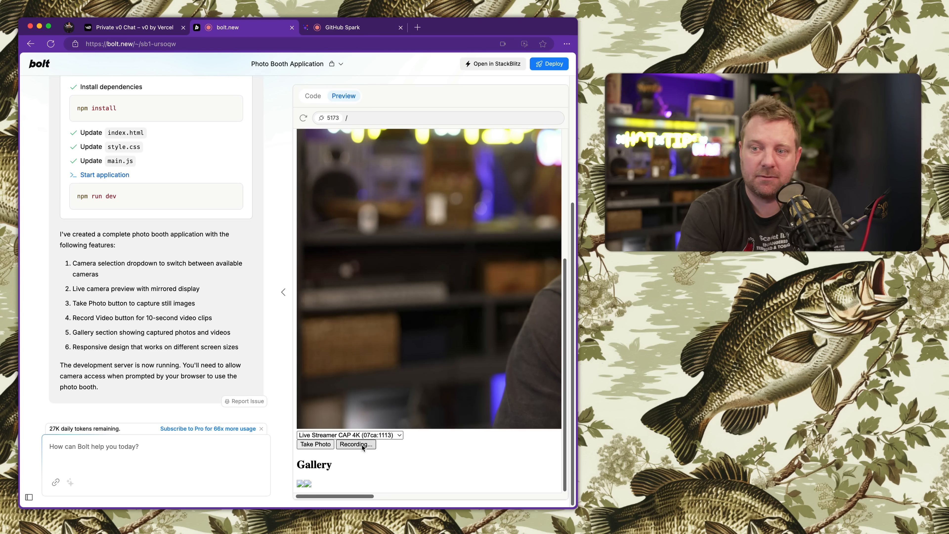
pyautogui.click(356, 445)
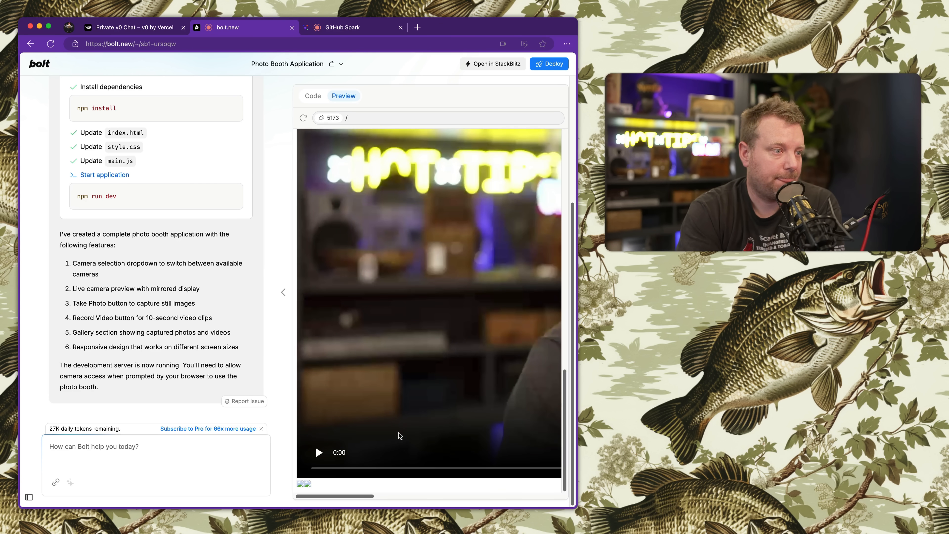
# Play back the recorded clip and inspect the broken photo thumbnail's markup in DevTools.
pyautogui.click(320, 453)
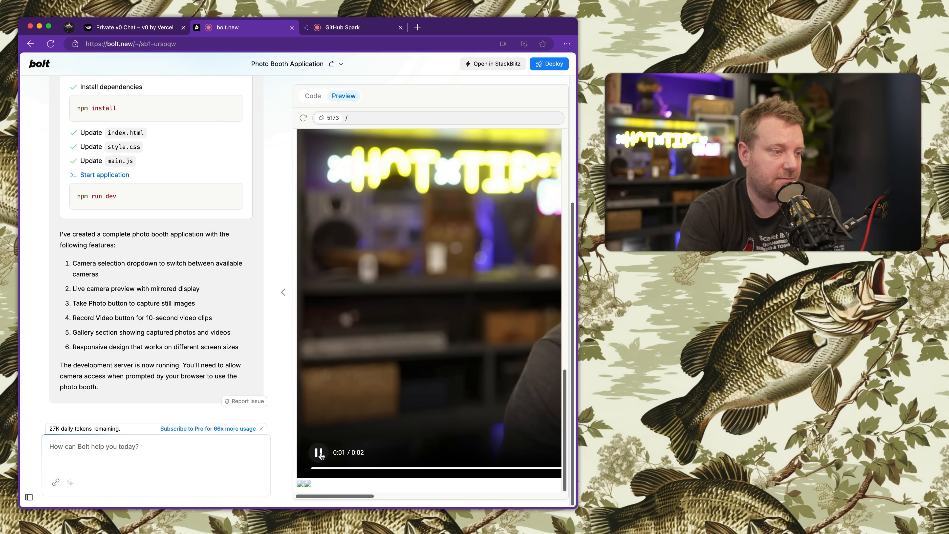
pyautogui.click(319, 452)
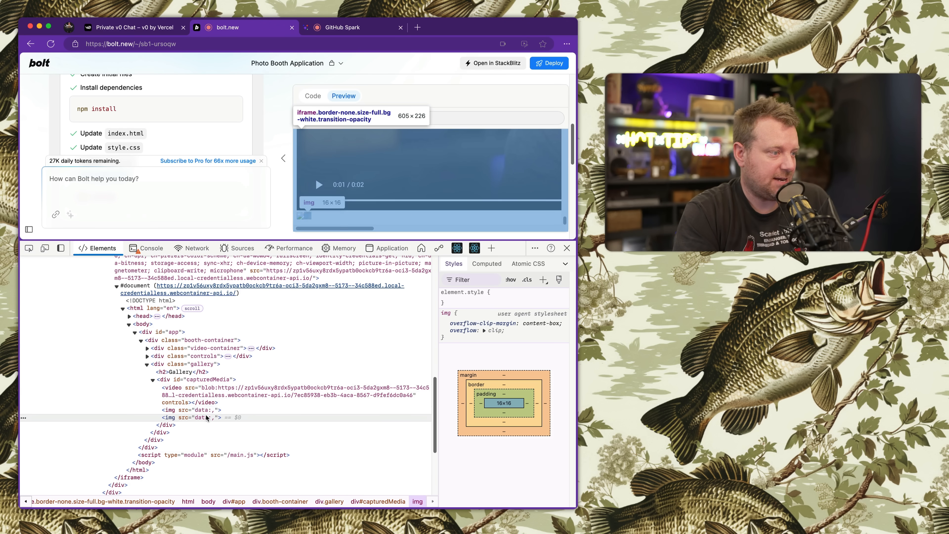
pyautogui.moveTo(194, 391)
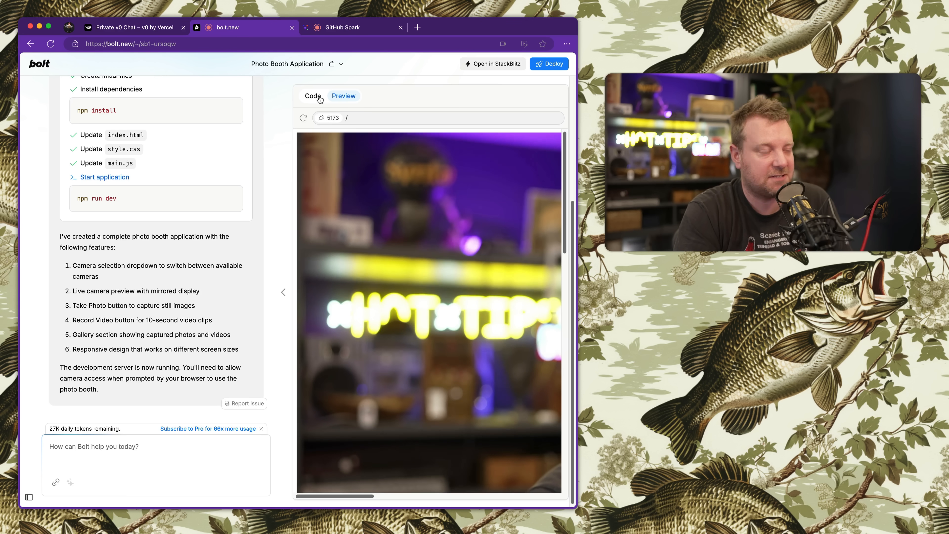
# Show the generated code and open index.html, javascript.svg and main.js from the file tree.
pyautogui.click(313, 95)
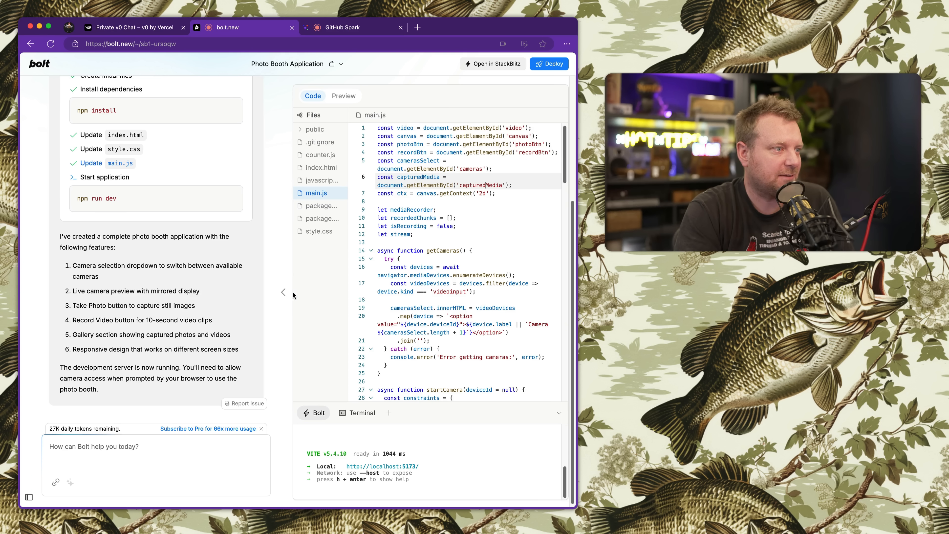
pyautogui.click(321, 167)
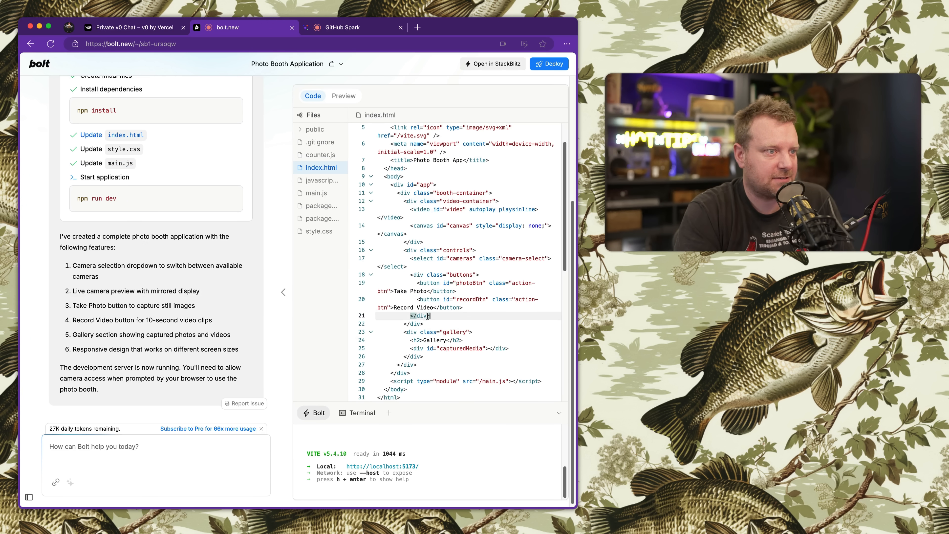
pyautogui.click(320, 180)
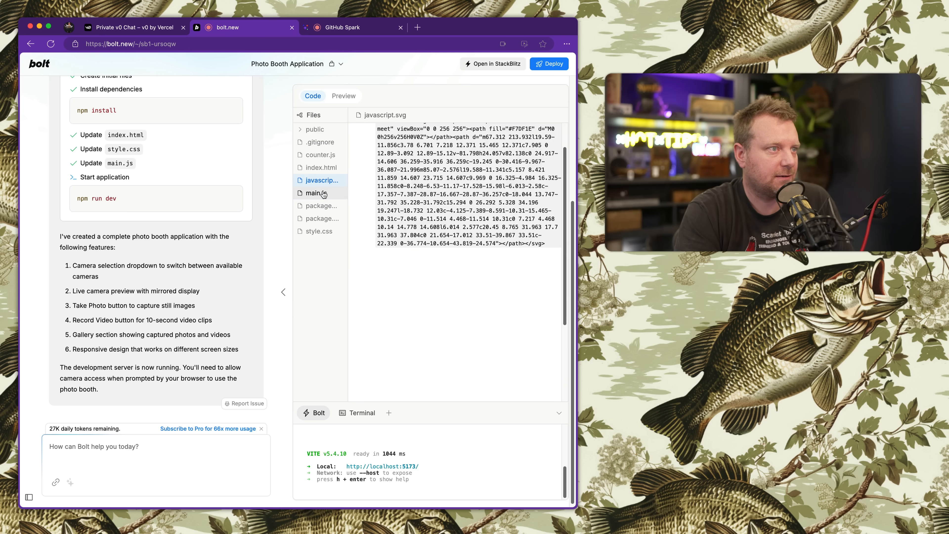
pyautogui.click(316, 193)
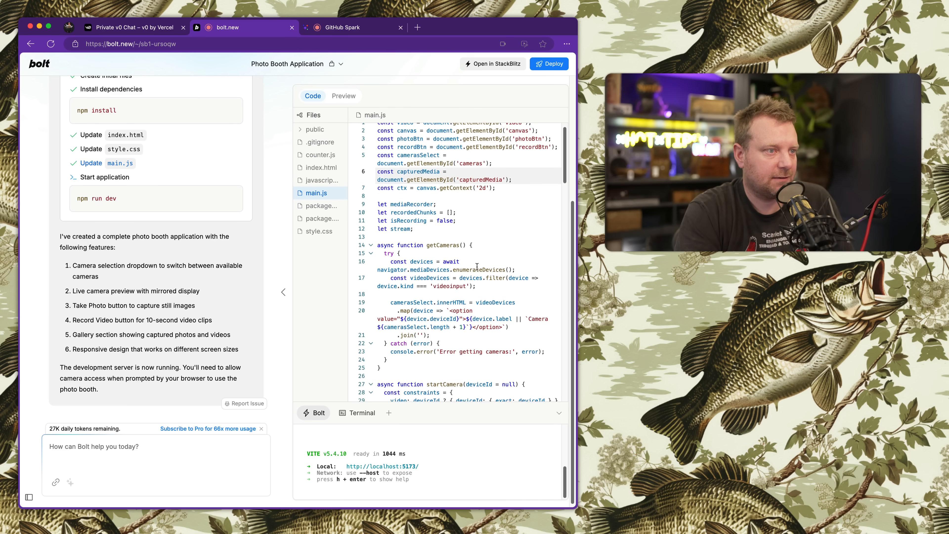
# Scroll down through main.js to read the photo booth logic.
pyautogui.scroll(-3)
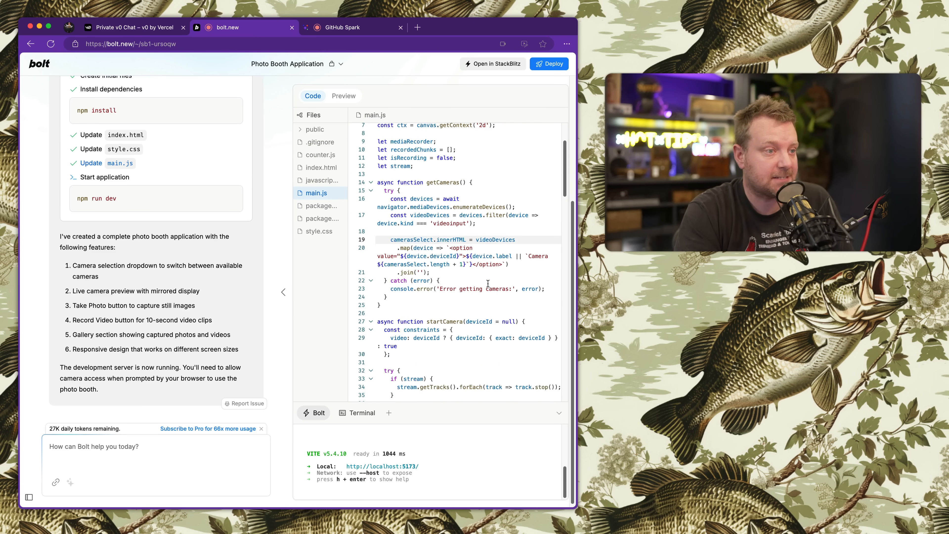
pyautogui.scroll(-3)
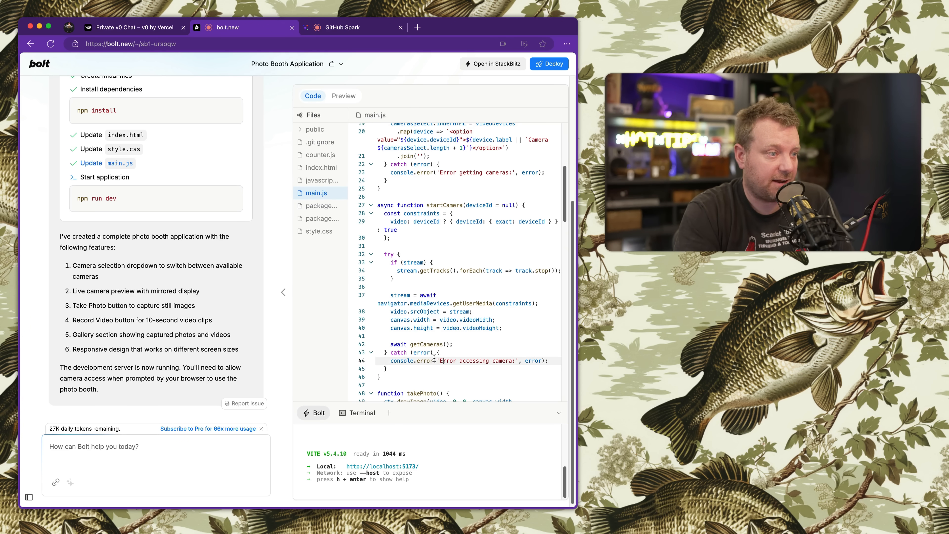
pyautogui.scroll(-3)
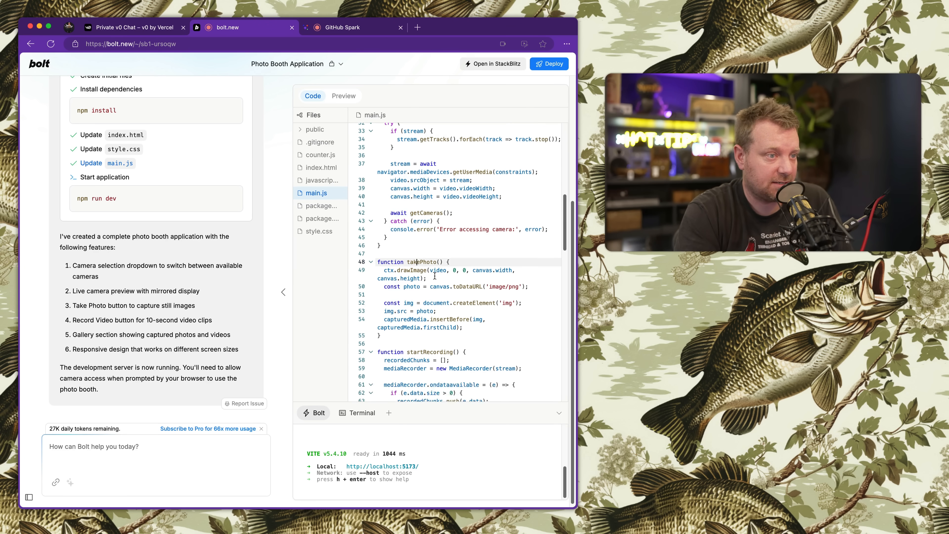
pyautogui.scroll(-3)
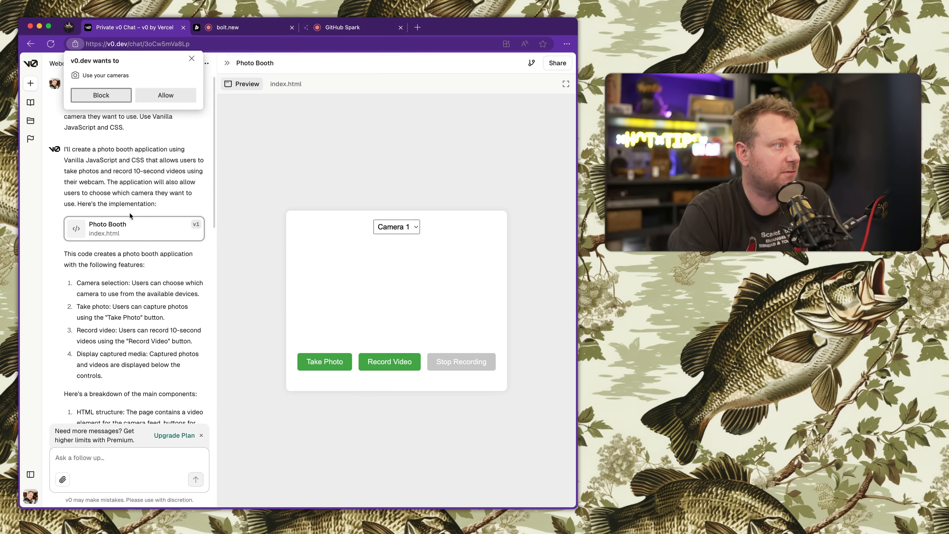
# Grant v0's Photo Booth camera access, keep Camera 1, capture a photo and video, then open index.html.
pyautogui.click(166, 95)
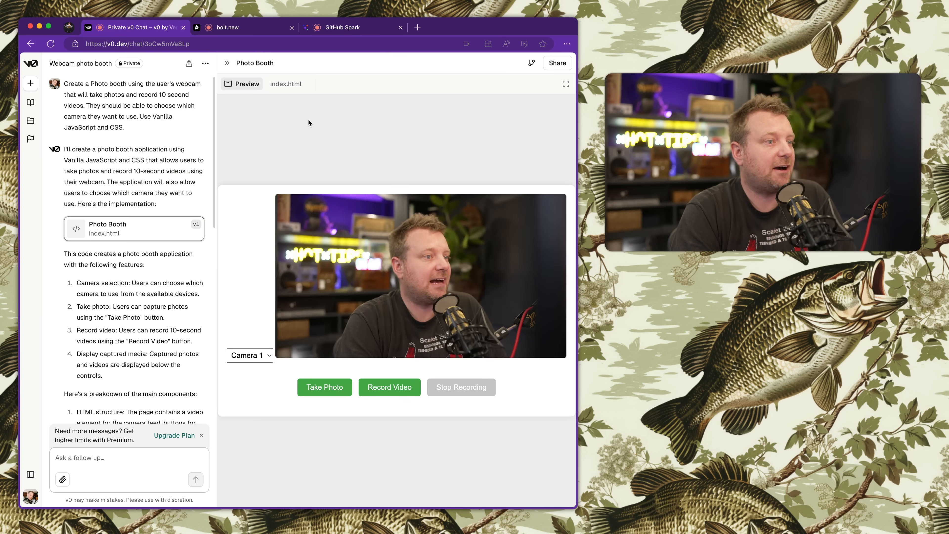
pyautogui.click(249, 356)
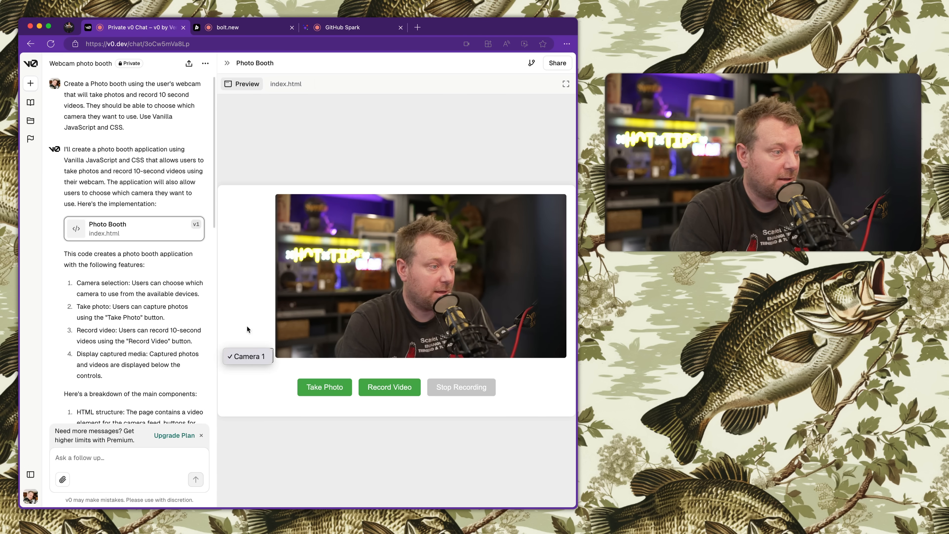
pyautogui.click(324, 387)
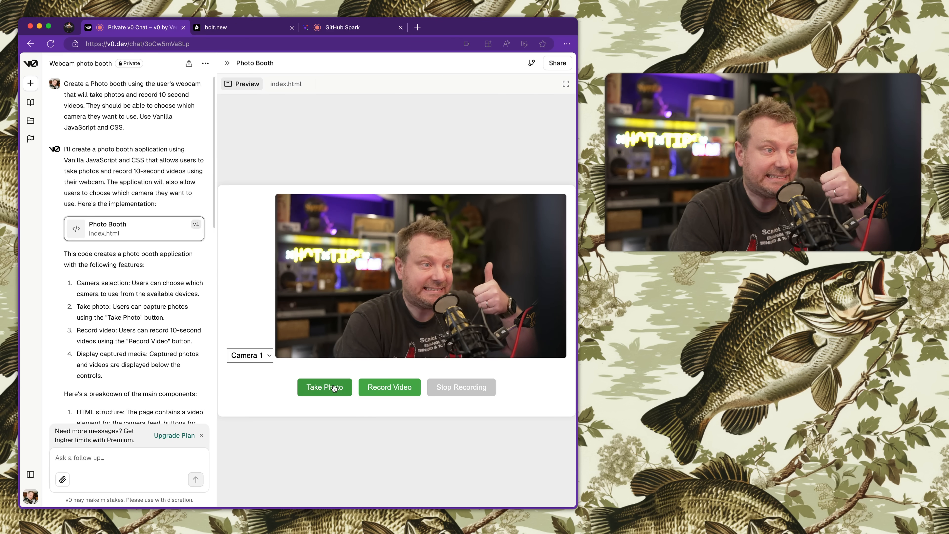
pyautogui.click(389, 387)
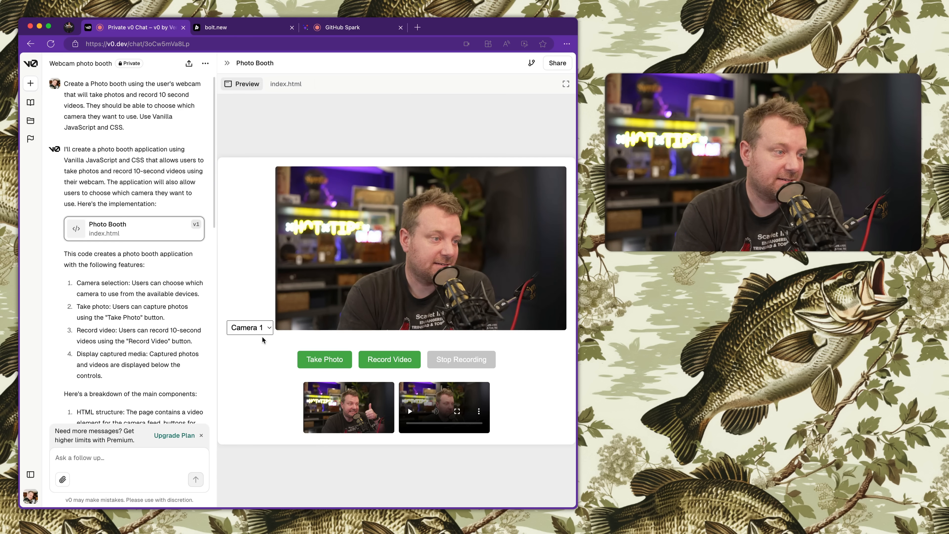
pyautogui.click(248, 327)
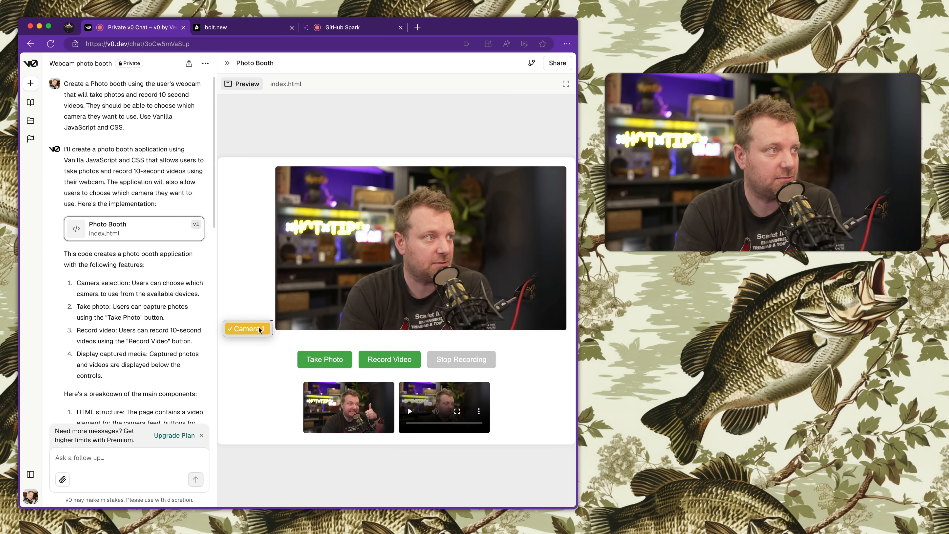
pyautogui.click(286, 84)
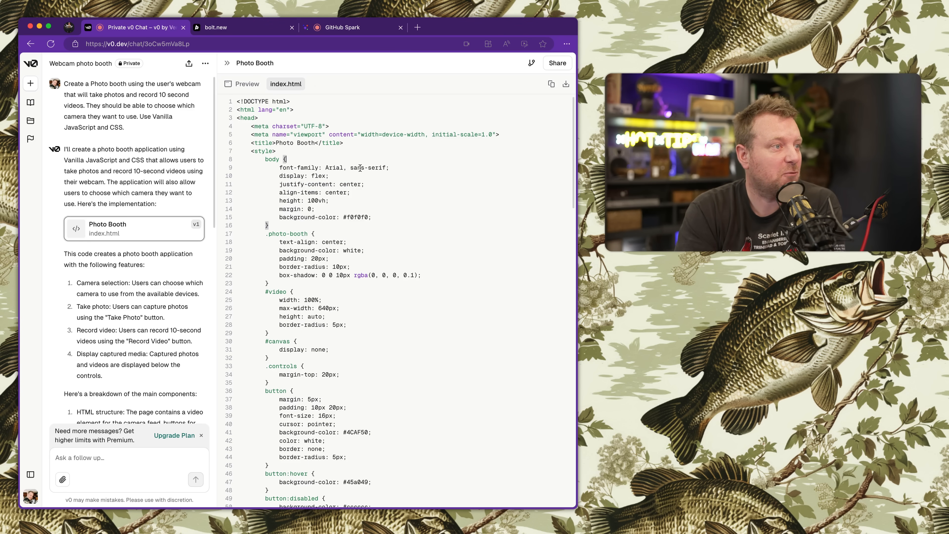
# Read index.html down to its closing script, then return to the running photo booth preview.
pyautogui.scroll(-3)
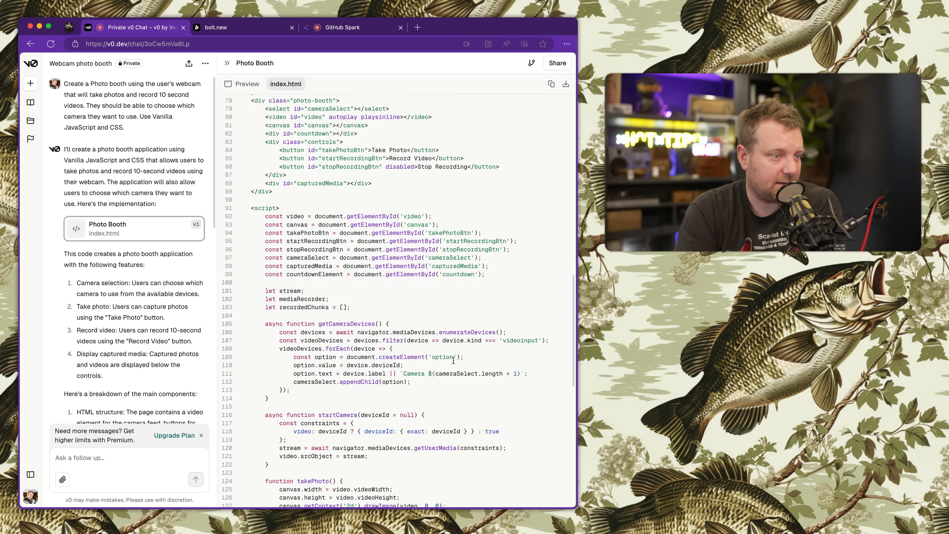
pyautogui.scroll(-3)
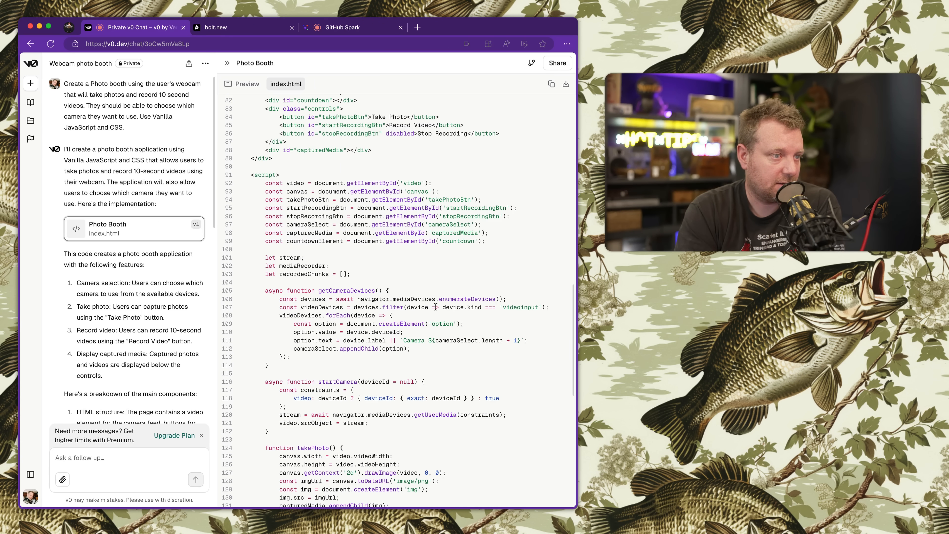
pyautogui.scroll(-3)
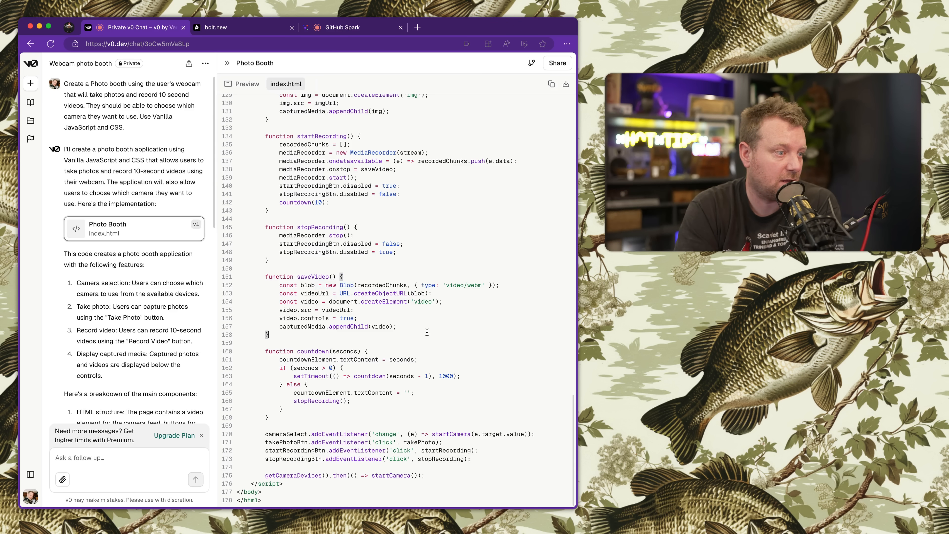
pyautogui.click(246, 83)
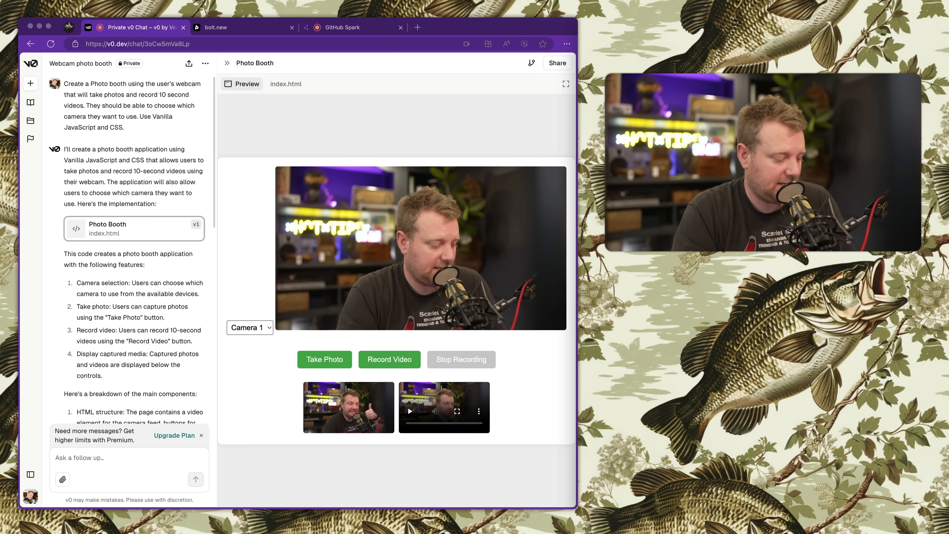
# Return to the GitHub Spark start page listing recent sparks, with the calculator prompt entered.
pyautogui.click(342, 27)
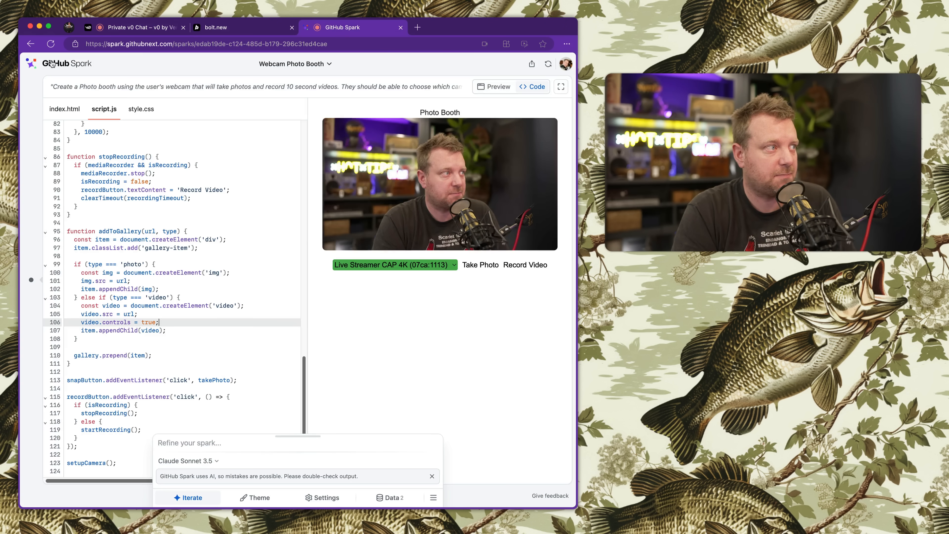
pyautogui.click(30, 43)
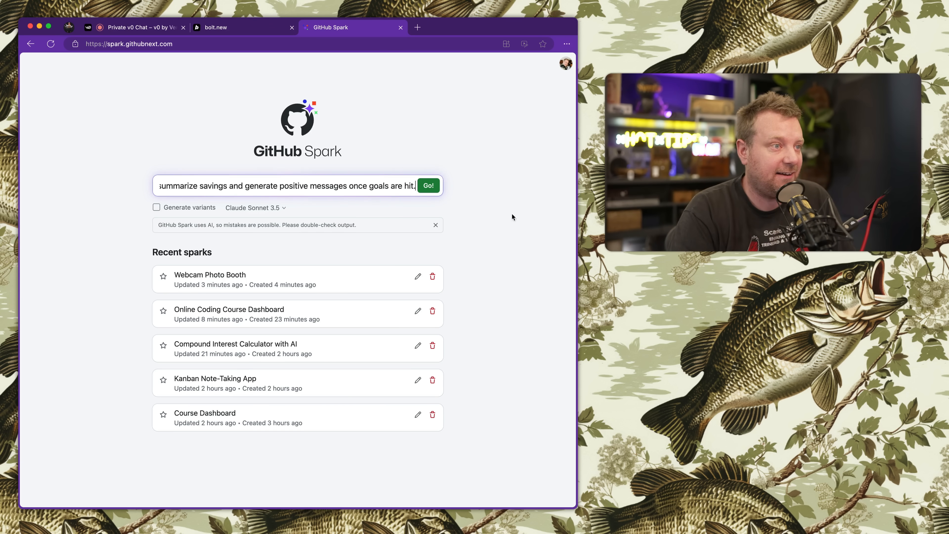
# Send the compound interest calculator prompt in v0 to start a new generating chat.
pyautogui.click(133, 27)
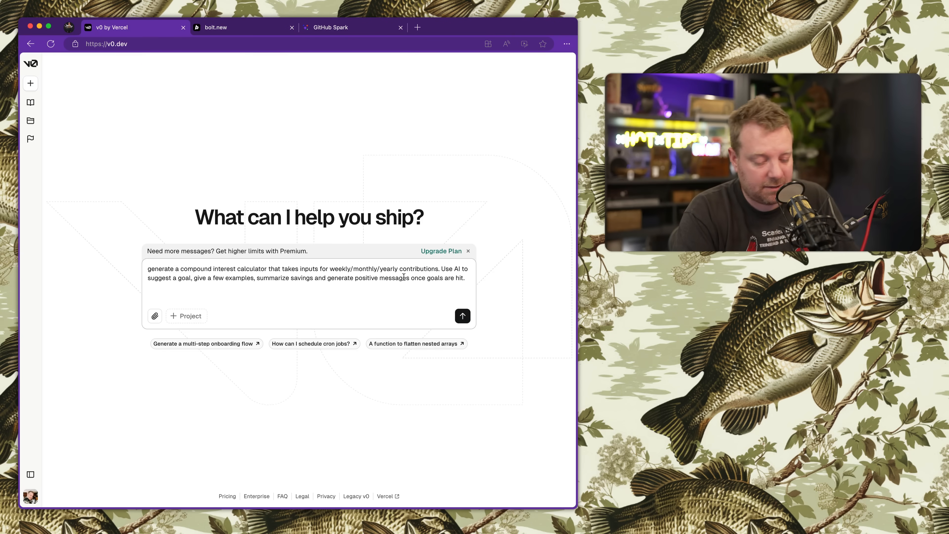
pyautogui.moveTo(154, 316)
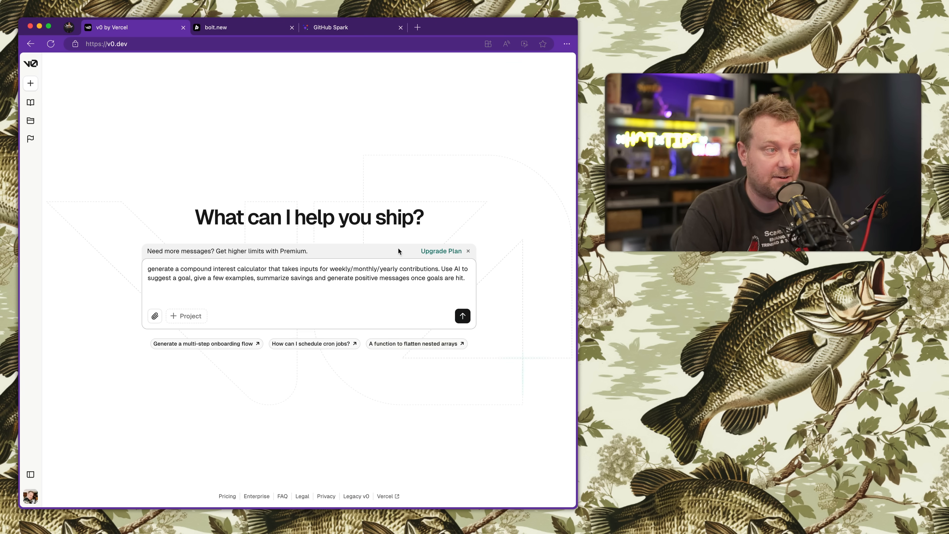
pyautogui.moveTo(154, 316)
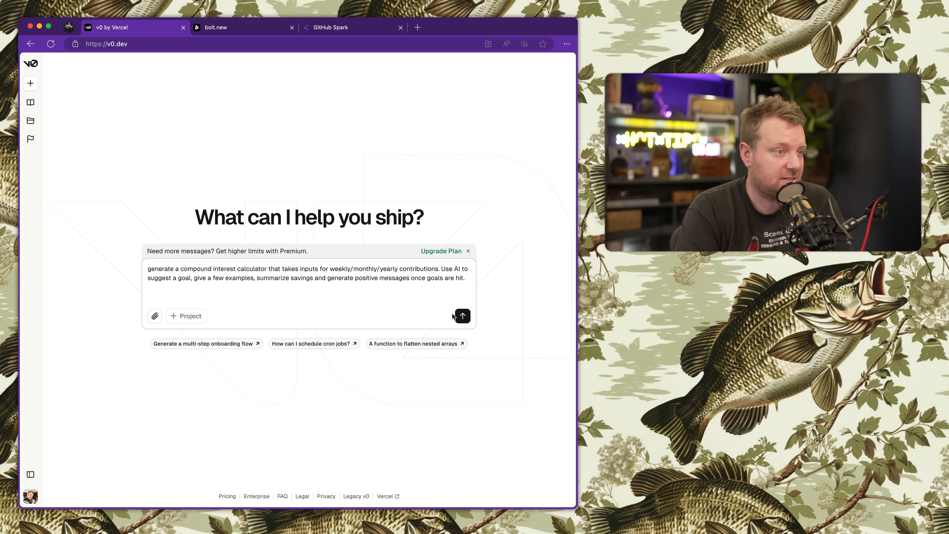
pyautogui.click(462, 315)
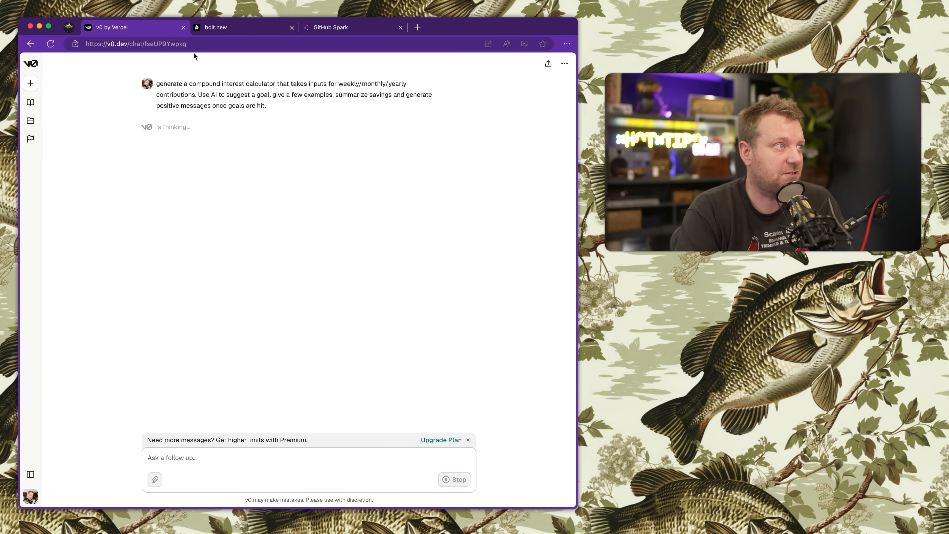
# Calculate a $10 savings goal to $17,175.24 with a congratulation, then get an AI-suggested goal.
pyautogui.click(329, 27)
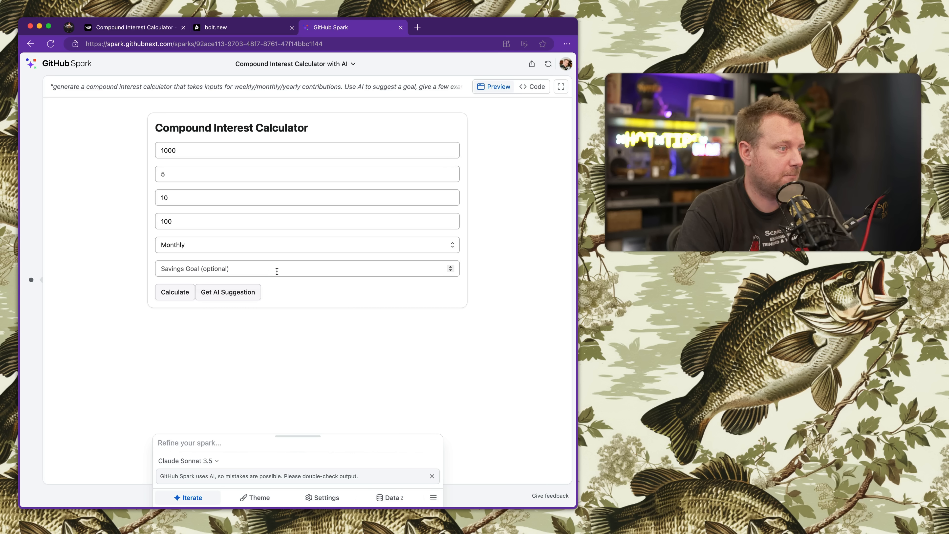
pyautogui.write('1')
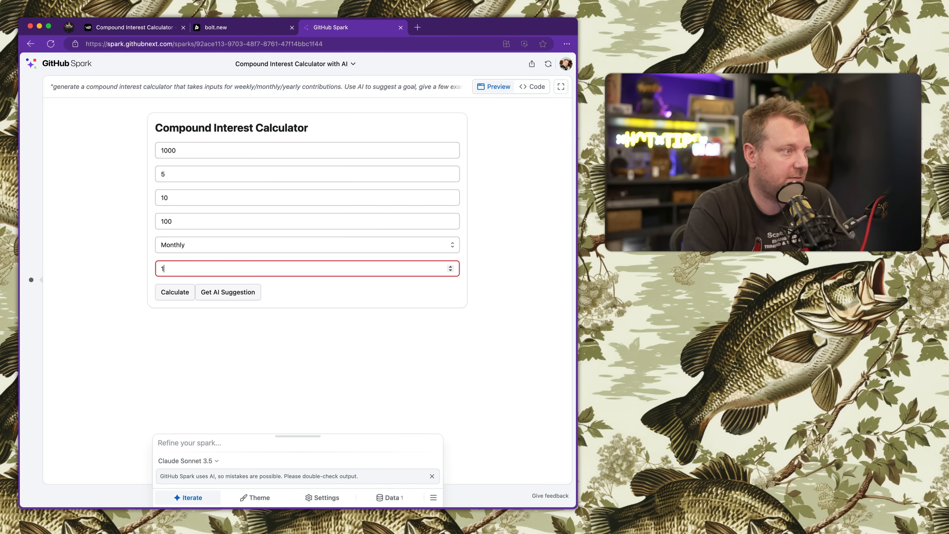
pyautogui.click(174, 292)
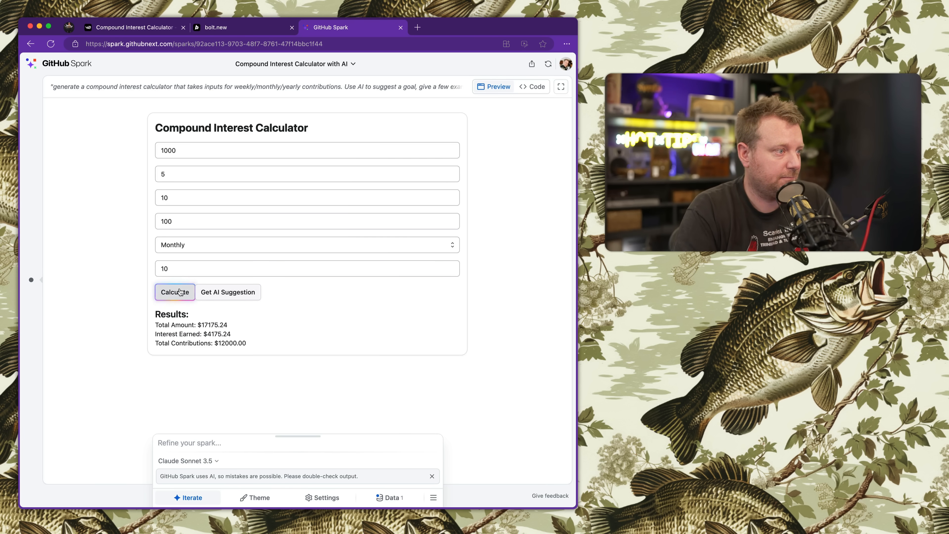
pyautogui.click(175, 292)
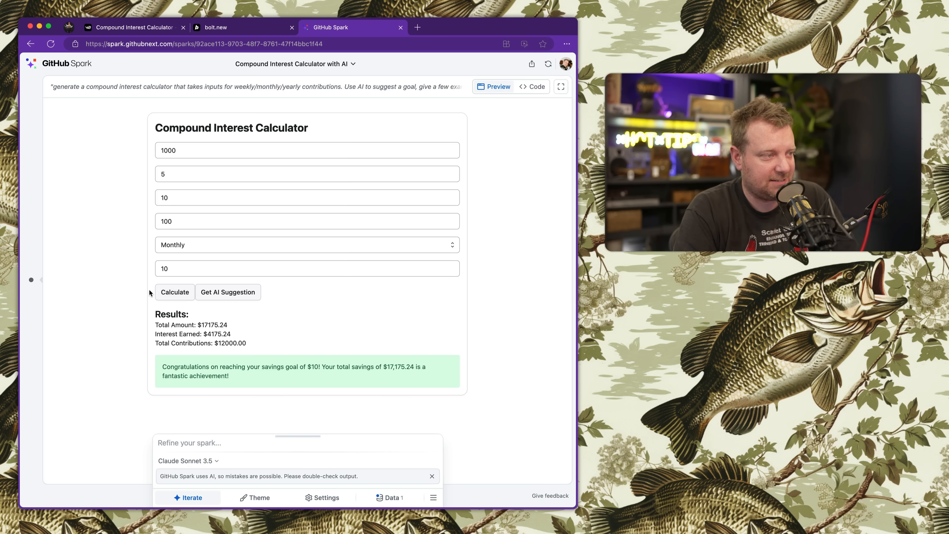
pyautogui.click(175, 292)
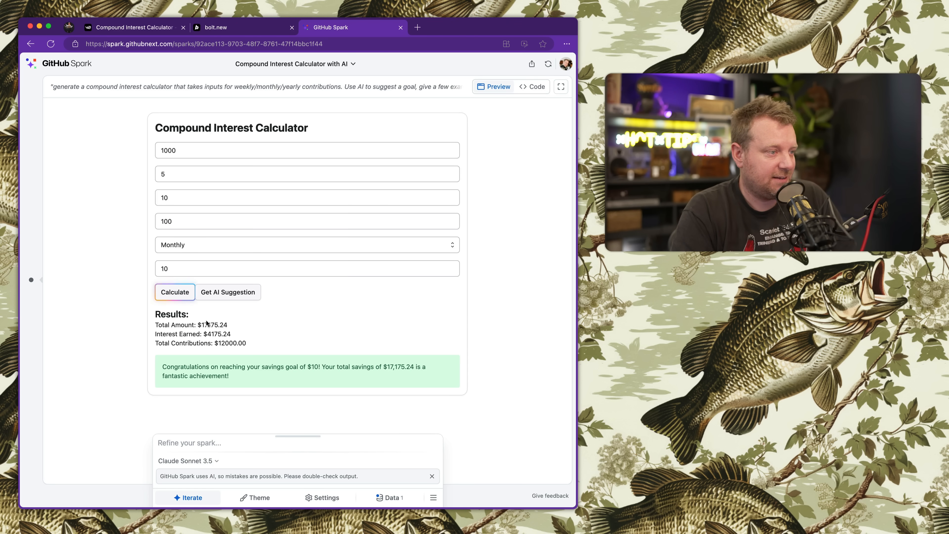
pyautogui.click(175, 292)
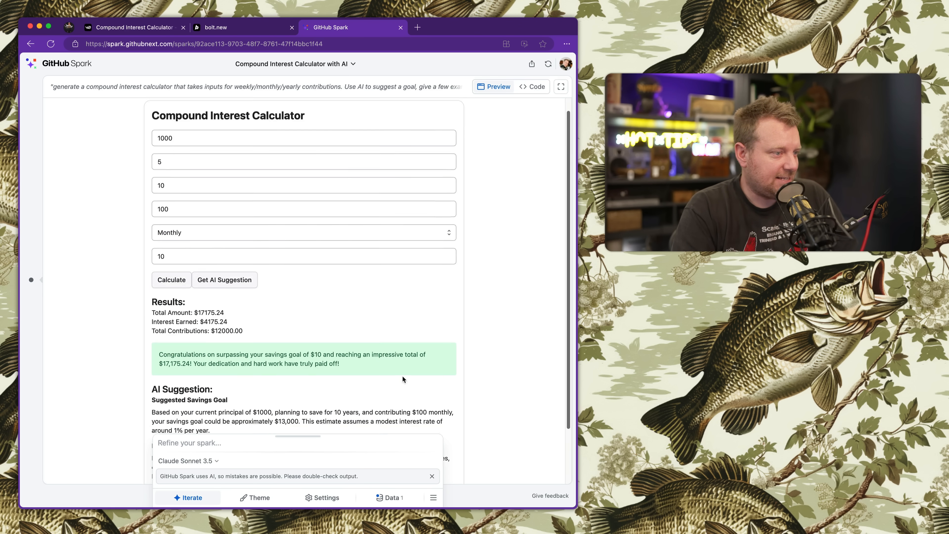
pyautogui.scroll(-3)
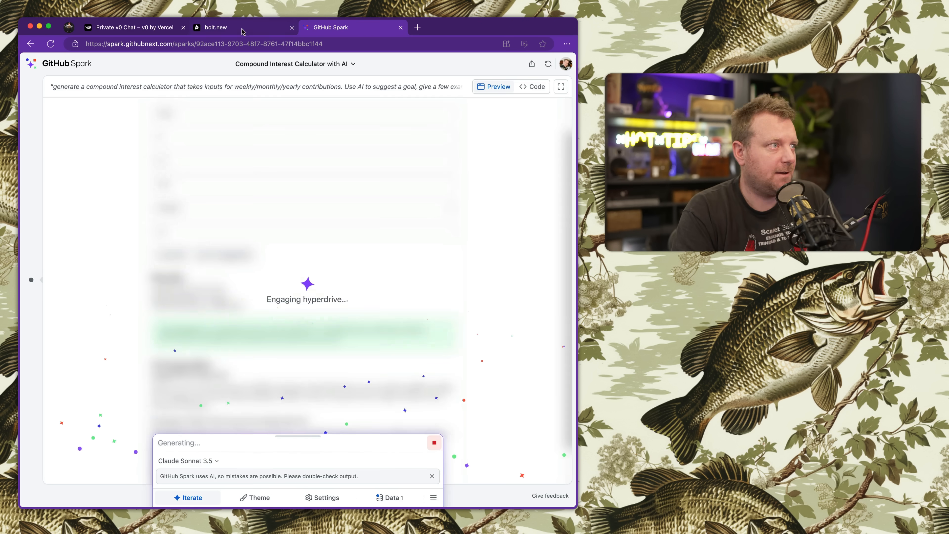
# Send Bolt.new 'fix this error' with the duplicate Calculator declaration text, hitting the rate limit.
pyautogui.click(215, 27)
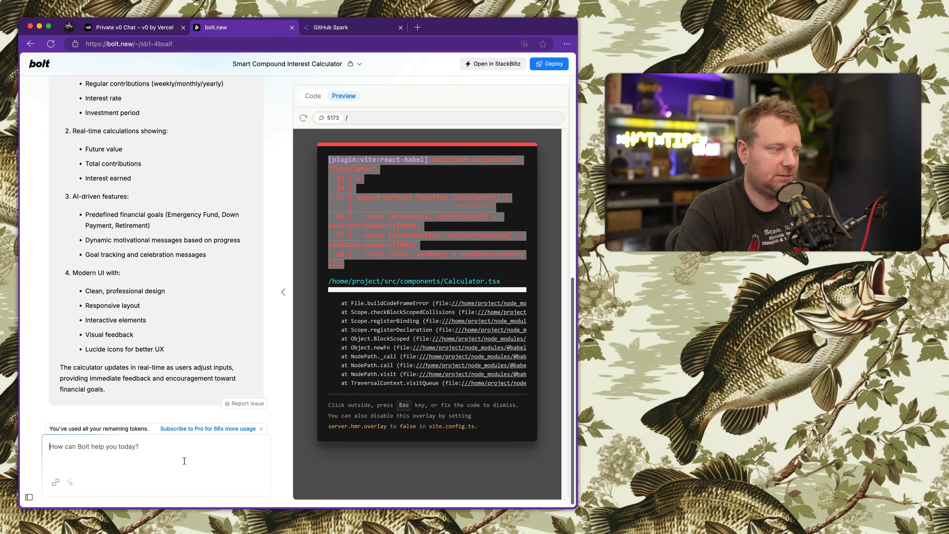
pyautogui.write('fix this error:')
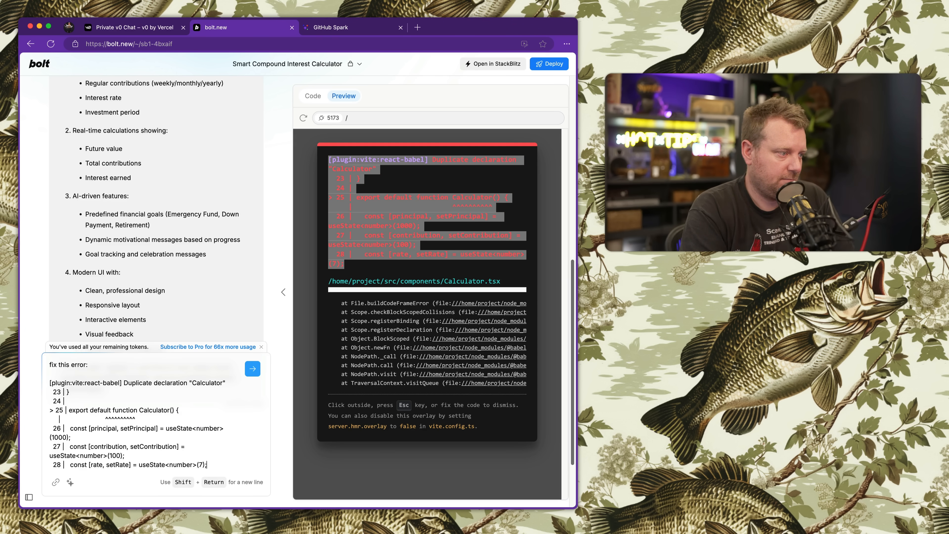
pyautogui.click(251, 369)
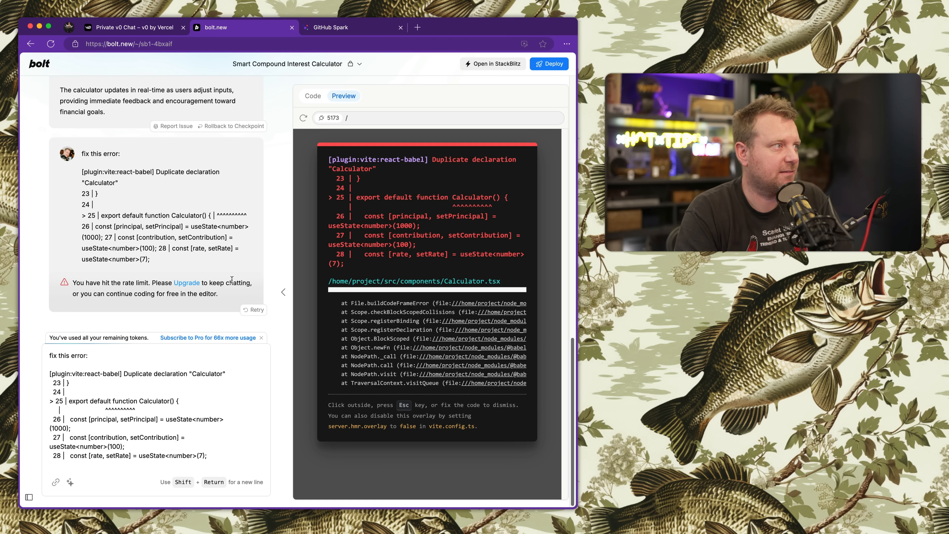
pyautogui.moveTo(81, 215); pyautogui.dragTo(218, 295)
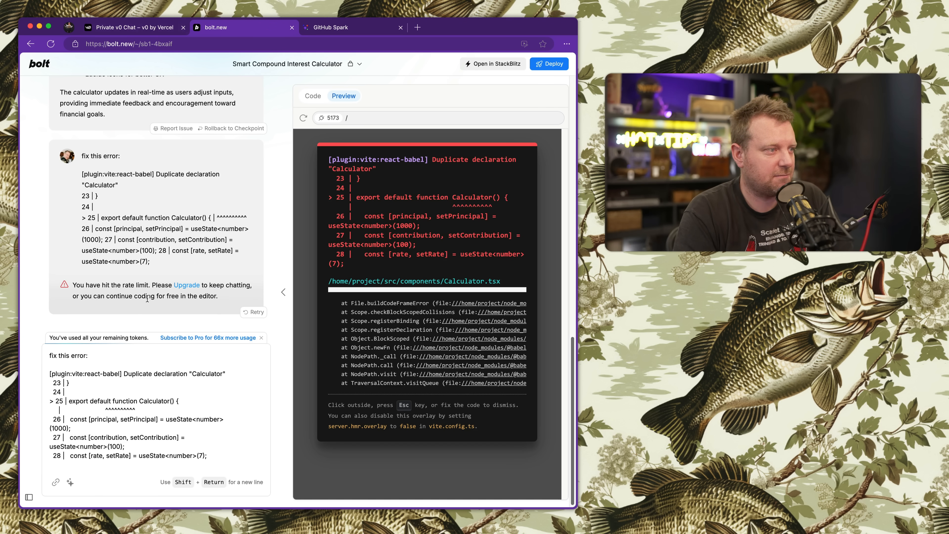
pyautogui.click(133, 28)
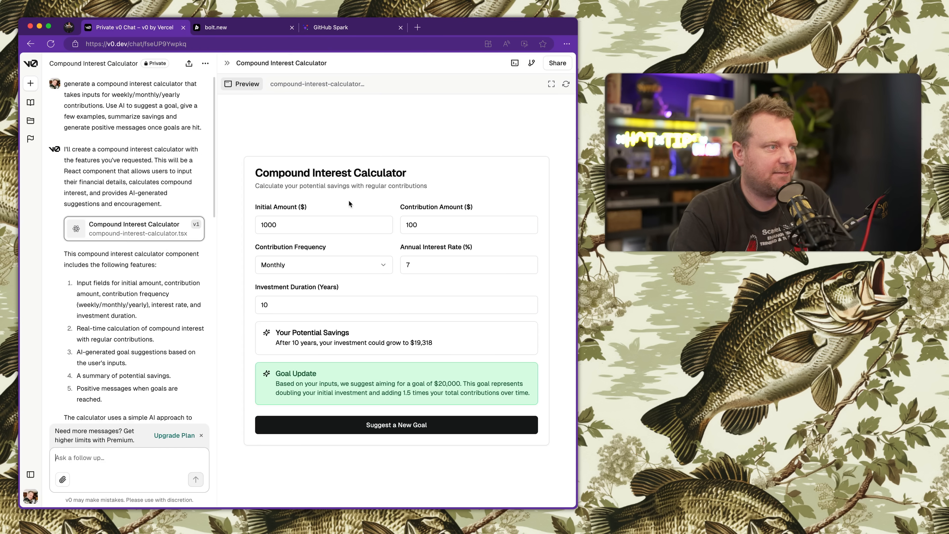
# Set the initial amount to 234234 and get a new suggested goal of $486,468.
pyautogui.click(324, 225)
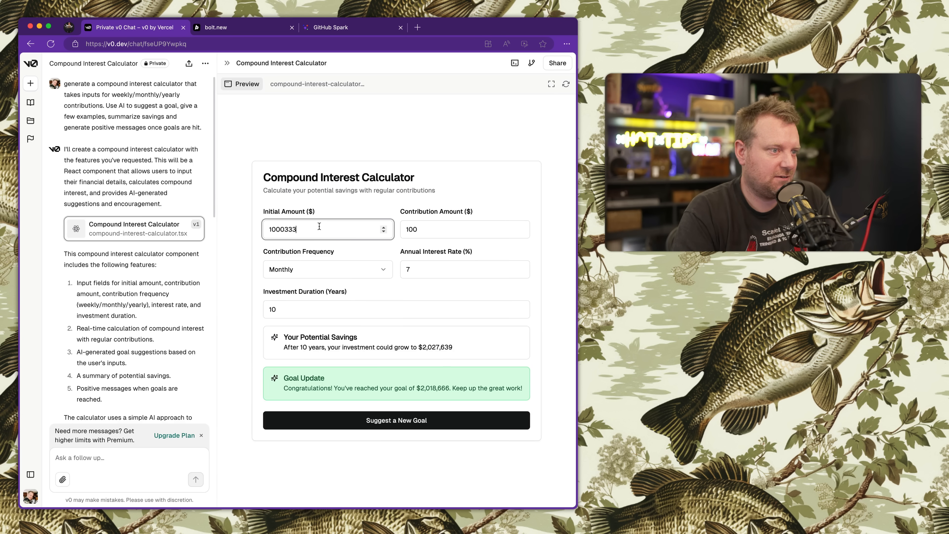
pyautogui.write('234234234')
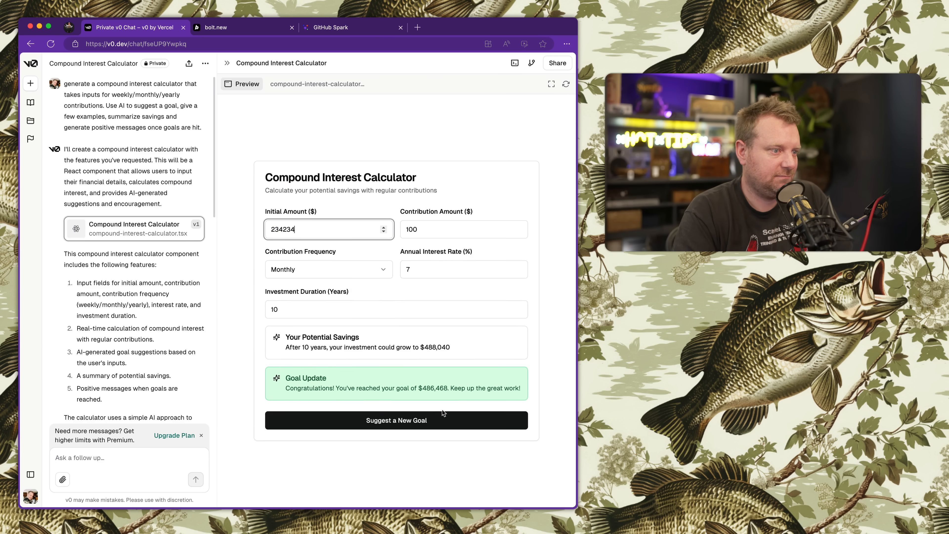
pyautogui.click(396, 420)
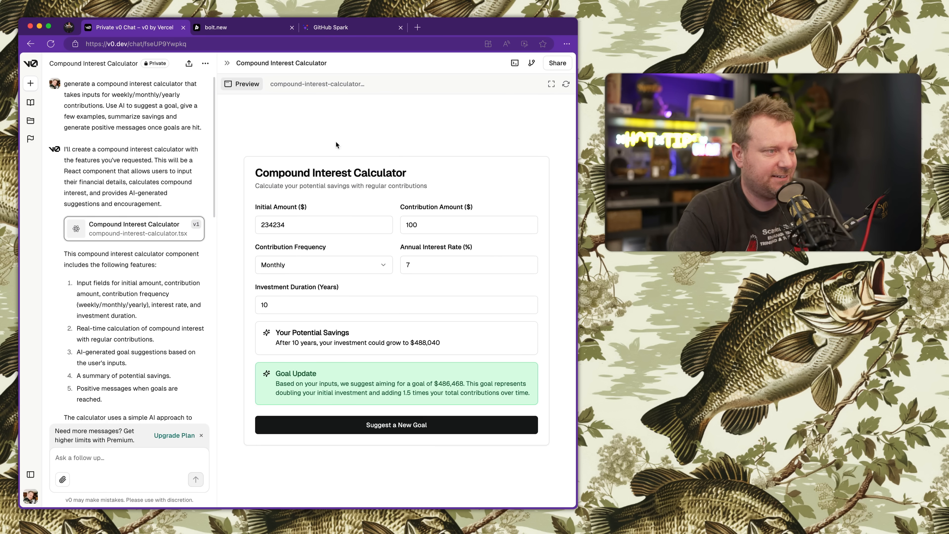
pyautogui.moveTo(308, 97)
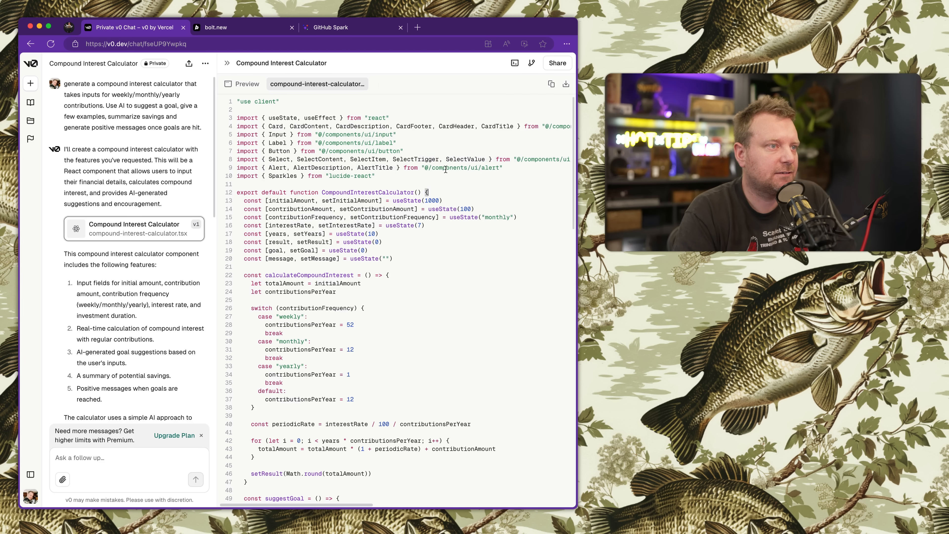
# Dismiss the download file-name prompt and view compound-interest-calculator.tsx in VS Code.
pyautogui.scroll(-3)
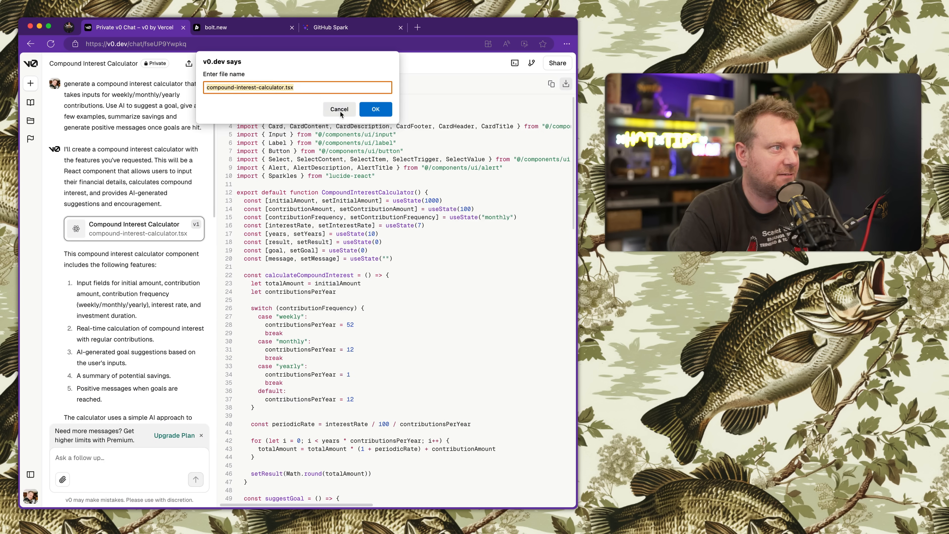
pyautogui.click(376, 109)
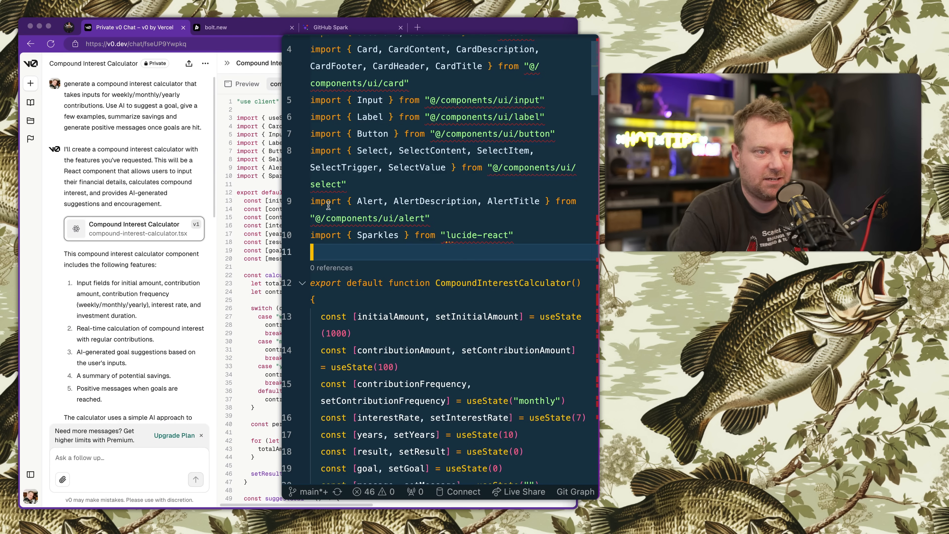